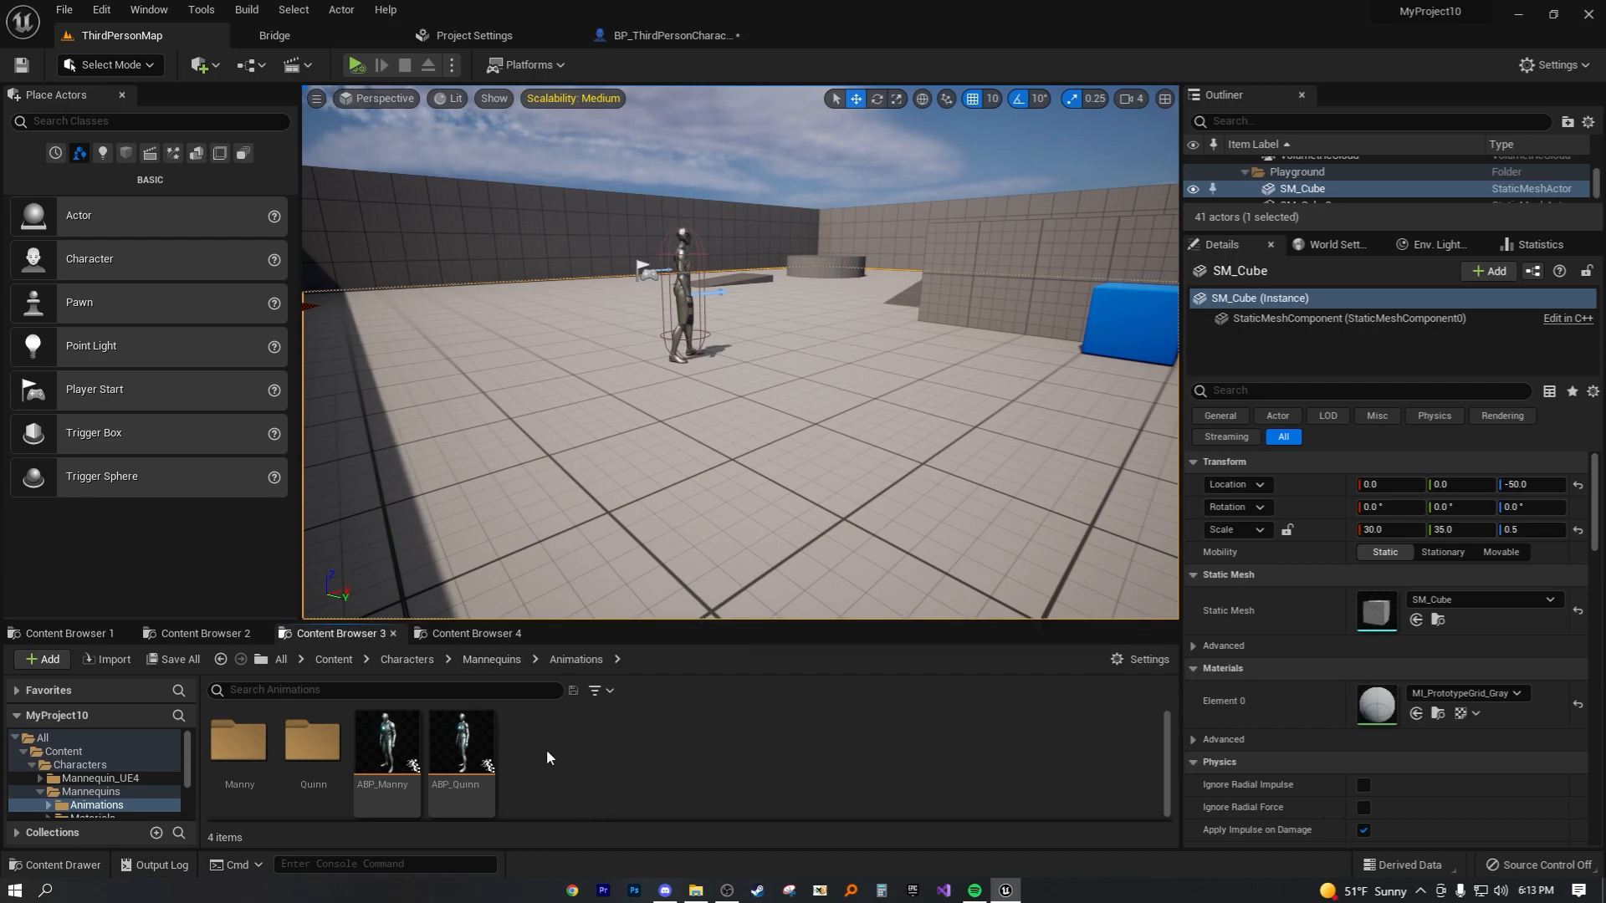
mouse_move(623, 744)
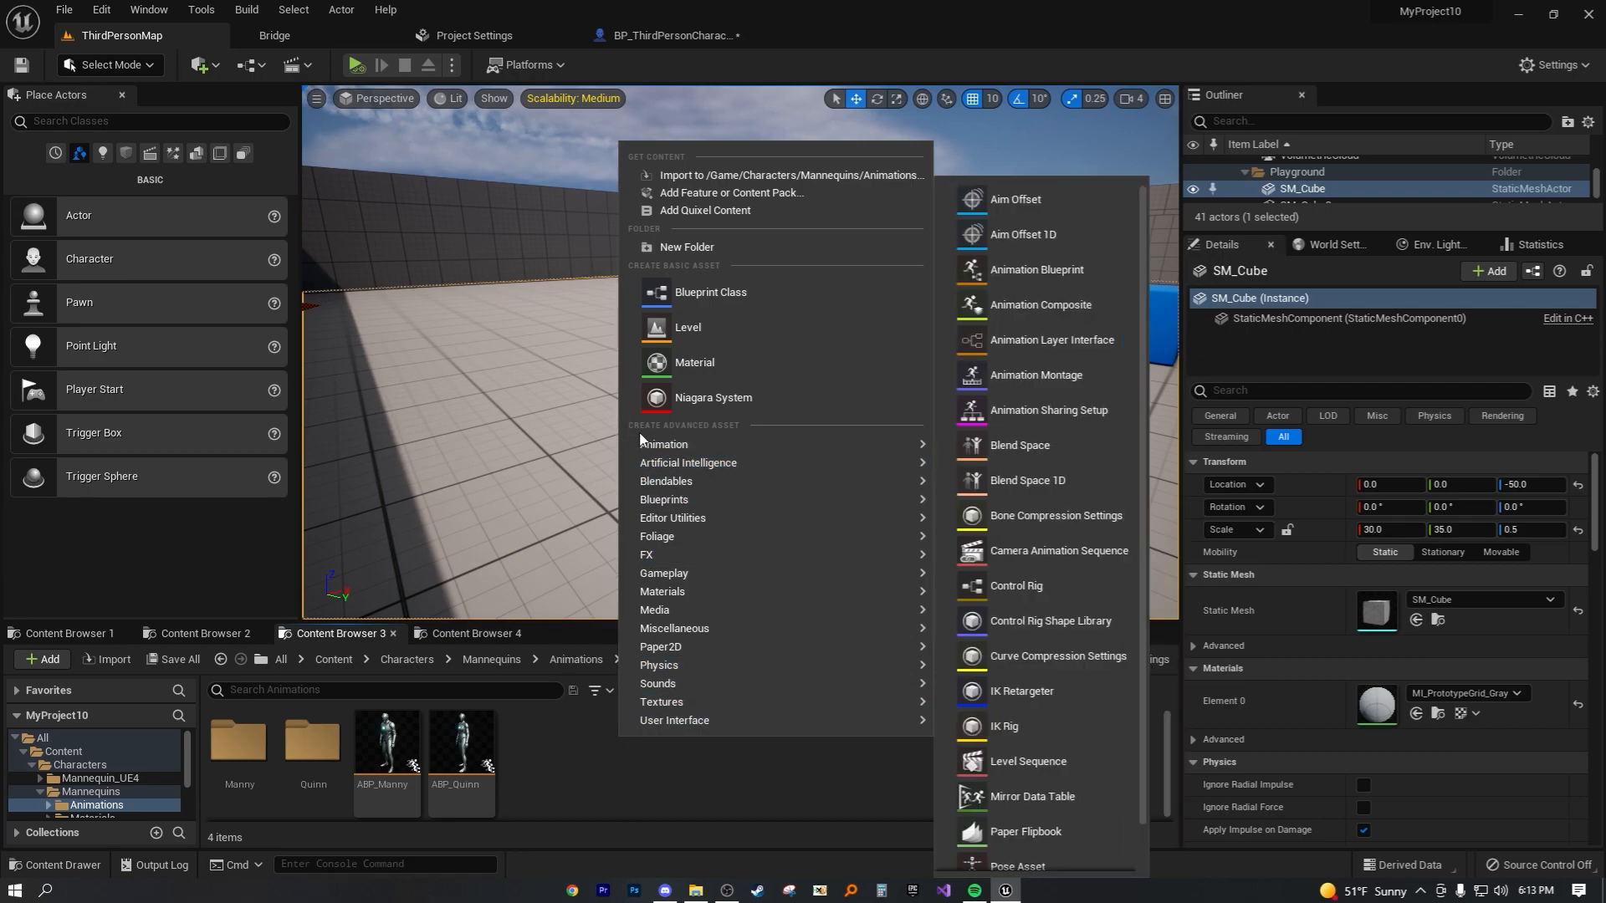
mouse_move(736, 430)
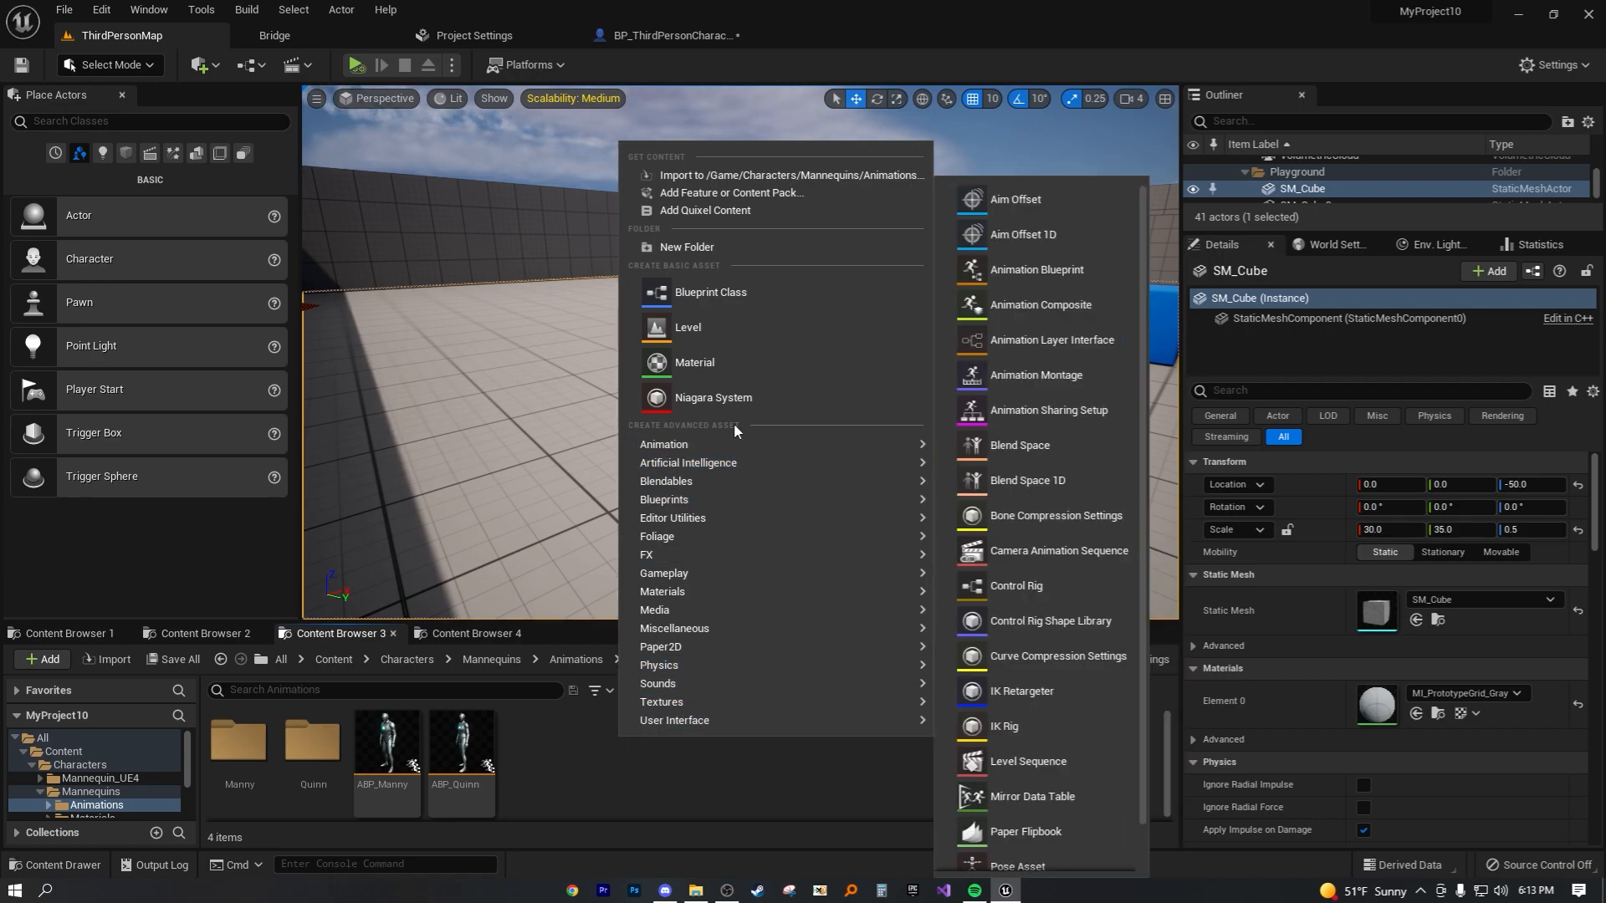
mouse_move(662, 445)
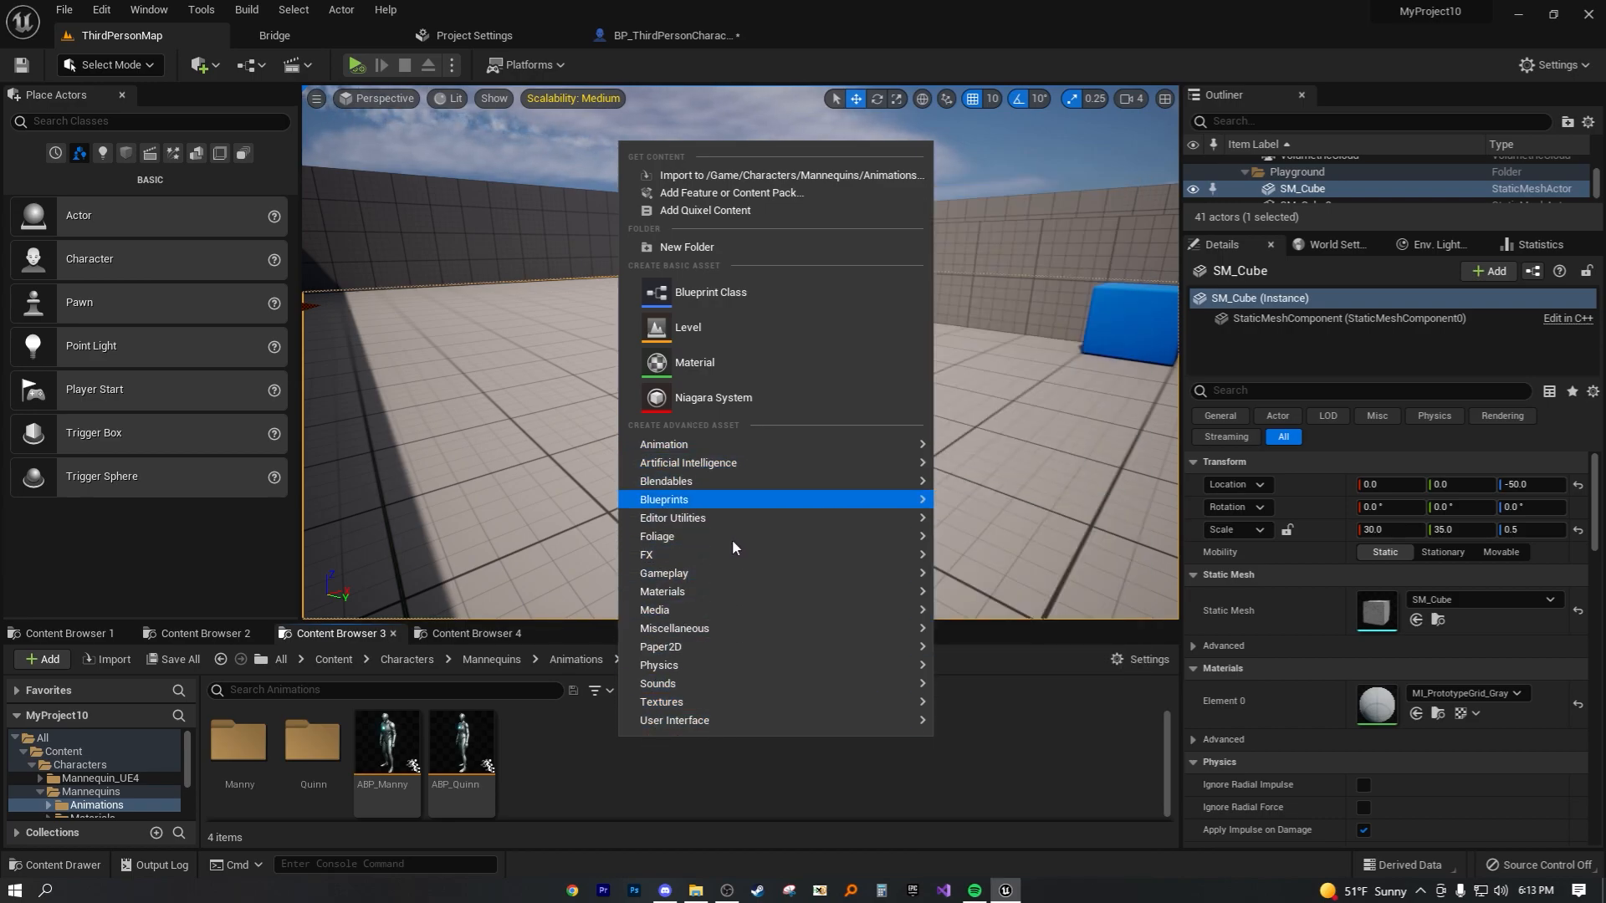
mouse_move(720, 462)
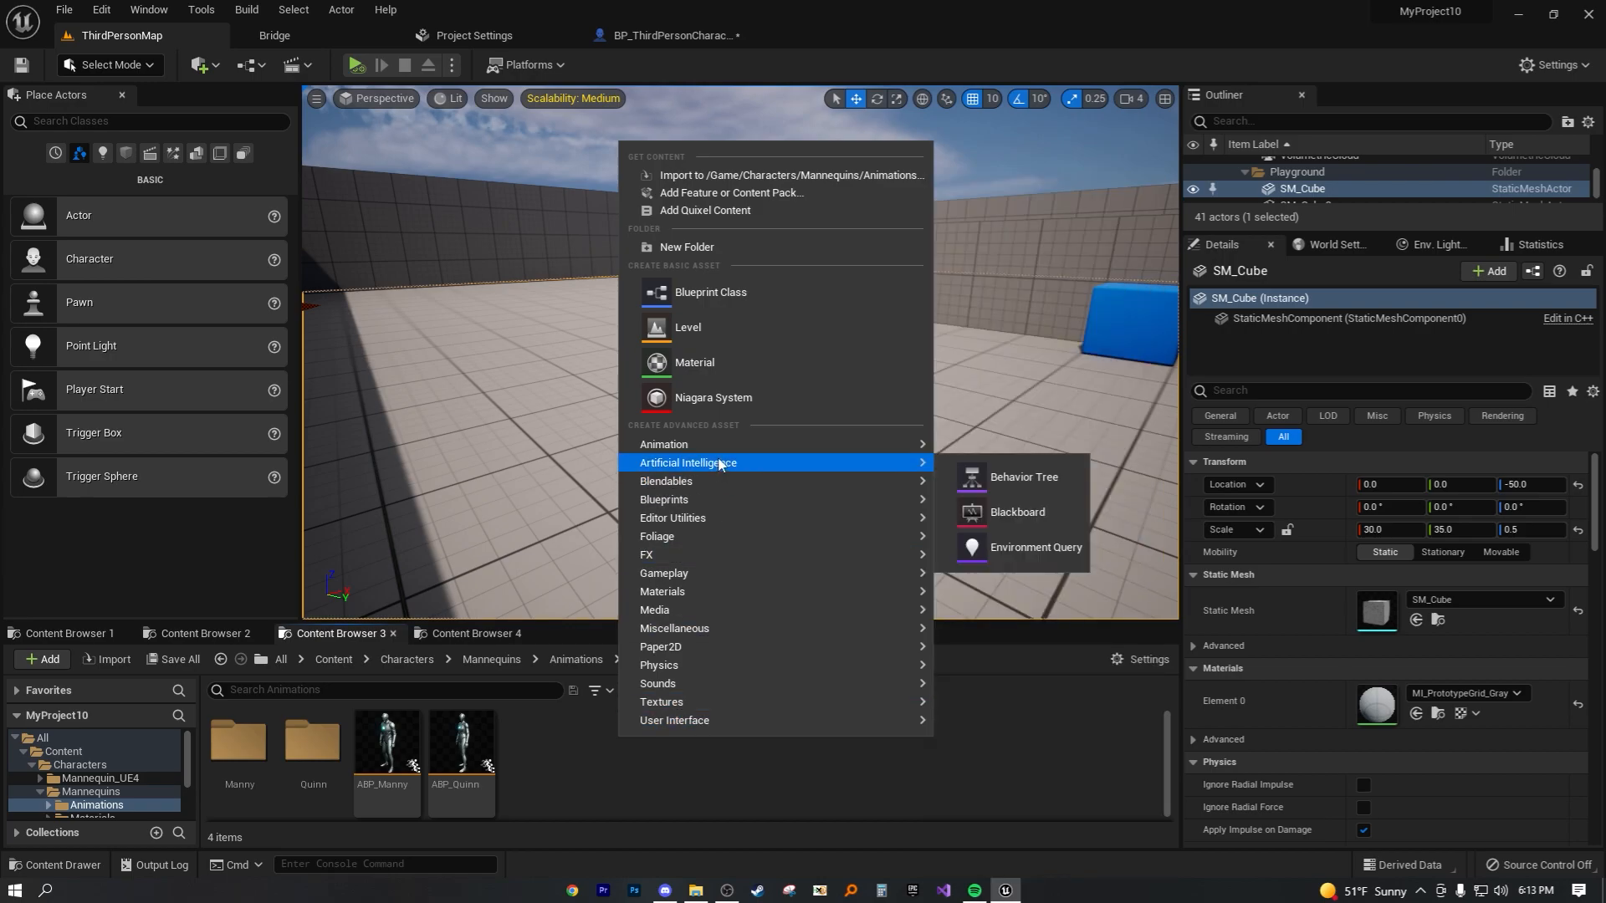
mouse_move(662, 445)
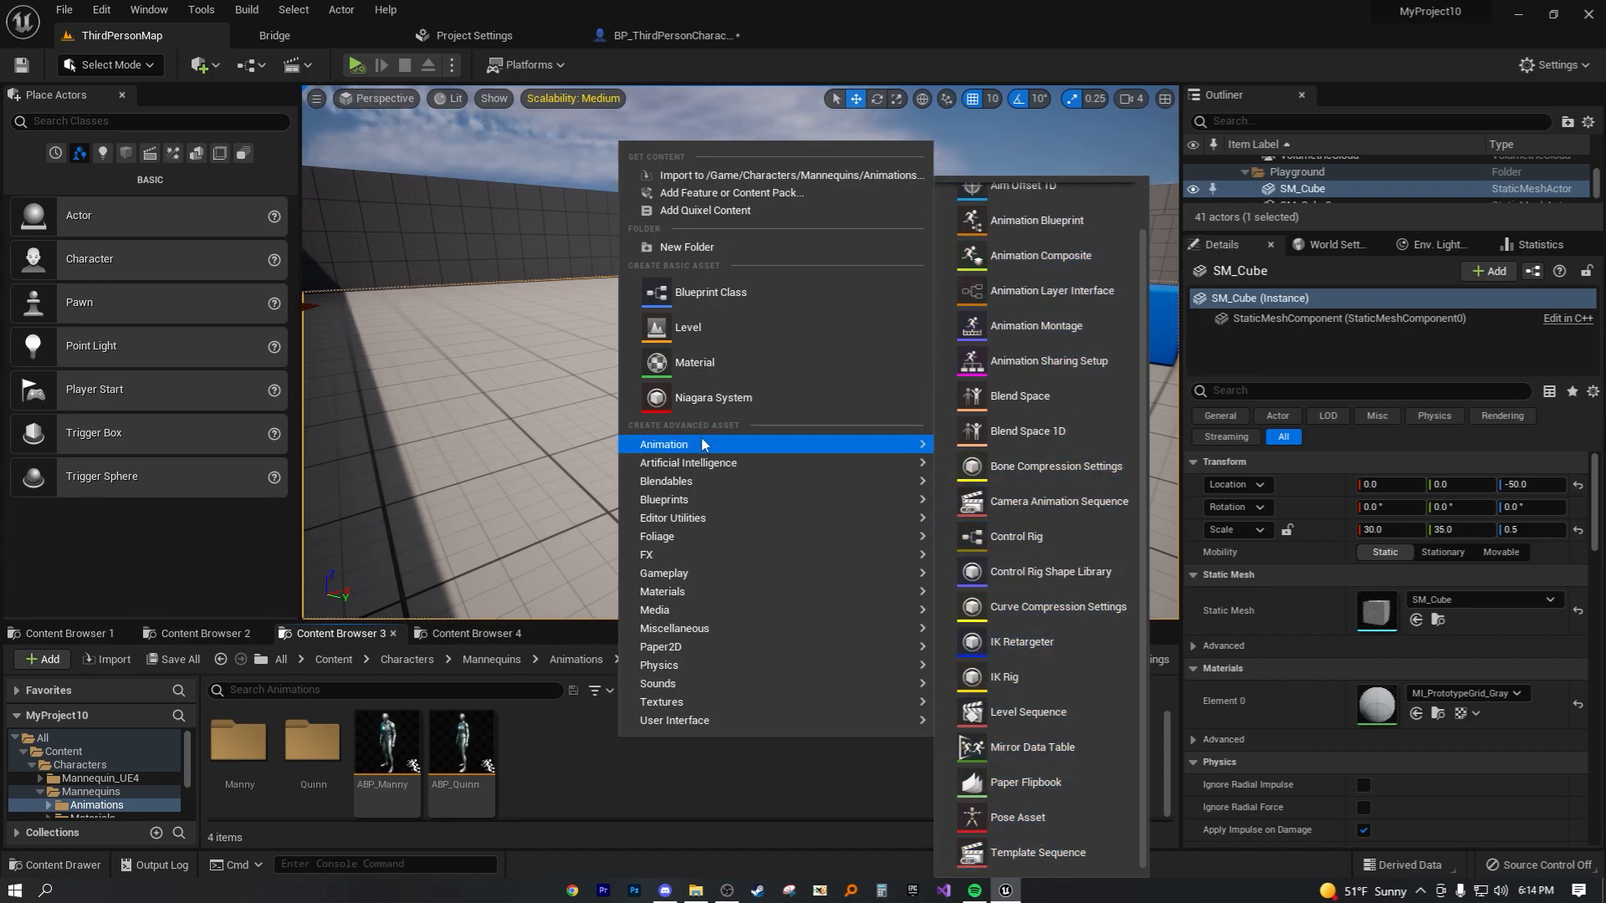
mouse_move(709, 374)
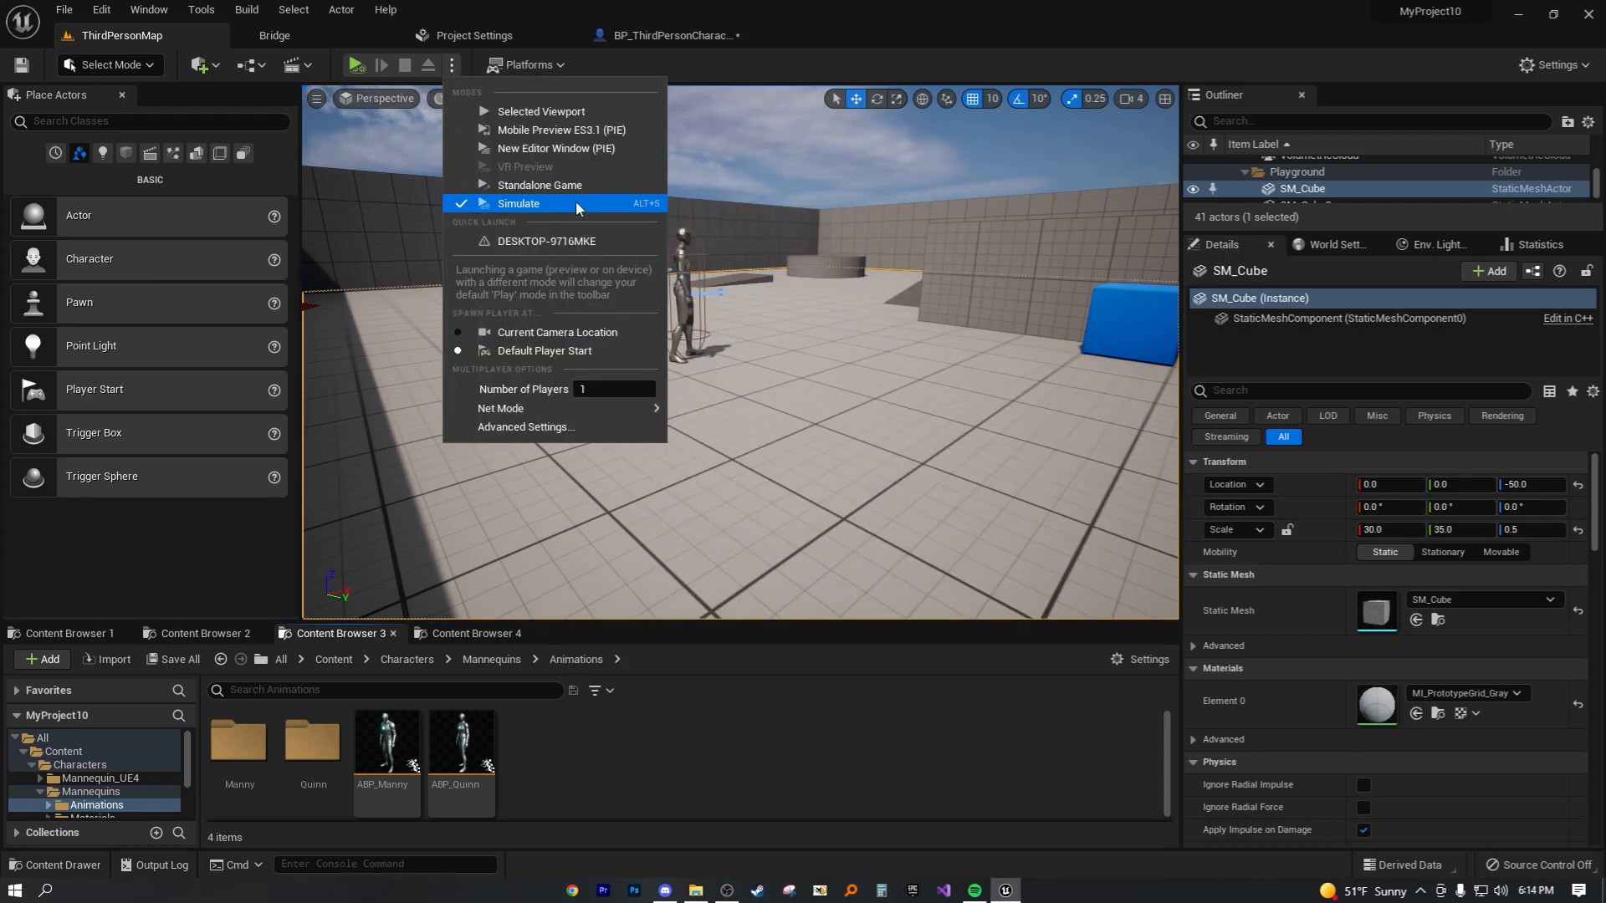
Switch the play mode to Simulate and start simulating the level.
left_click(519, 202)
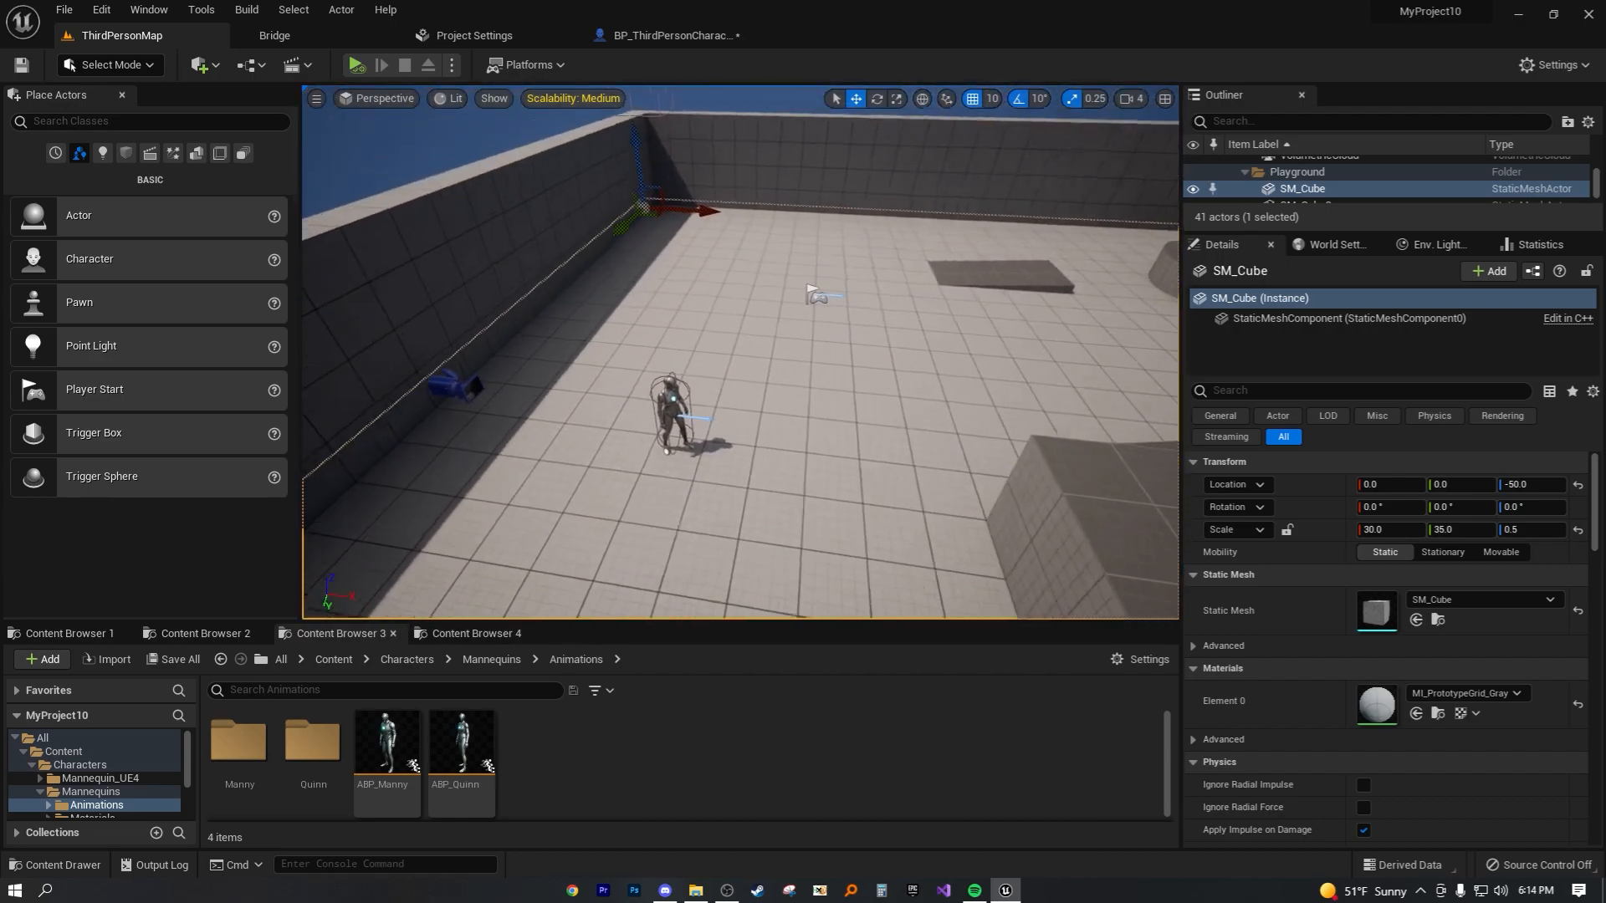
left_click(355, 63)
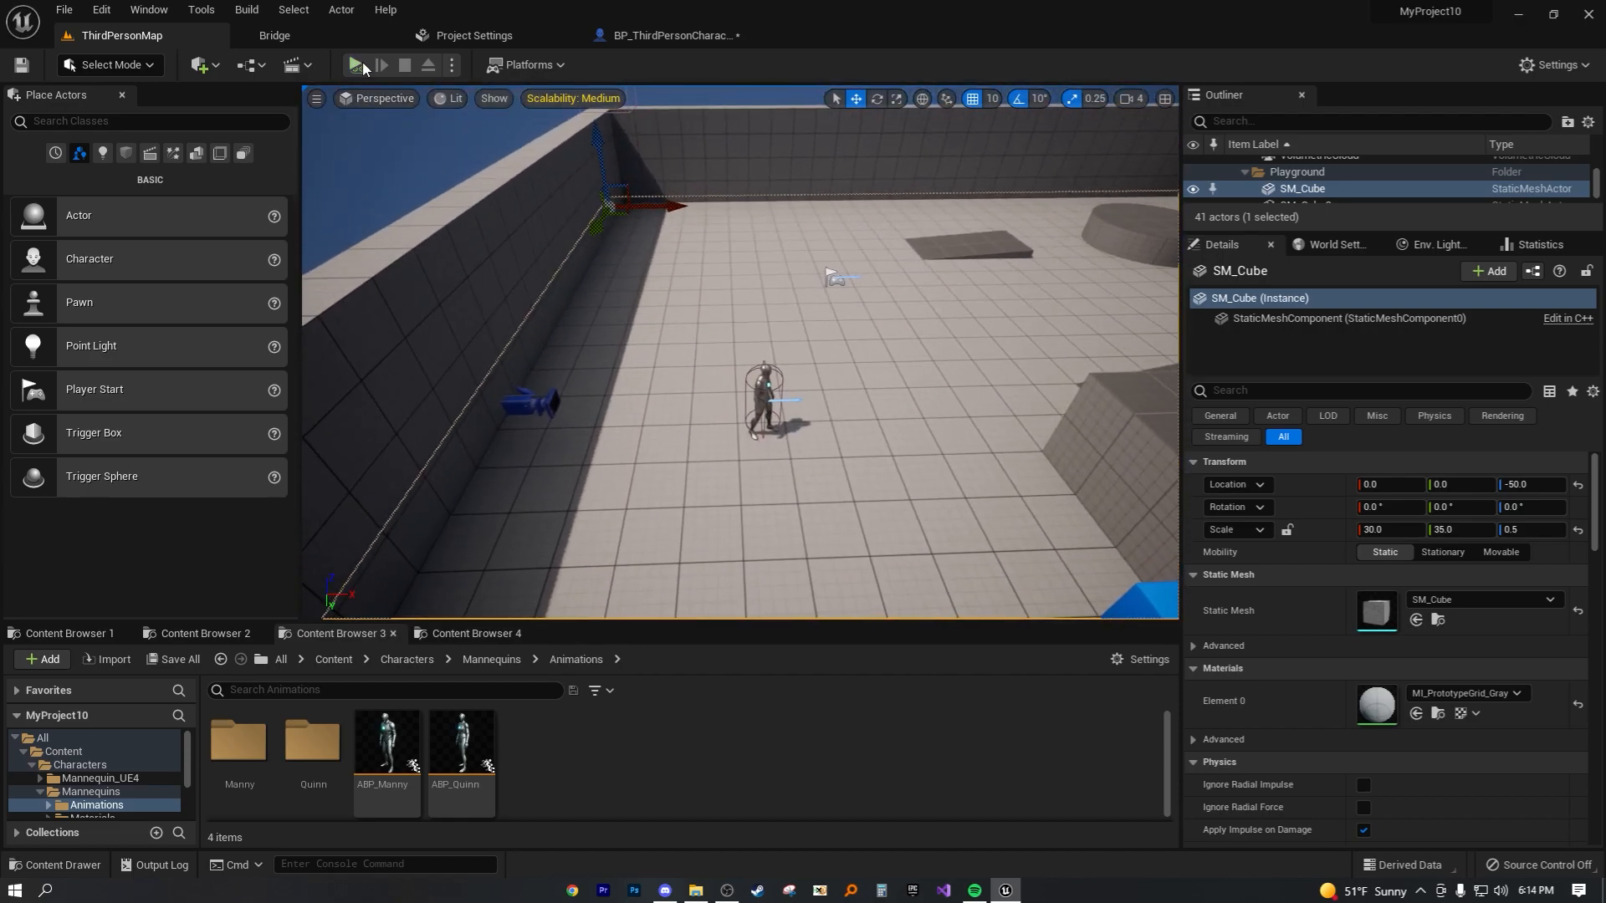
left_click(355, 64)
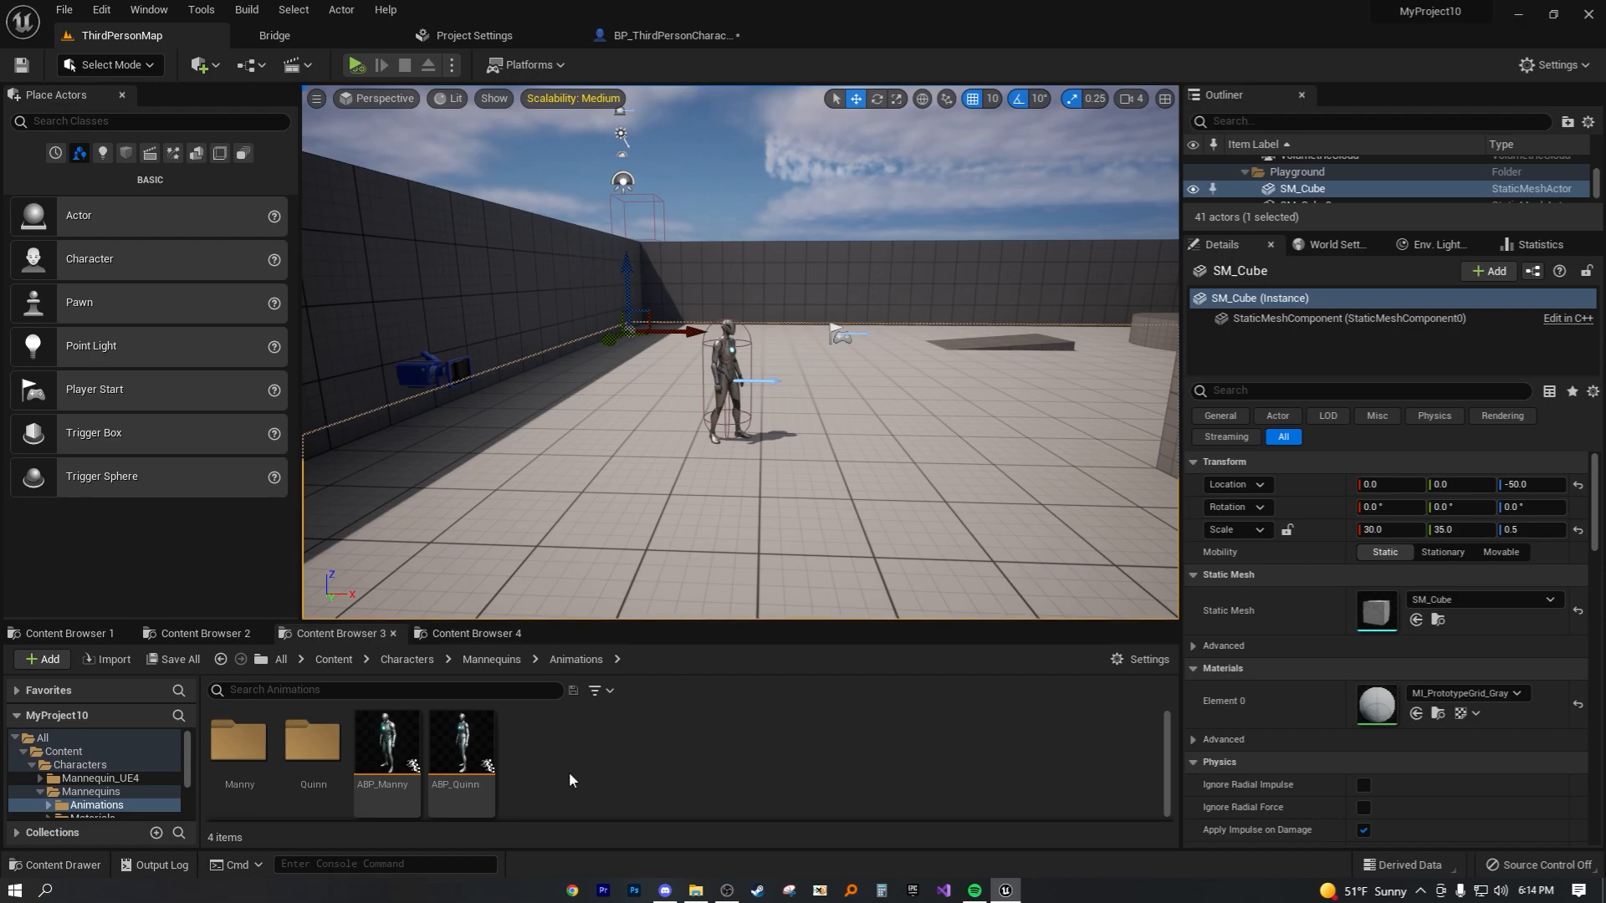
mouse_move(721, 740)
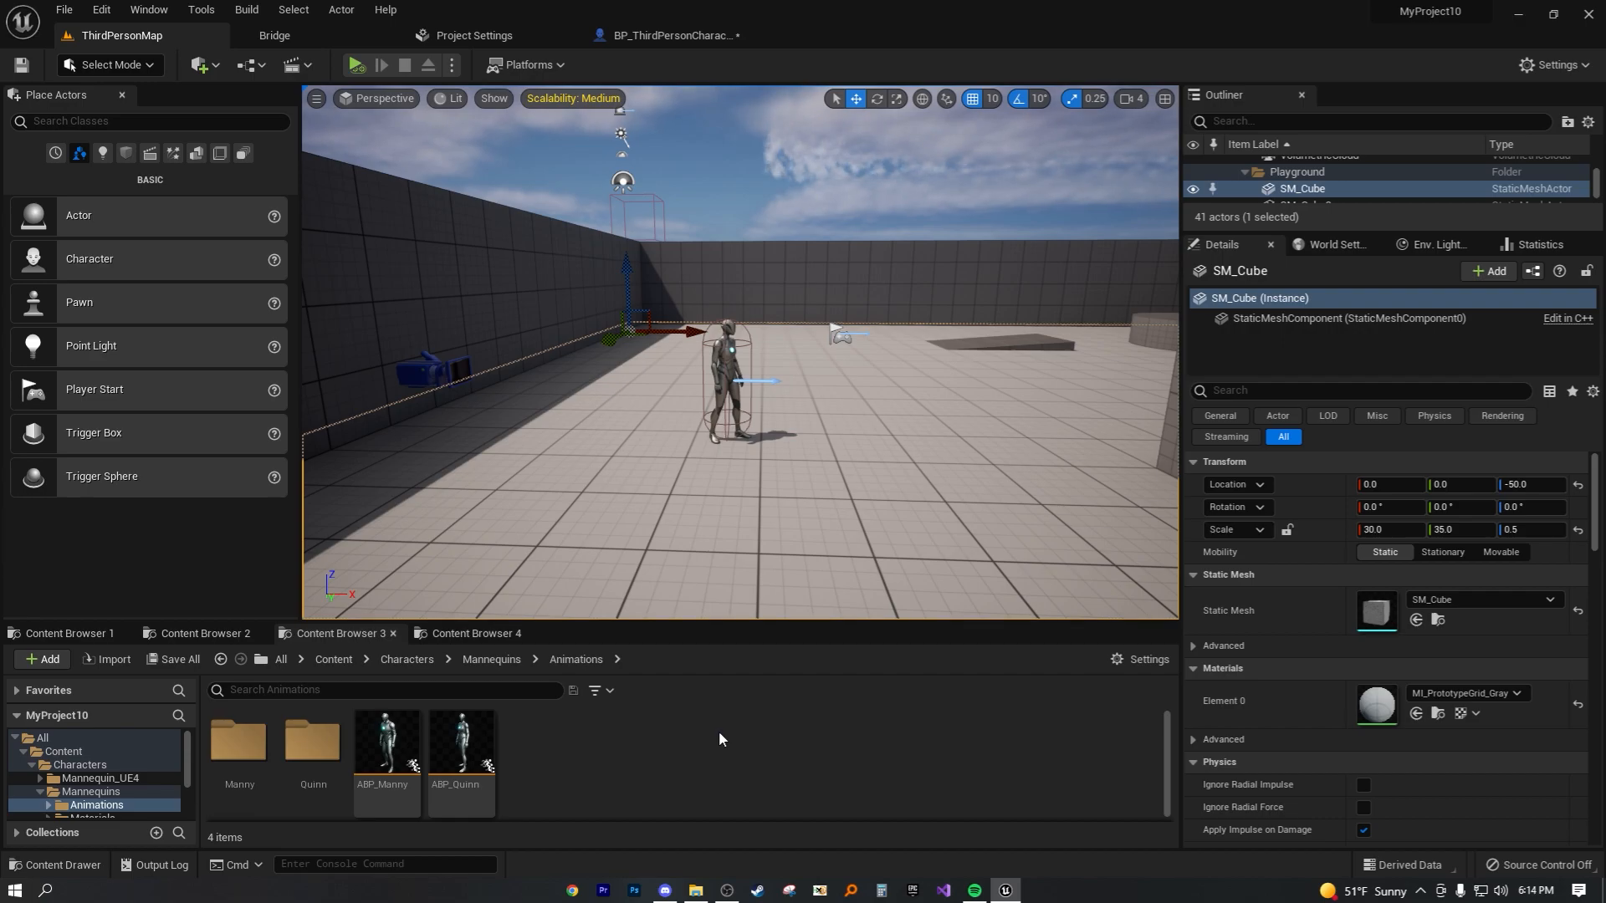
mouse_move(720, 731)
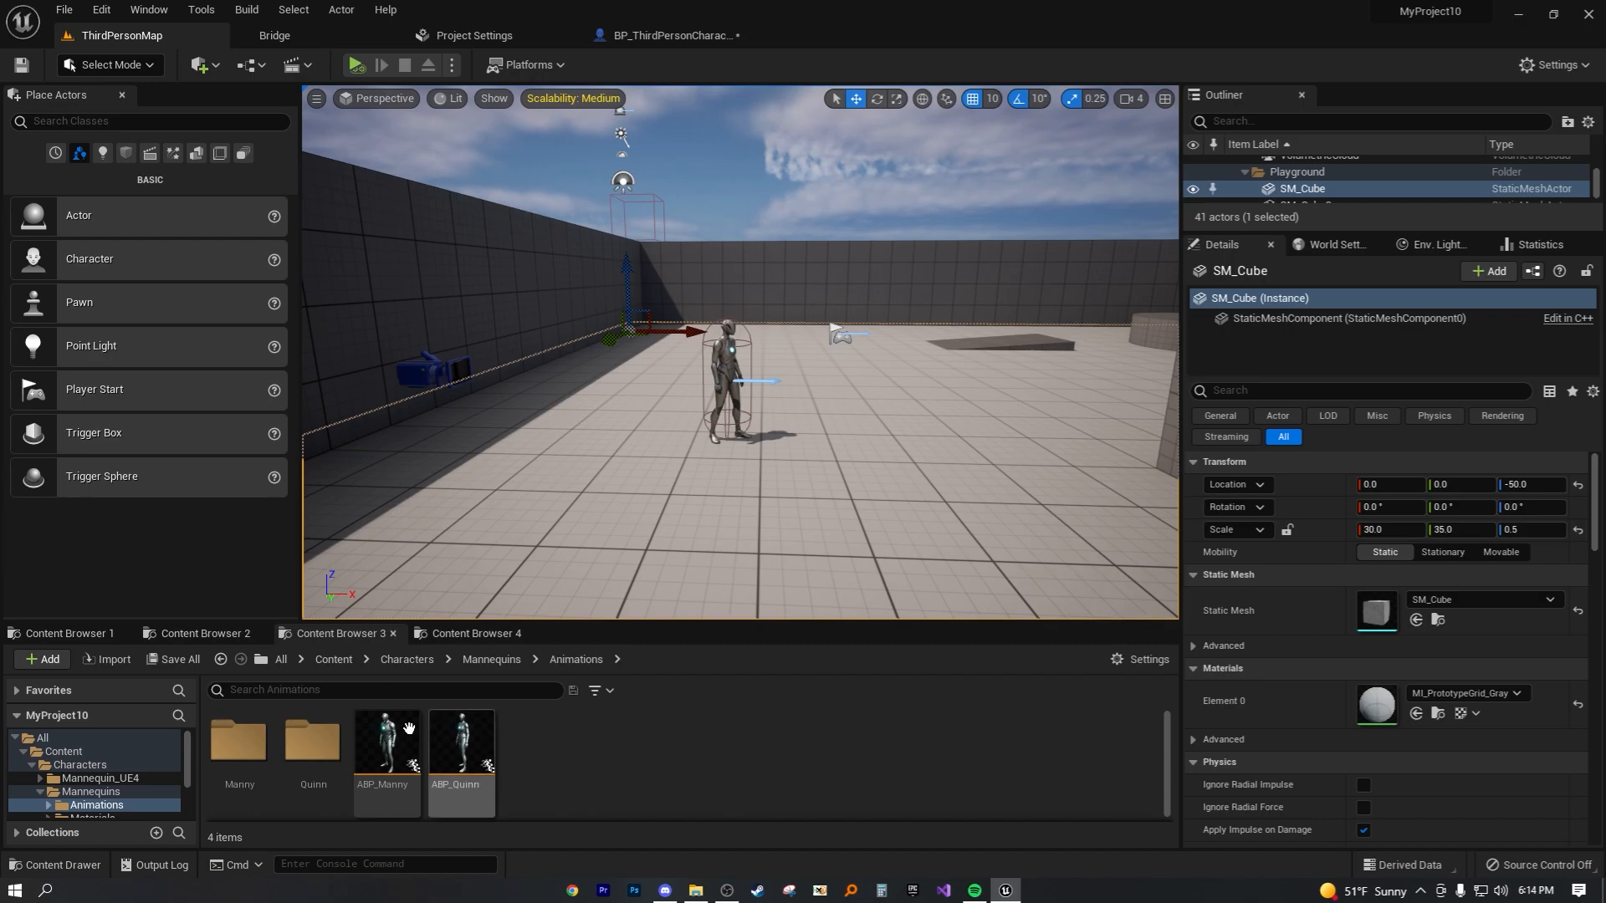
mouse_move(394, 734)
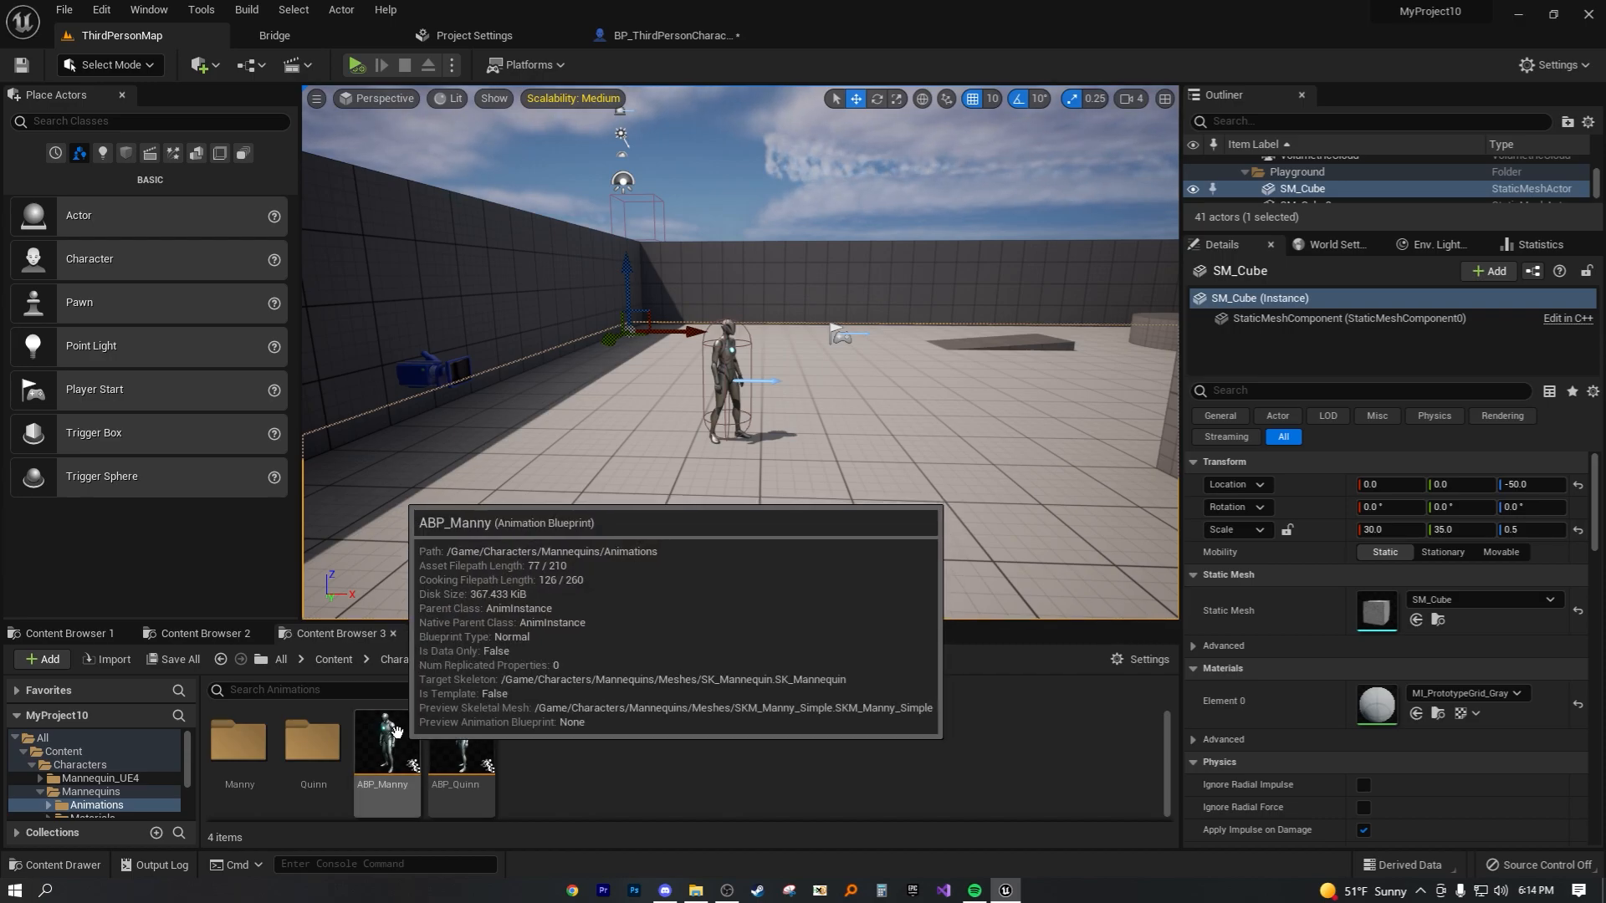
Open ABP_Manny's Main States graph, opening the ABP_Quinn child blueprint briefly and closing it.
double_click(387, 743)
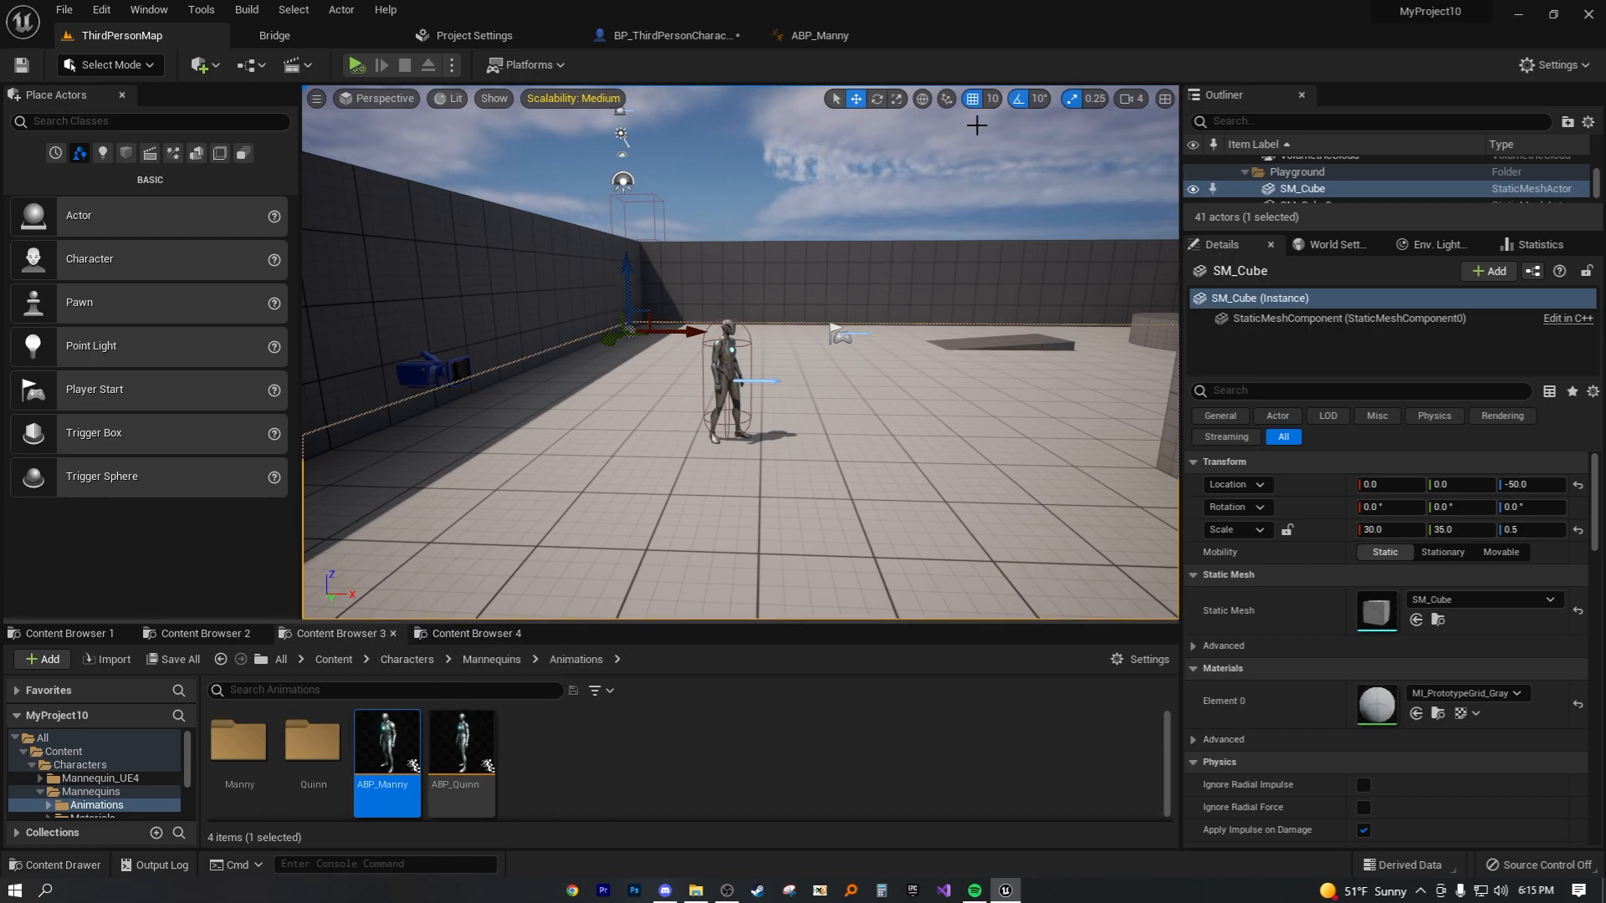
mouse_move(815, 35)
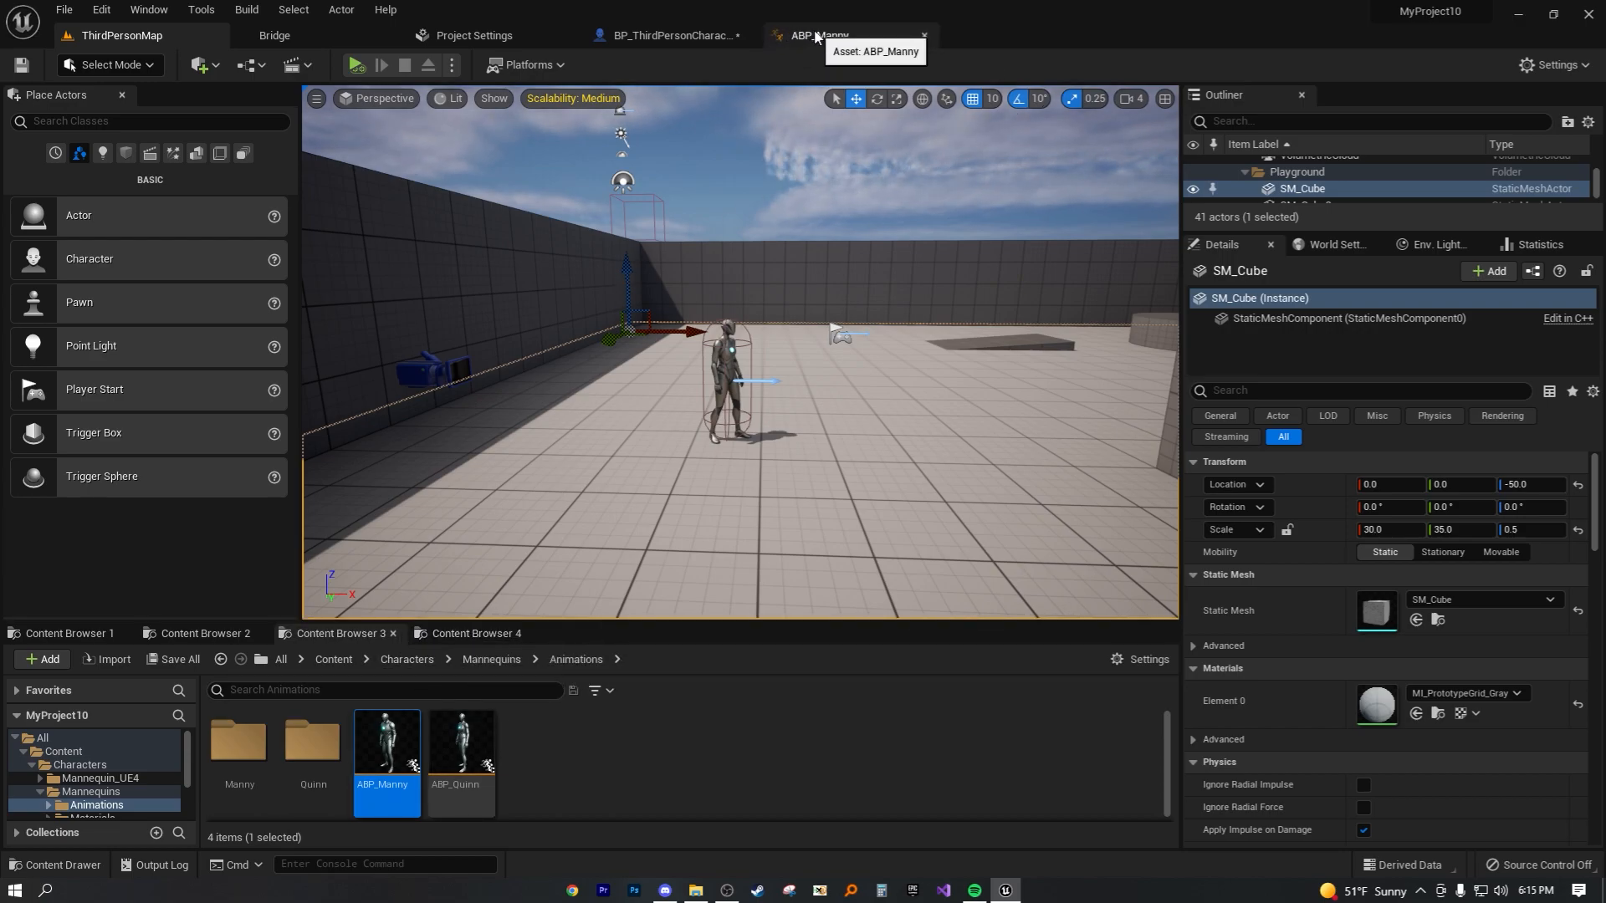
left_click(816, 34)
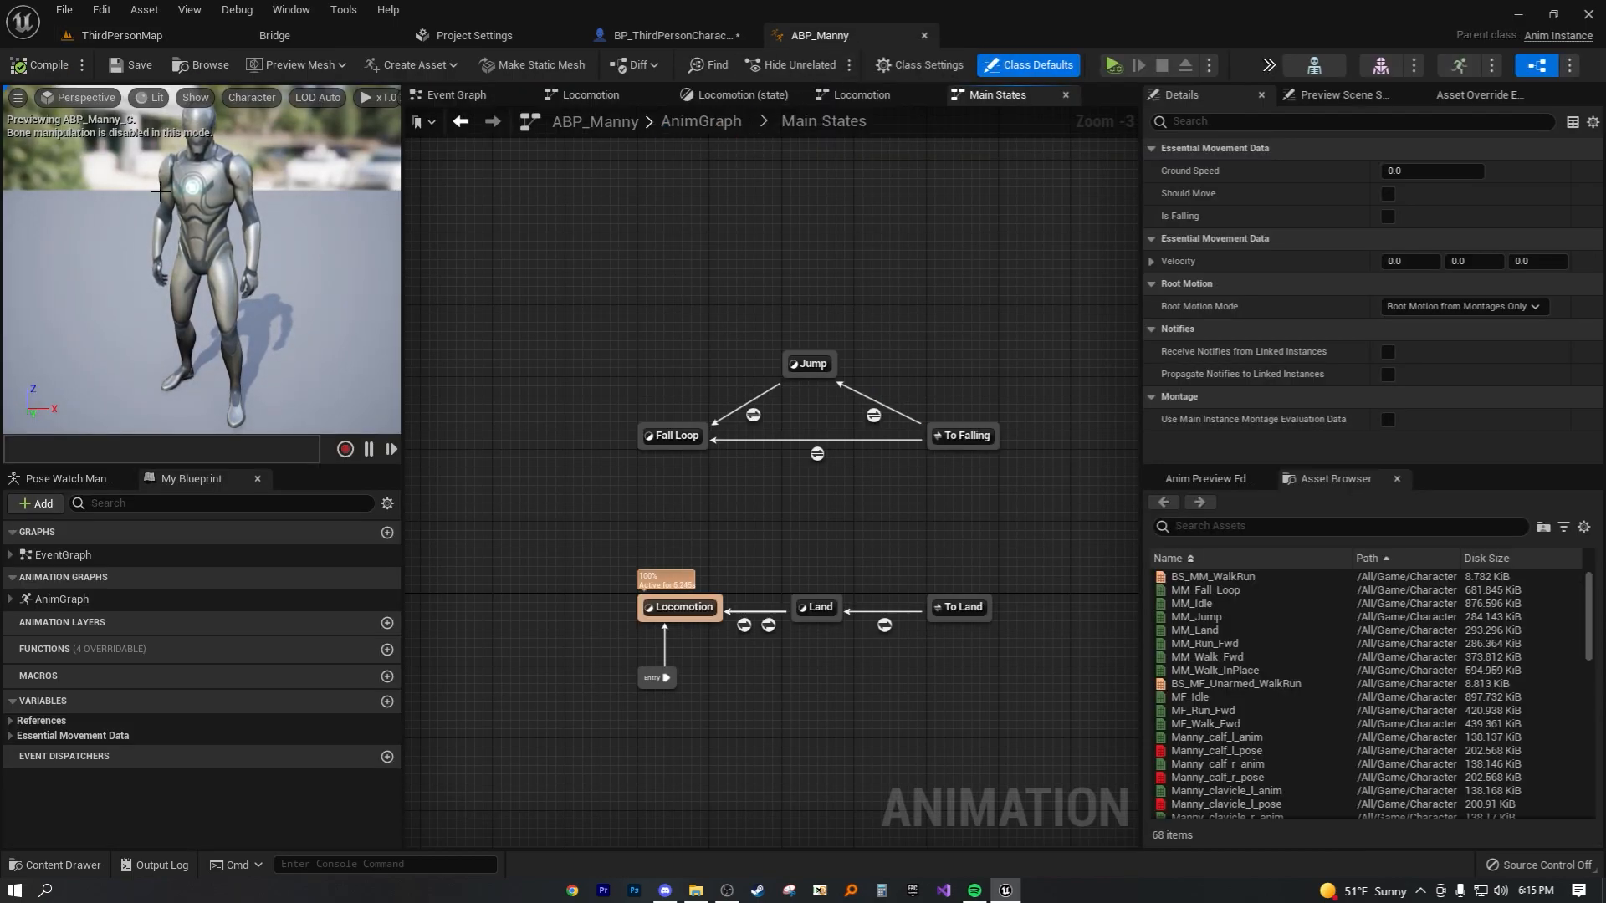
mouse_move(126, 37)
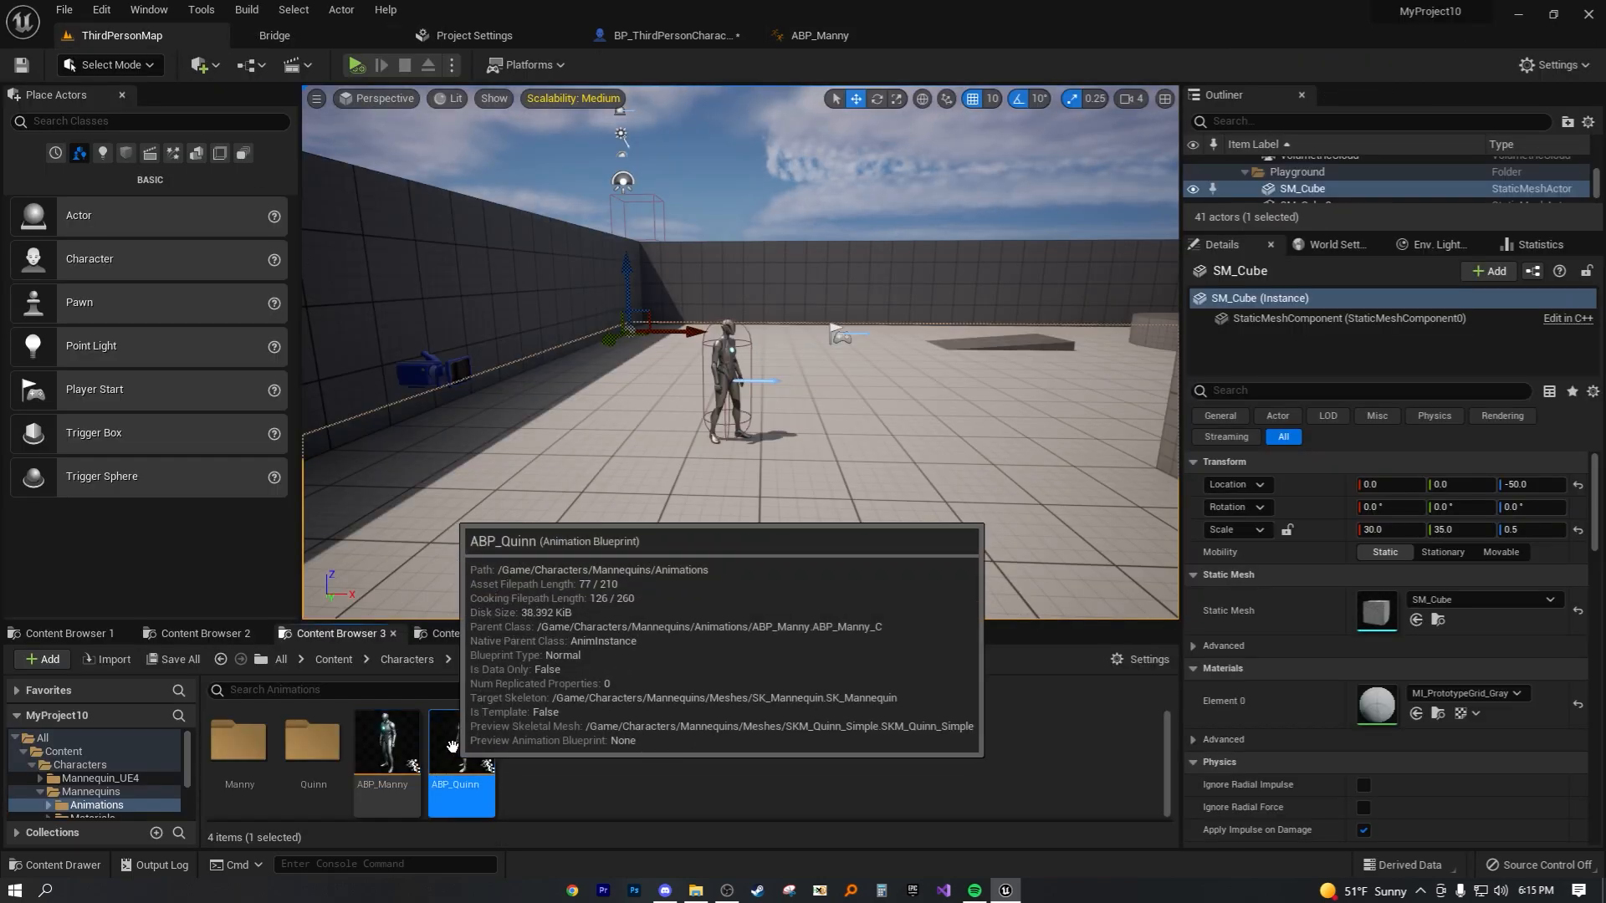
double_click(460, 753)
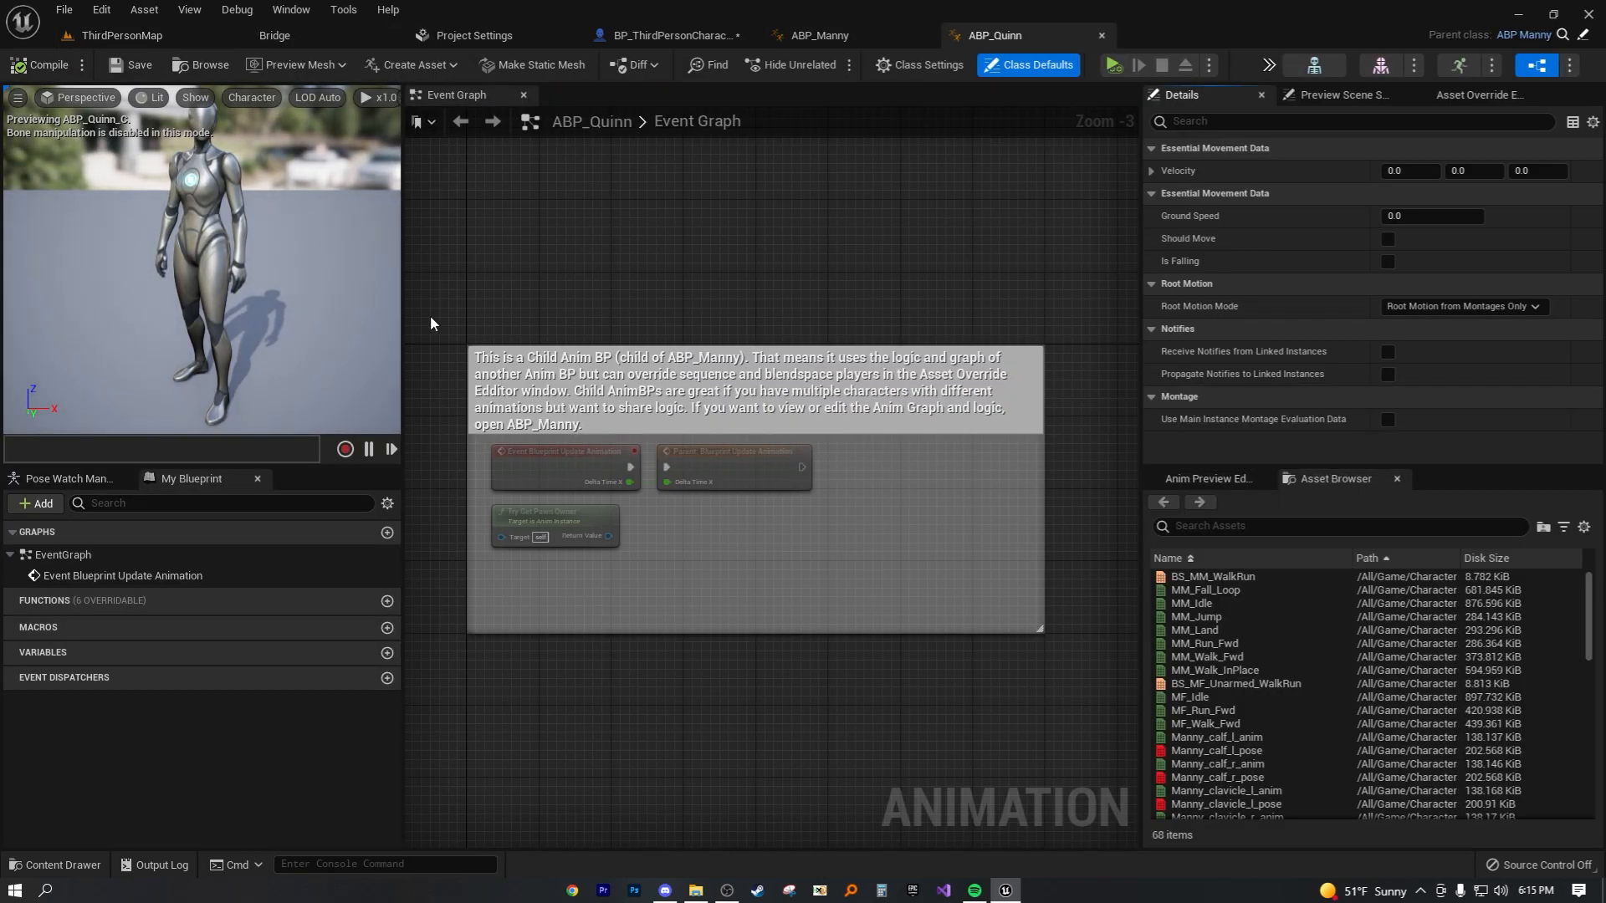
left_click(830, 35)
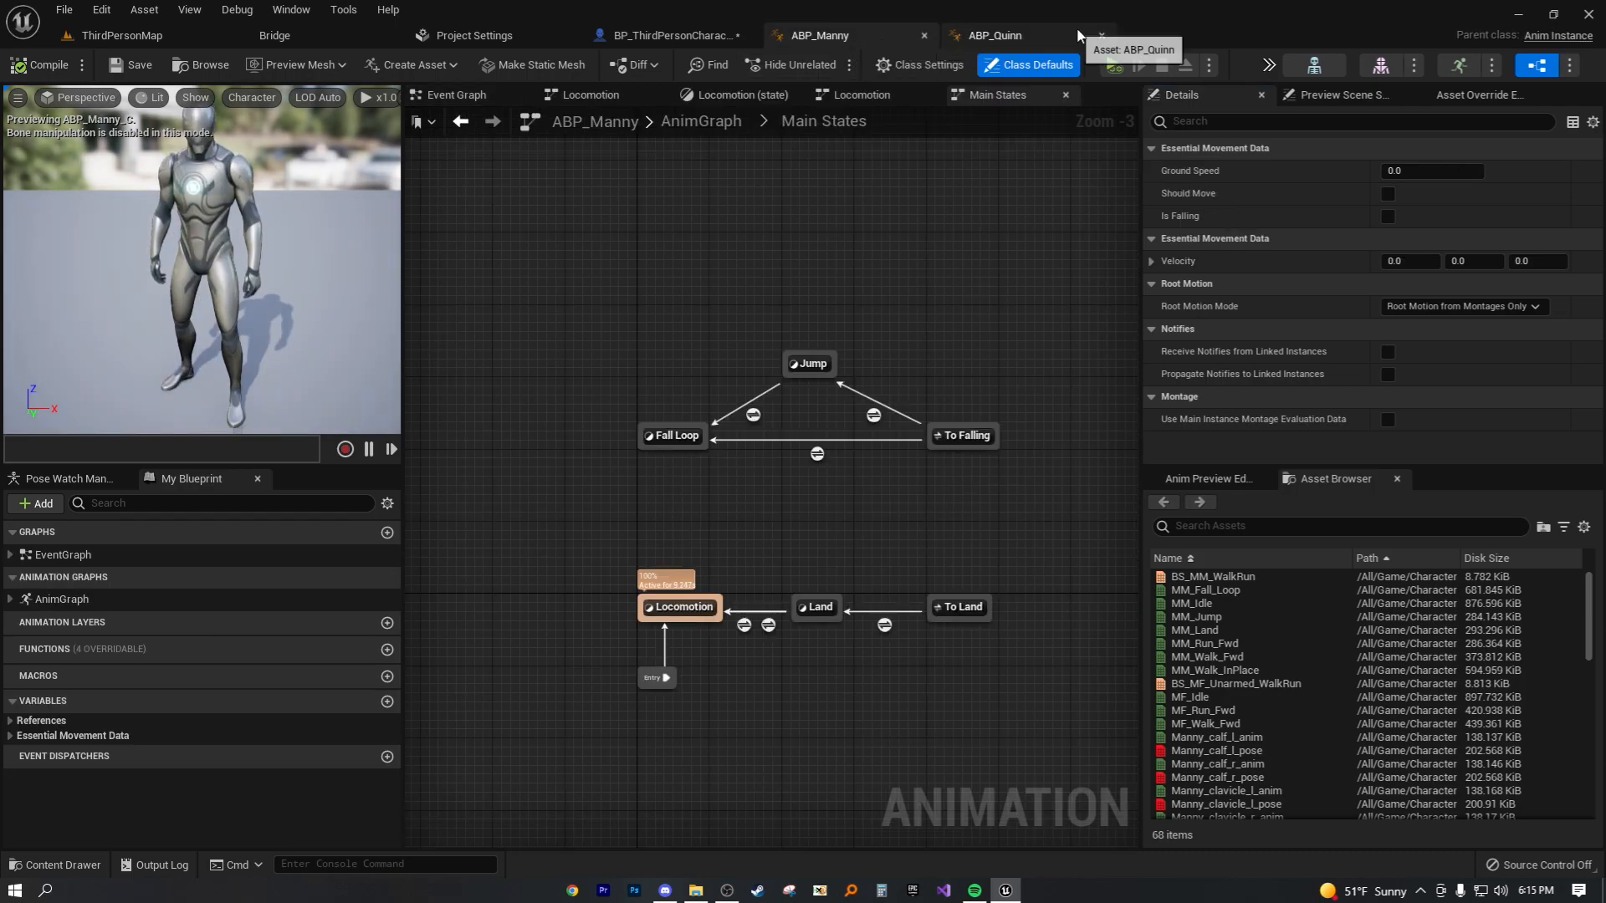
left_click(1101, 35)
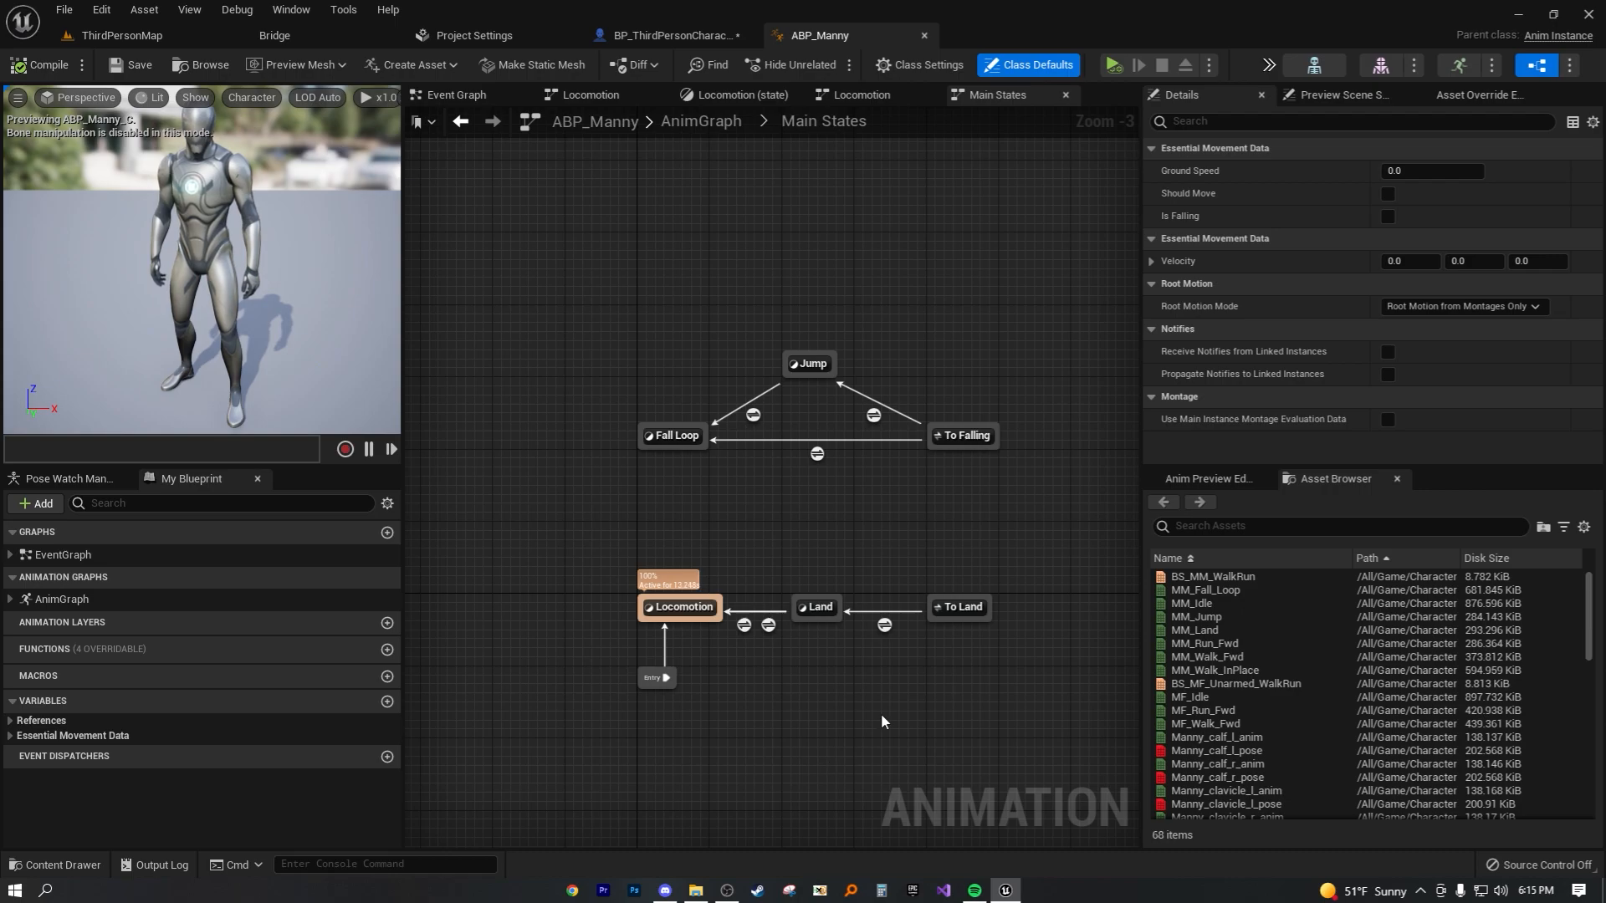
mouse_move(752, 385)
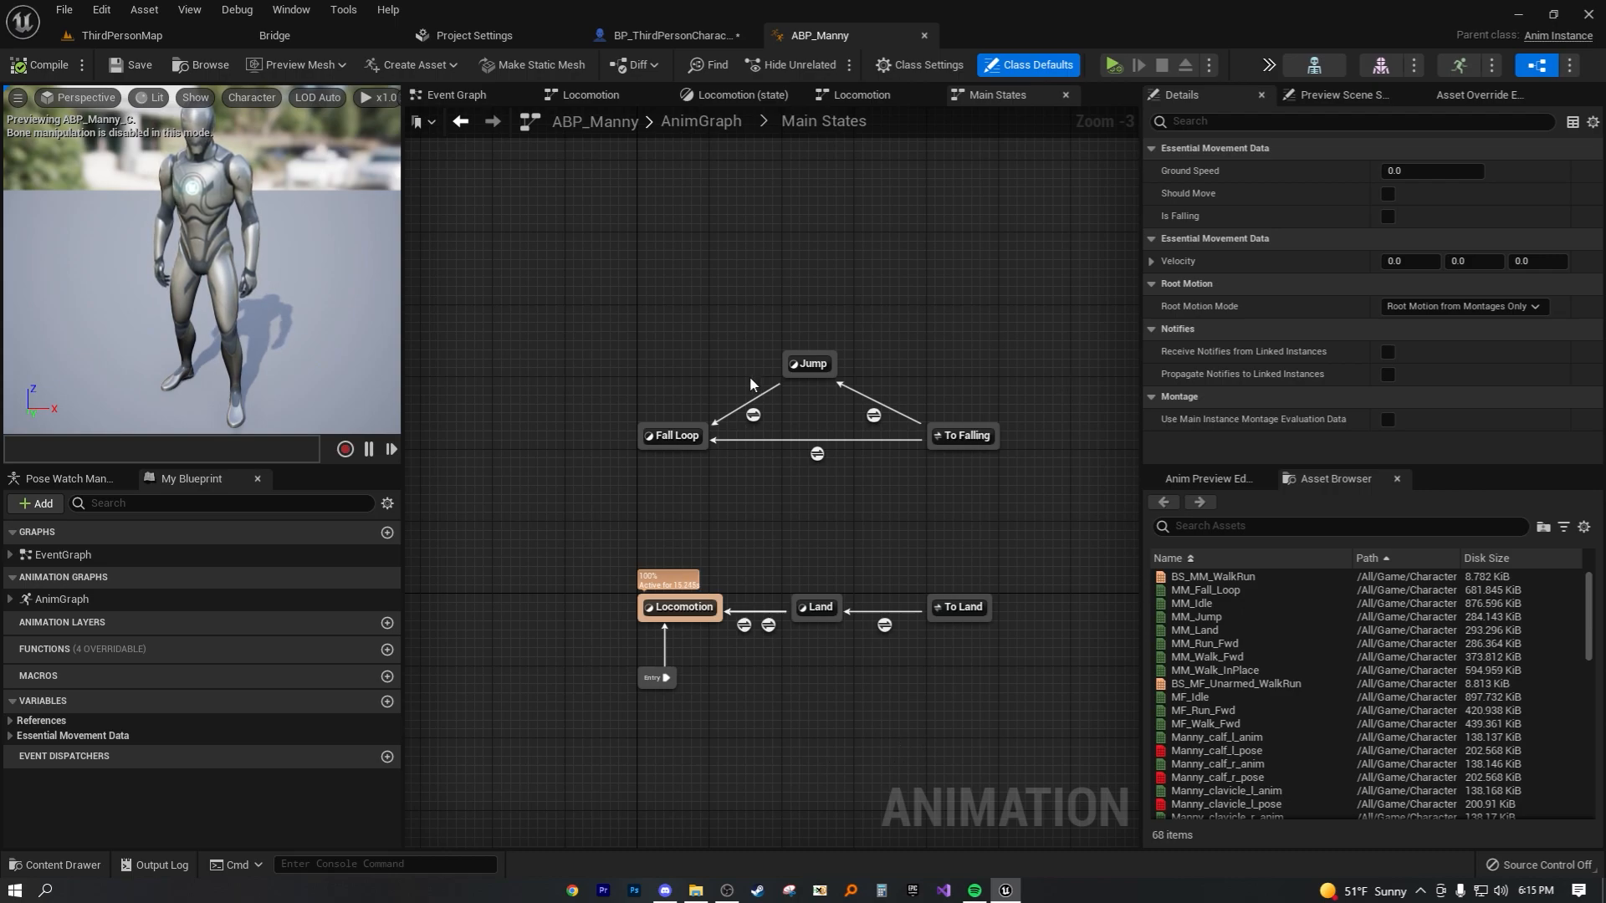
mouse_move(1011, 267)
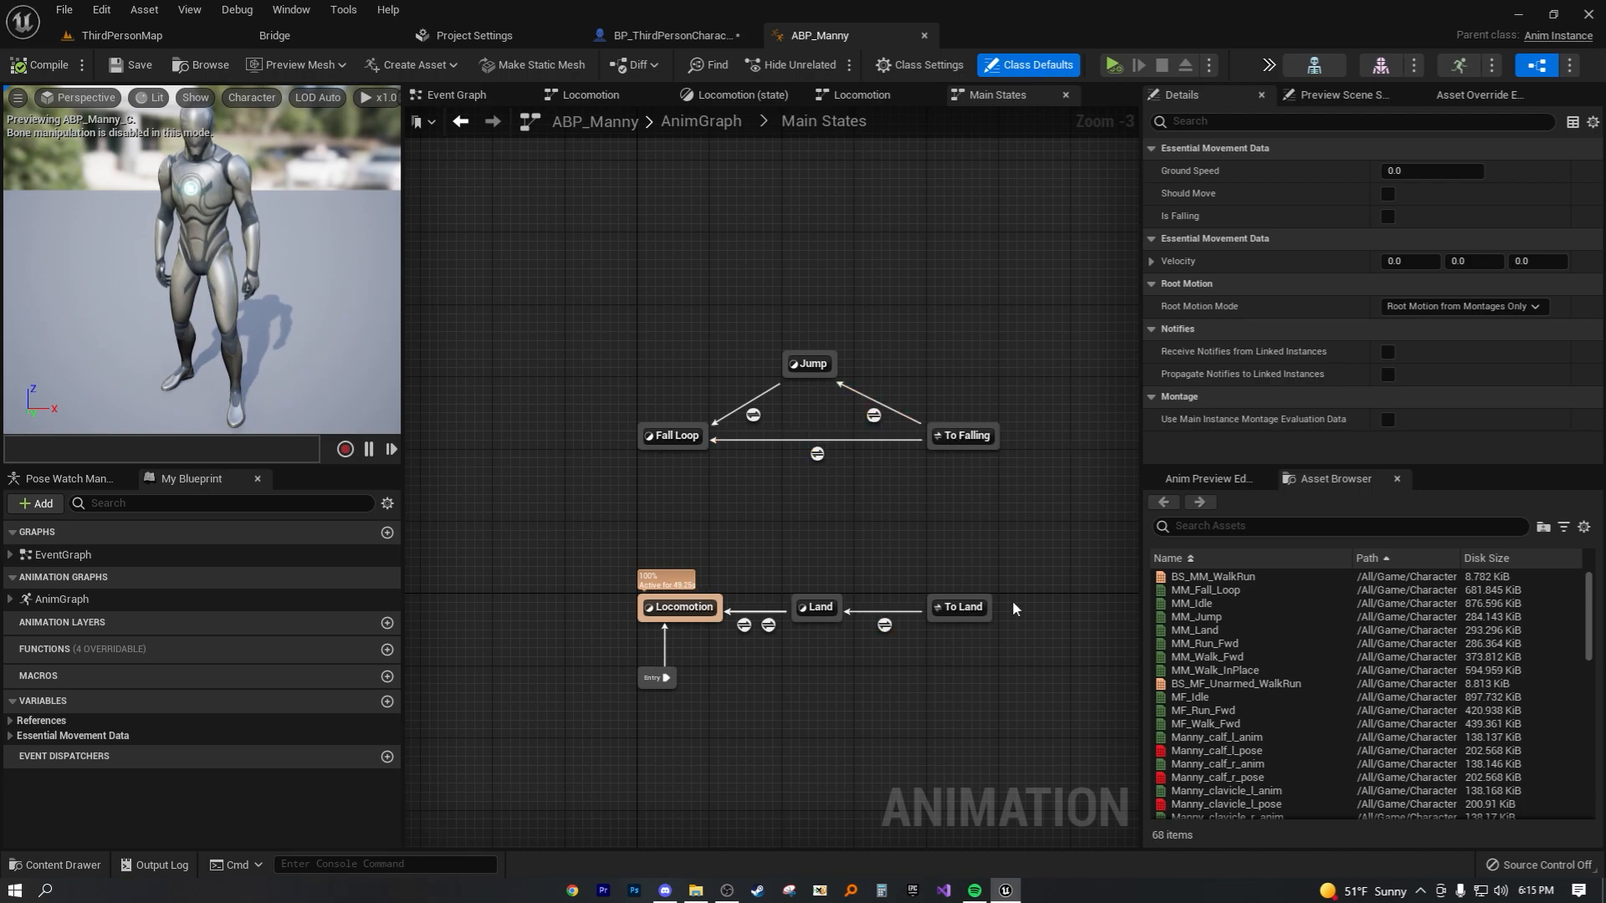
mouse_move(1244, 512)
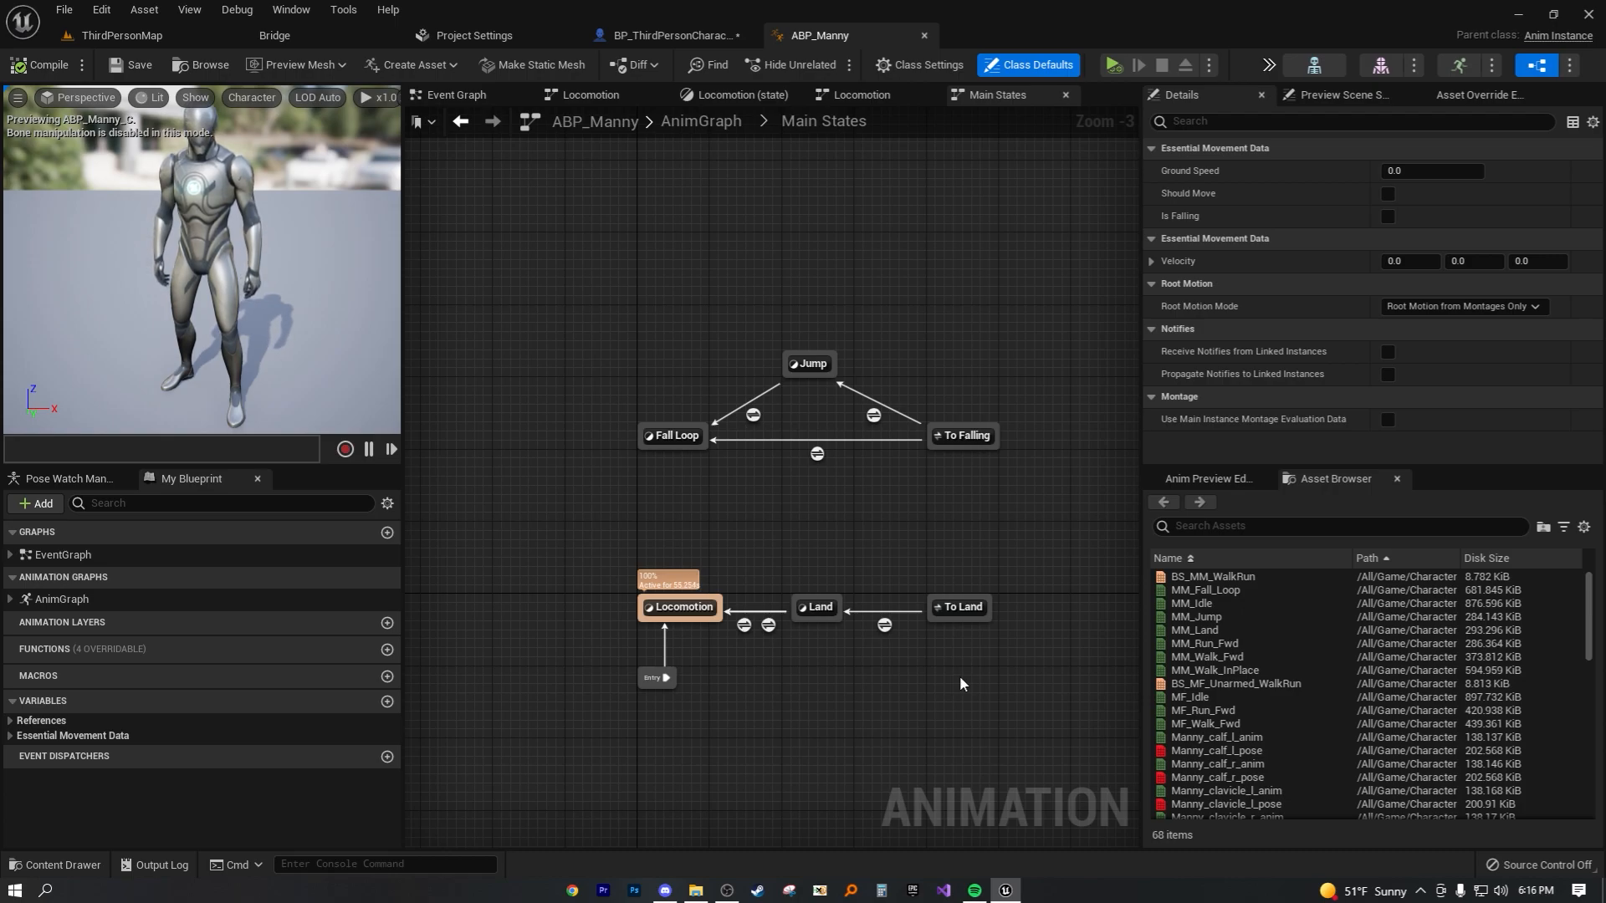
mouse_move(853, 510)
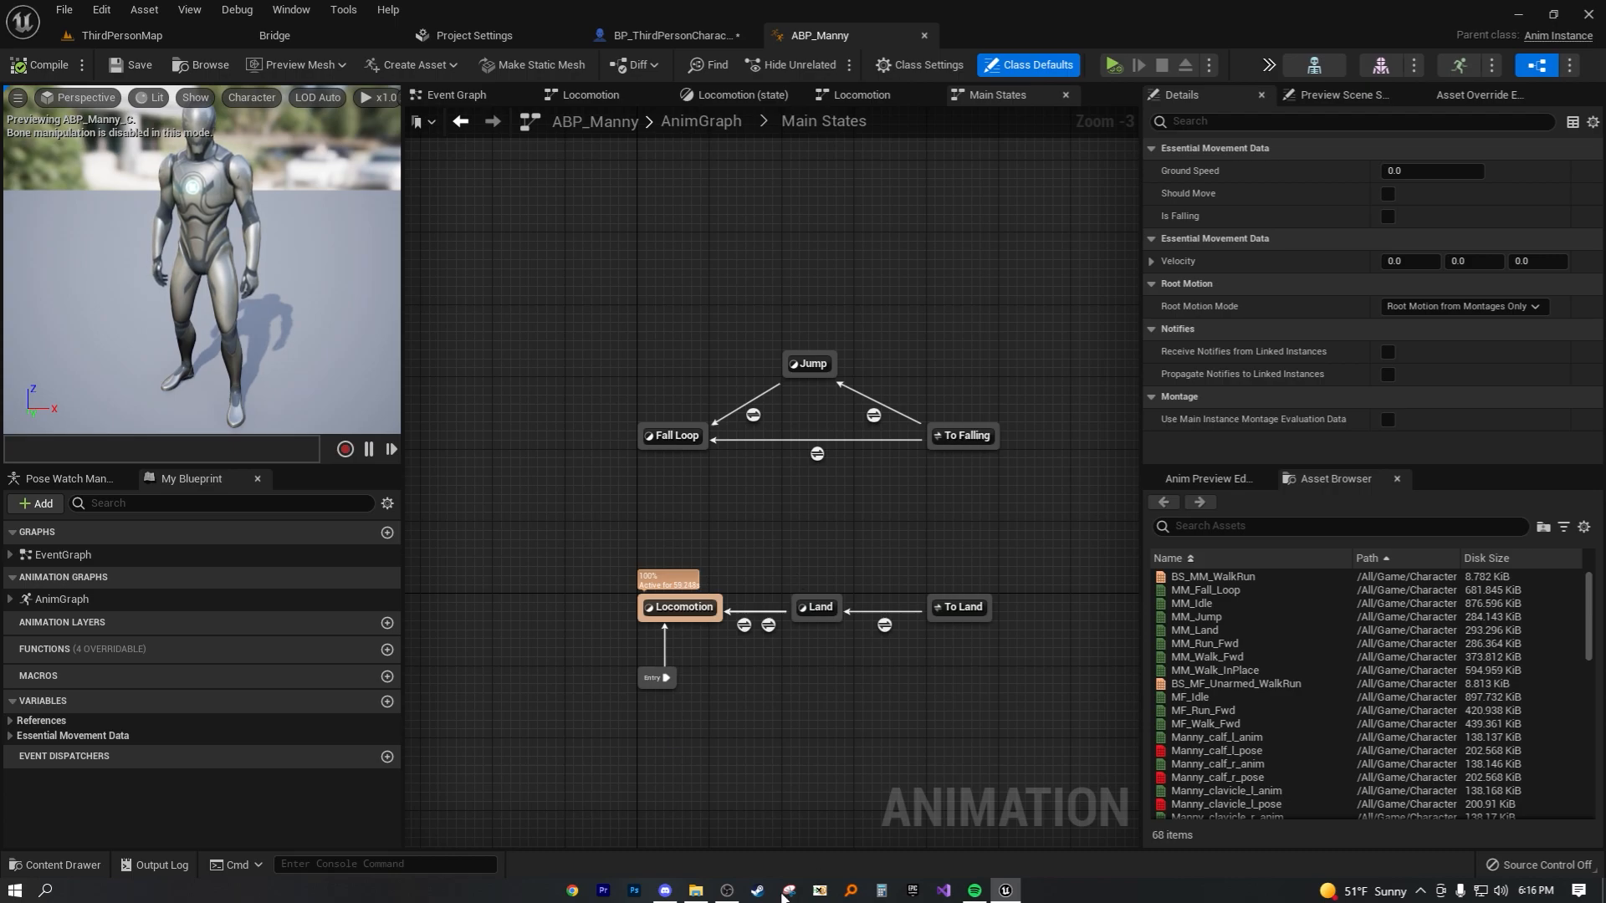
mouse_move(732, 333)
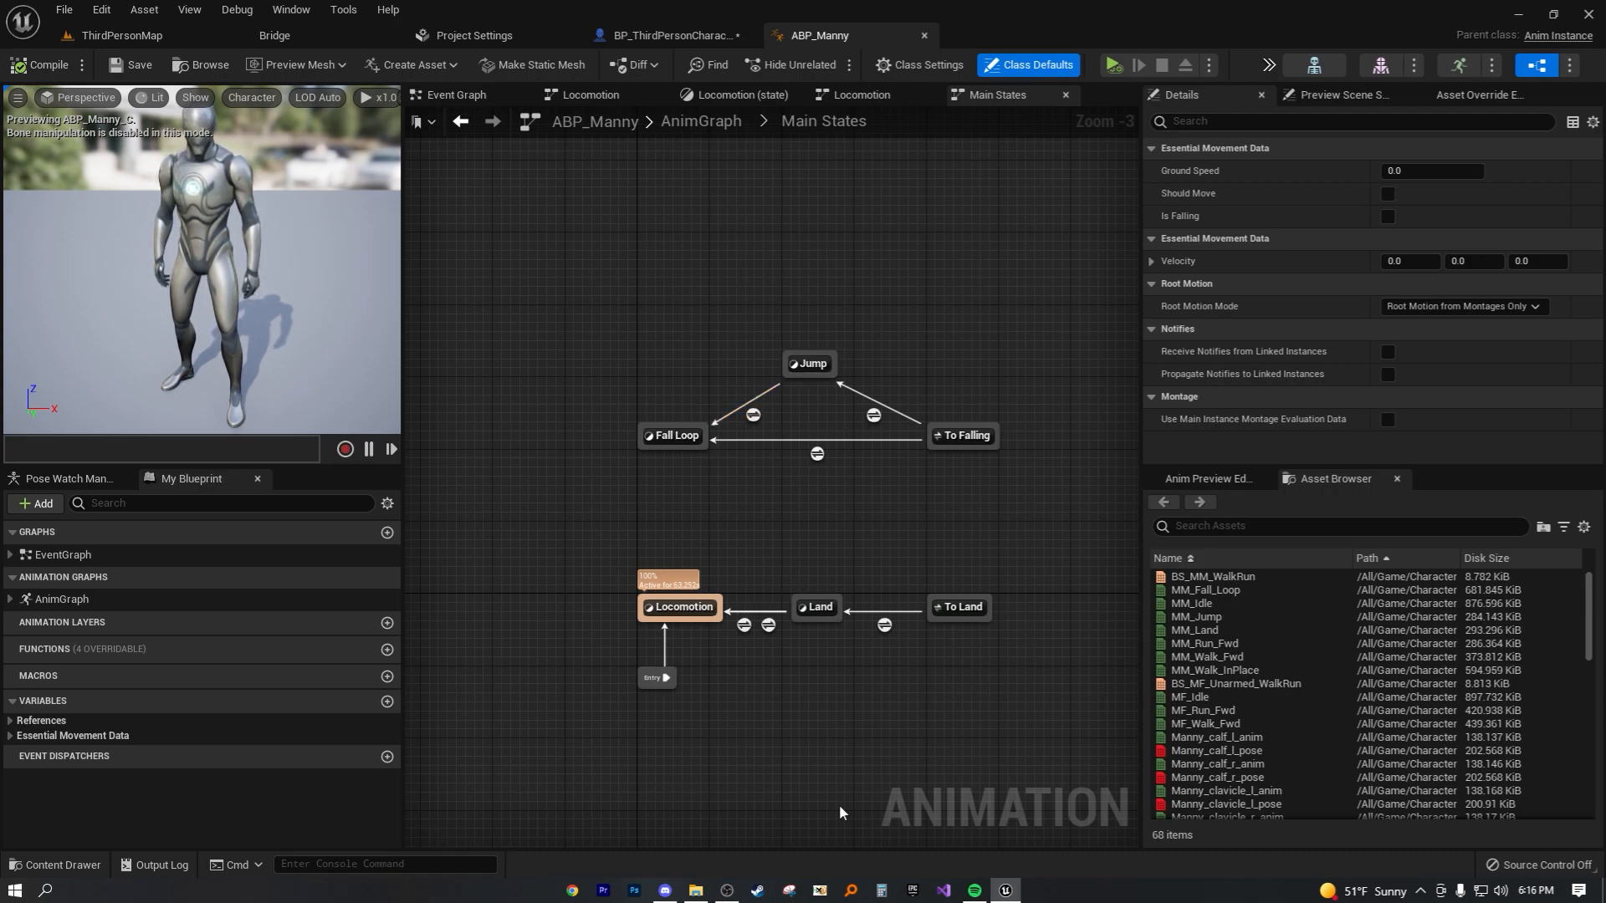
mouse_move(595, 525)
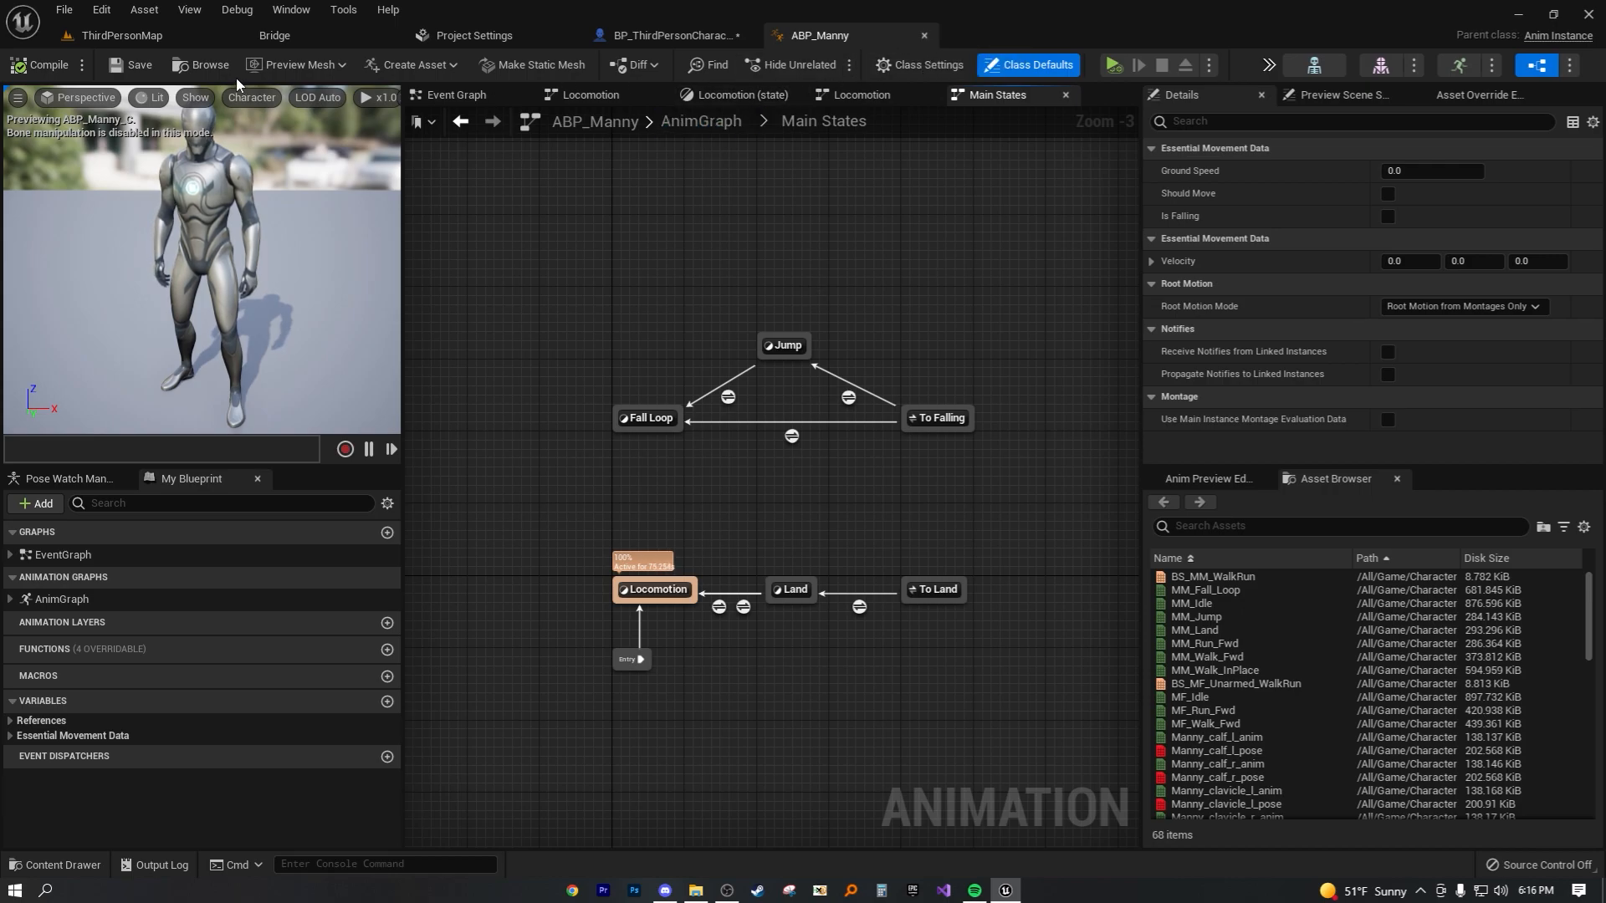
Open BP_ThirdPersonCharacter from the ThirdPerson Blueprints folder in the Blueprint Editor.
left_click(122, 35)
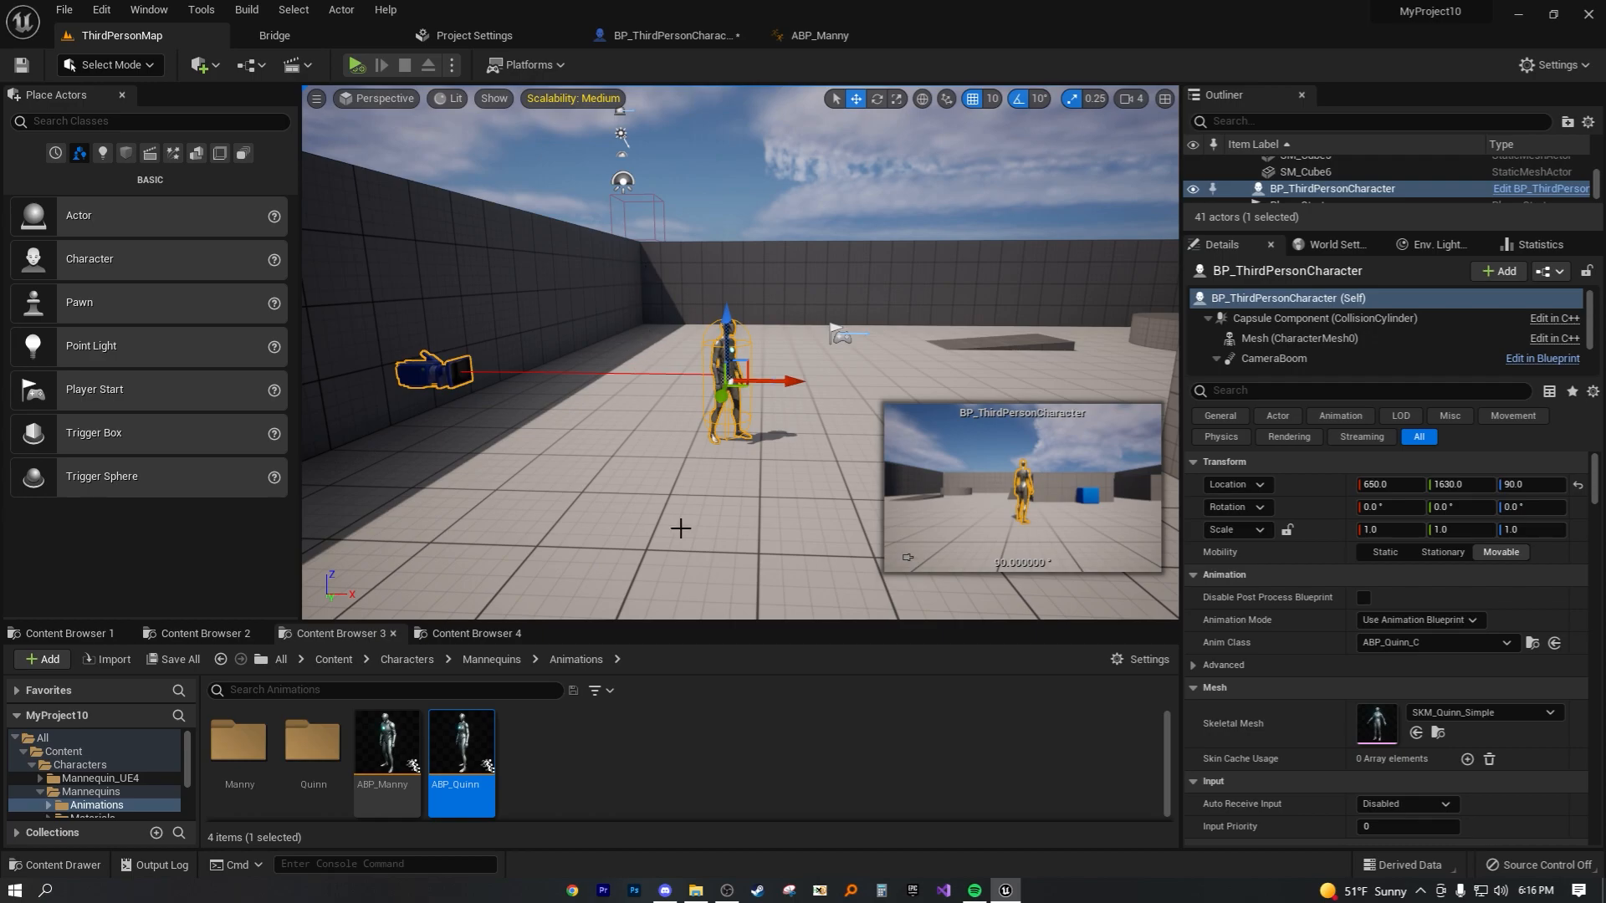
mouse_move(849, 508)
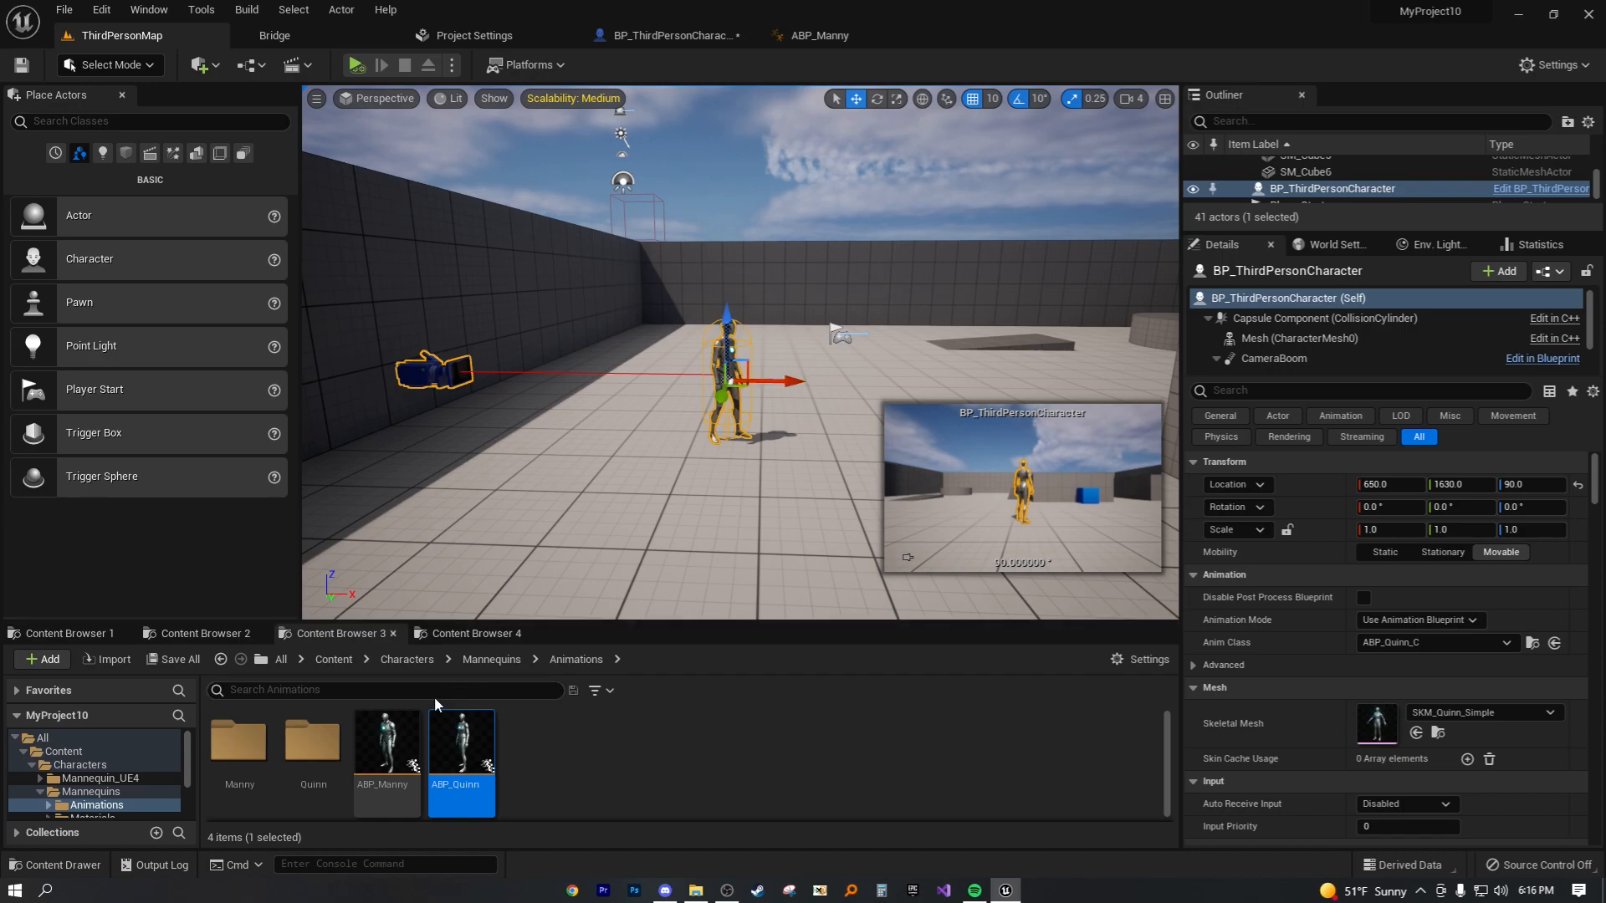
left_click(475, 633)
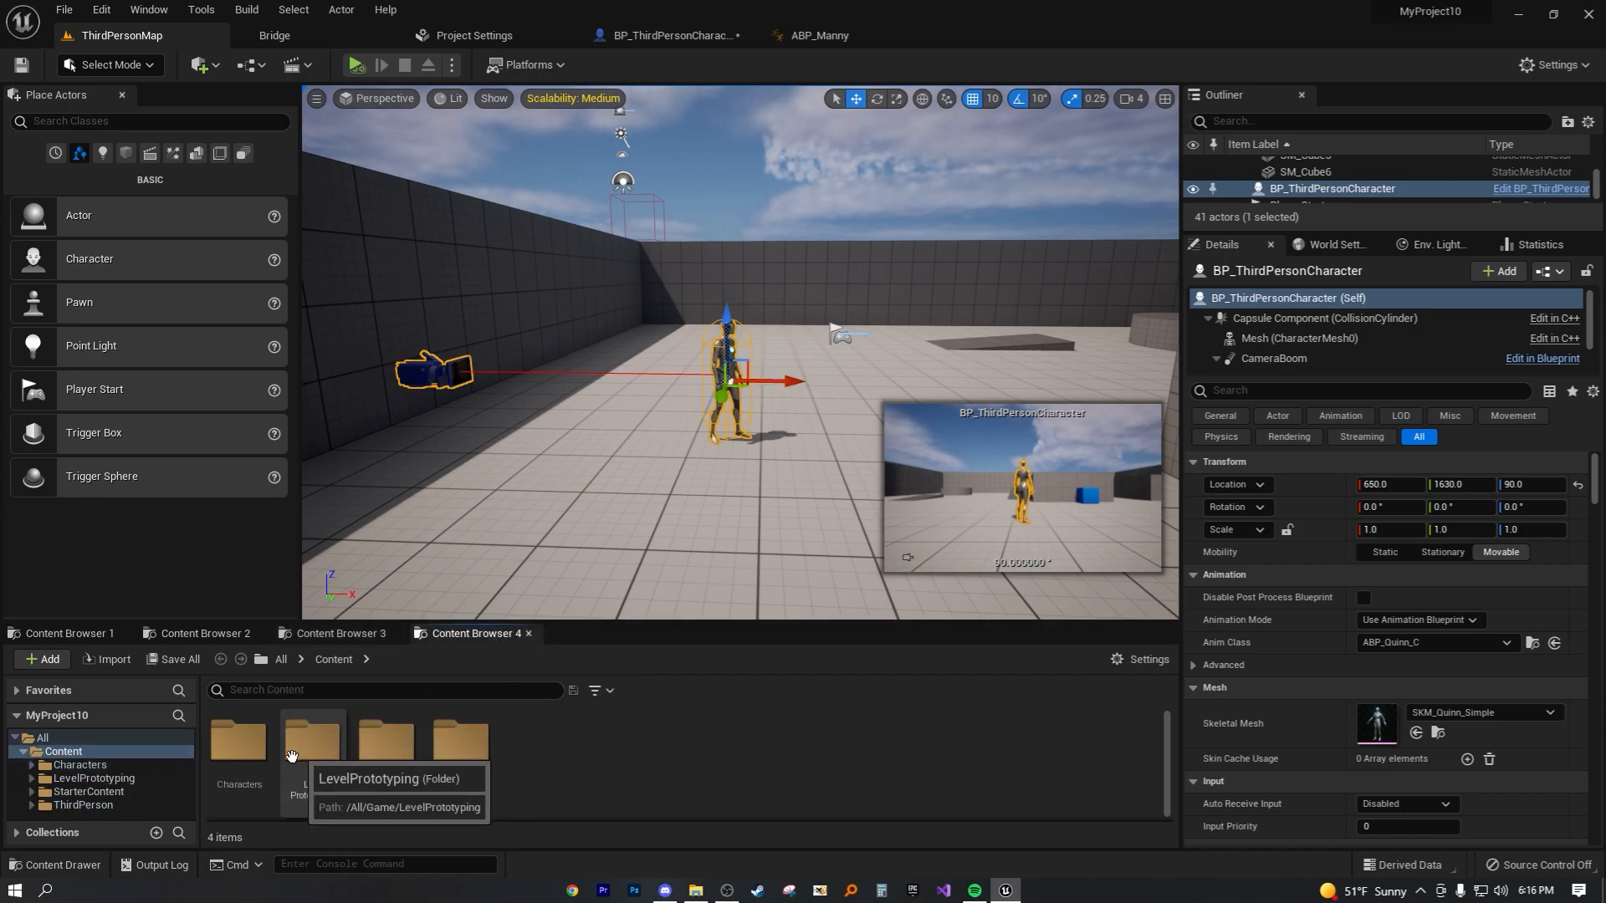
mouse_move(485, 773)
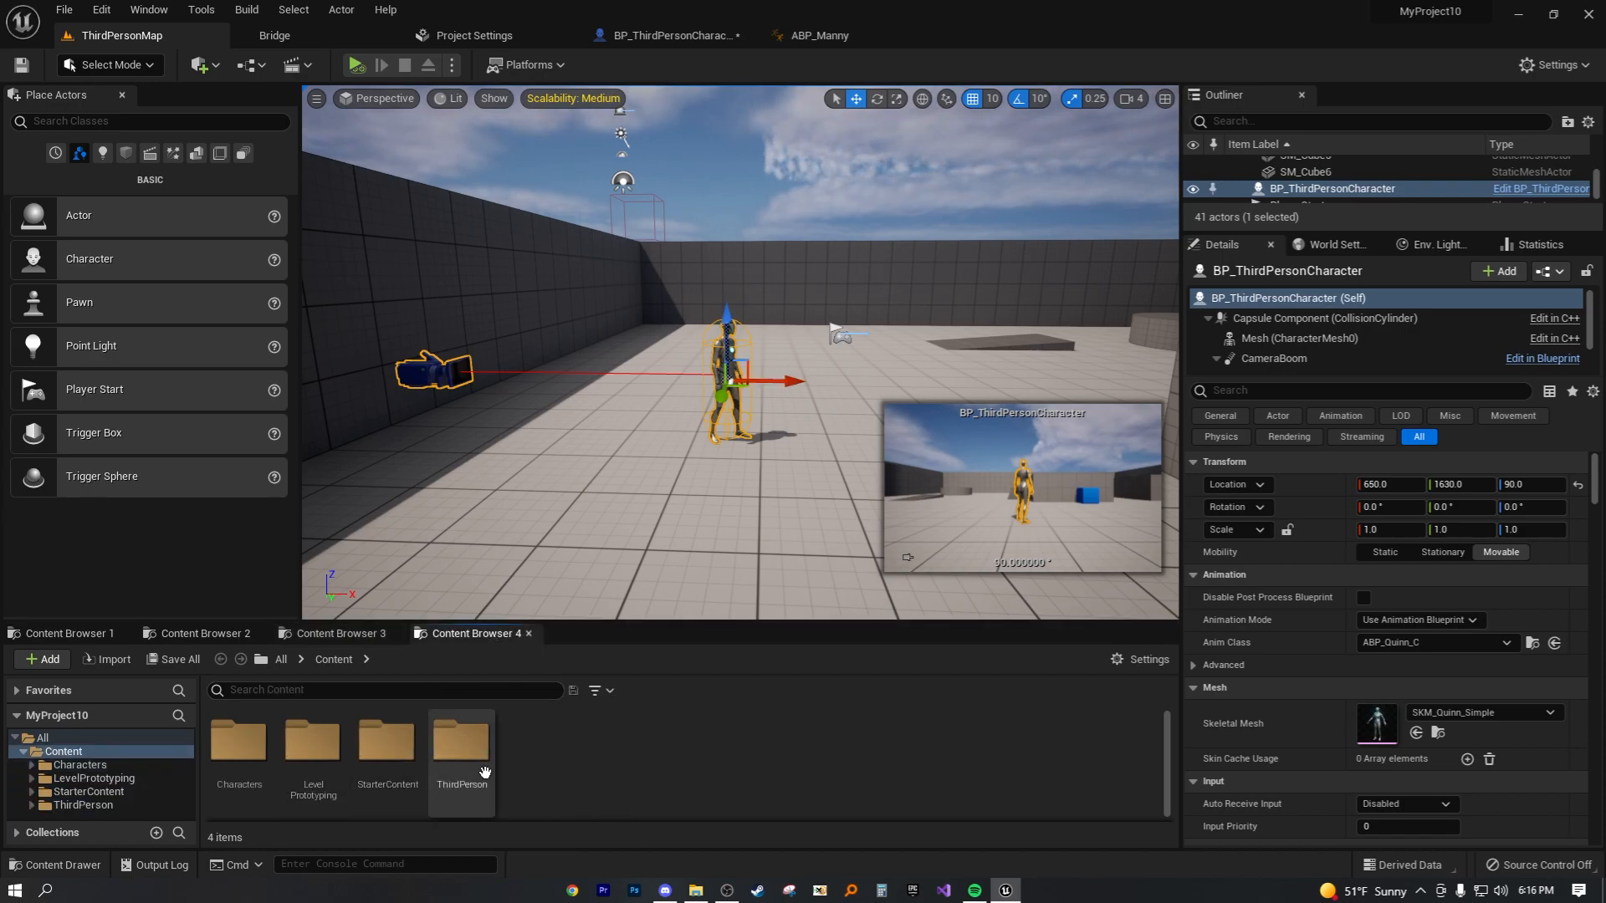
double_click(461, 743)
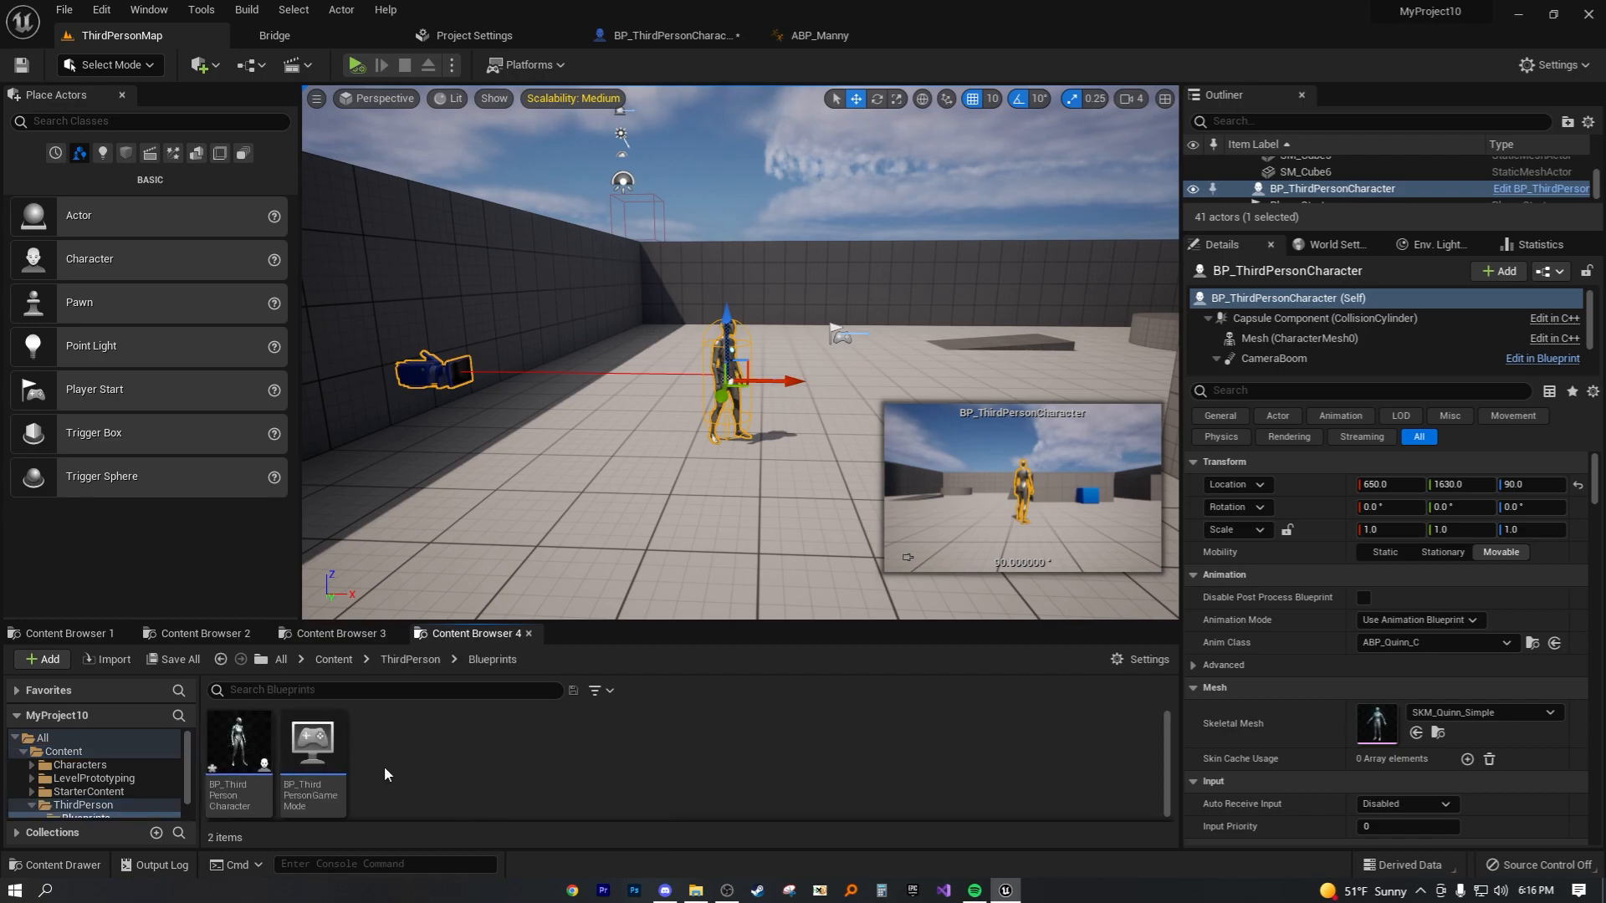
left_click(666, 35)
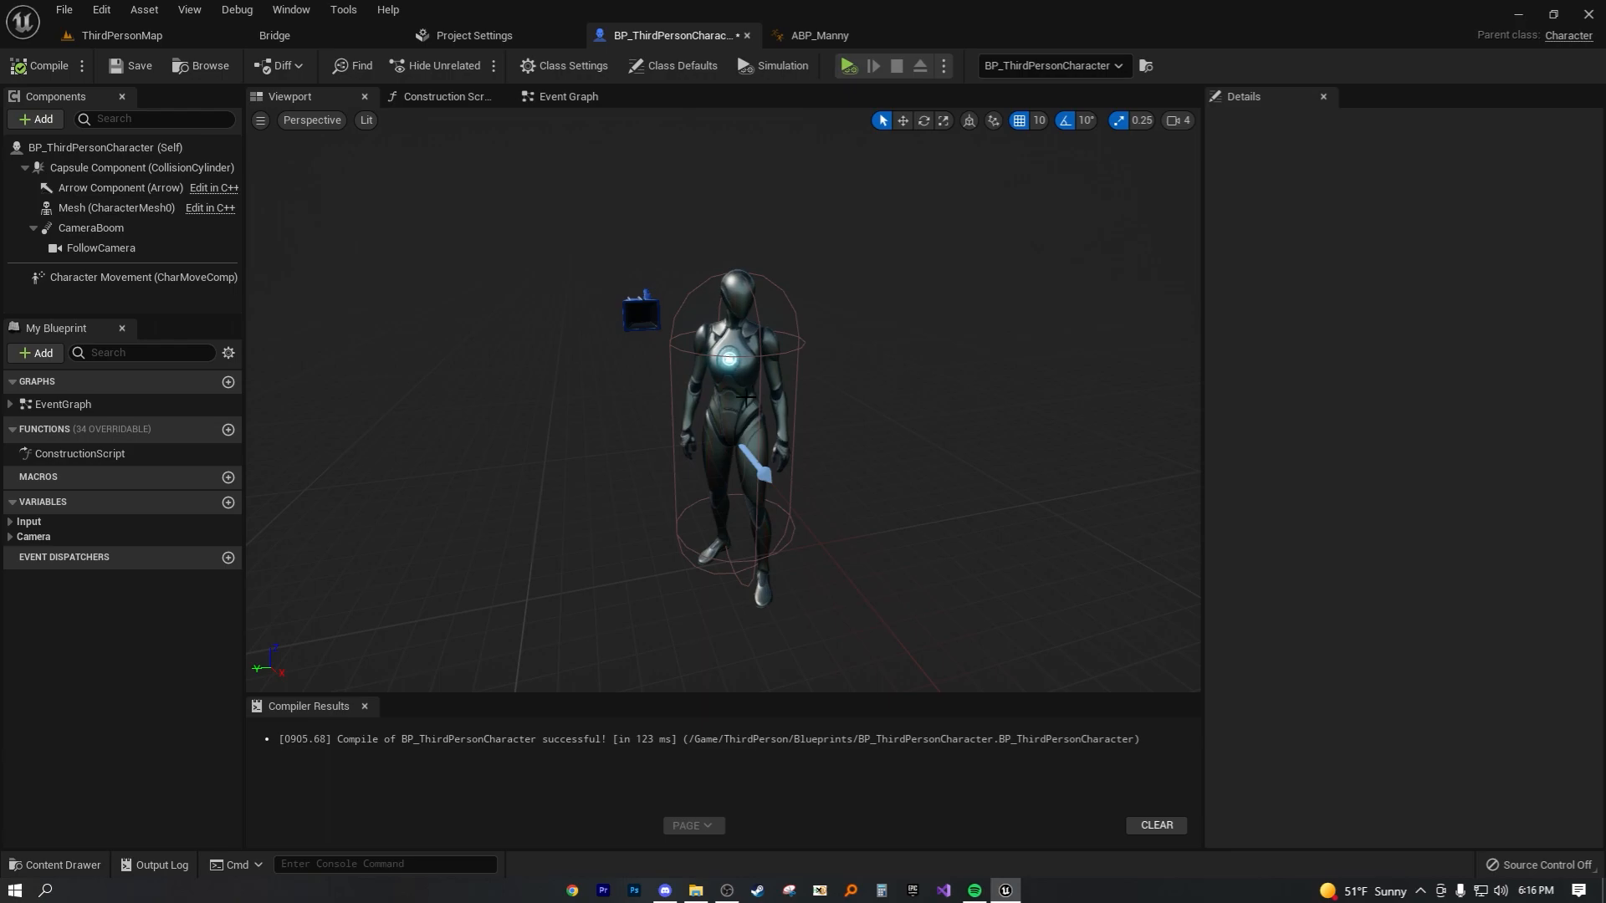
Select the Mesh component and expand its Animation Advanced options showing ABP_Quinn_C as anim class.
left_click(116, 207)
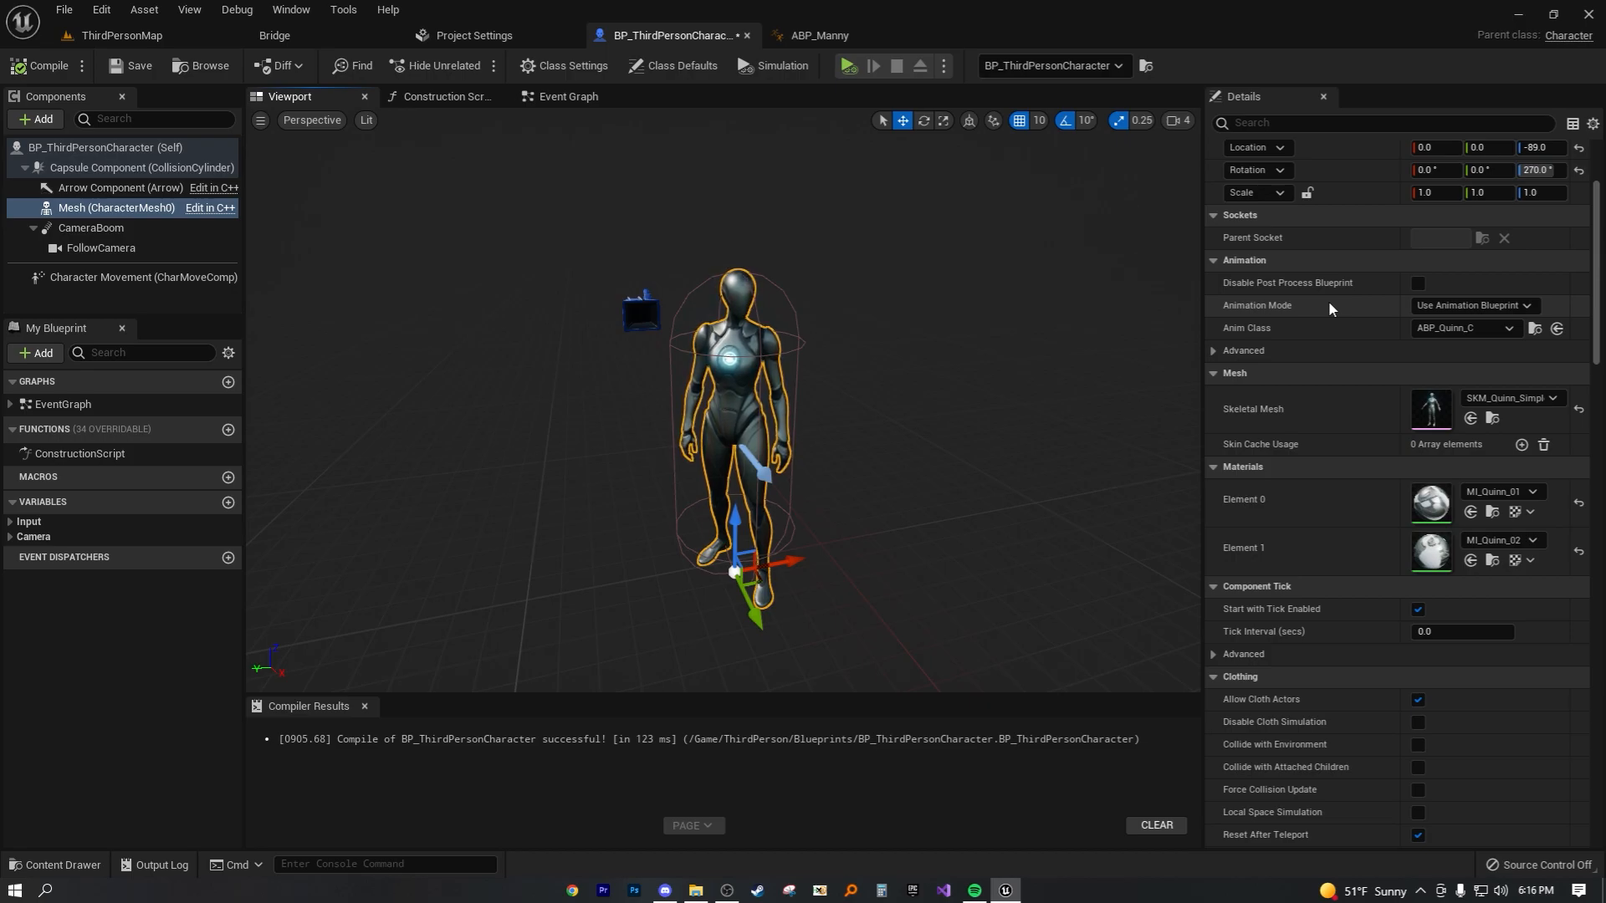
mouse_move(1300, 263)
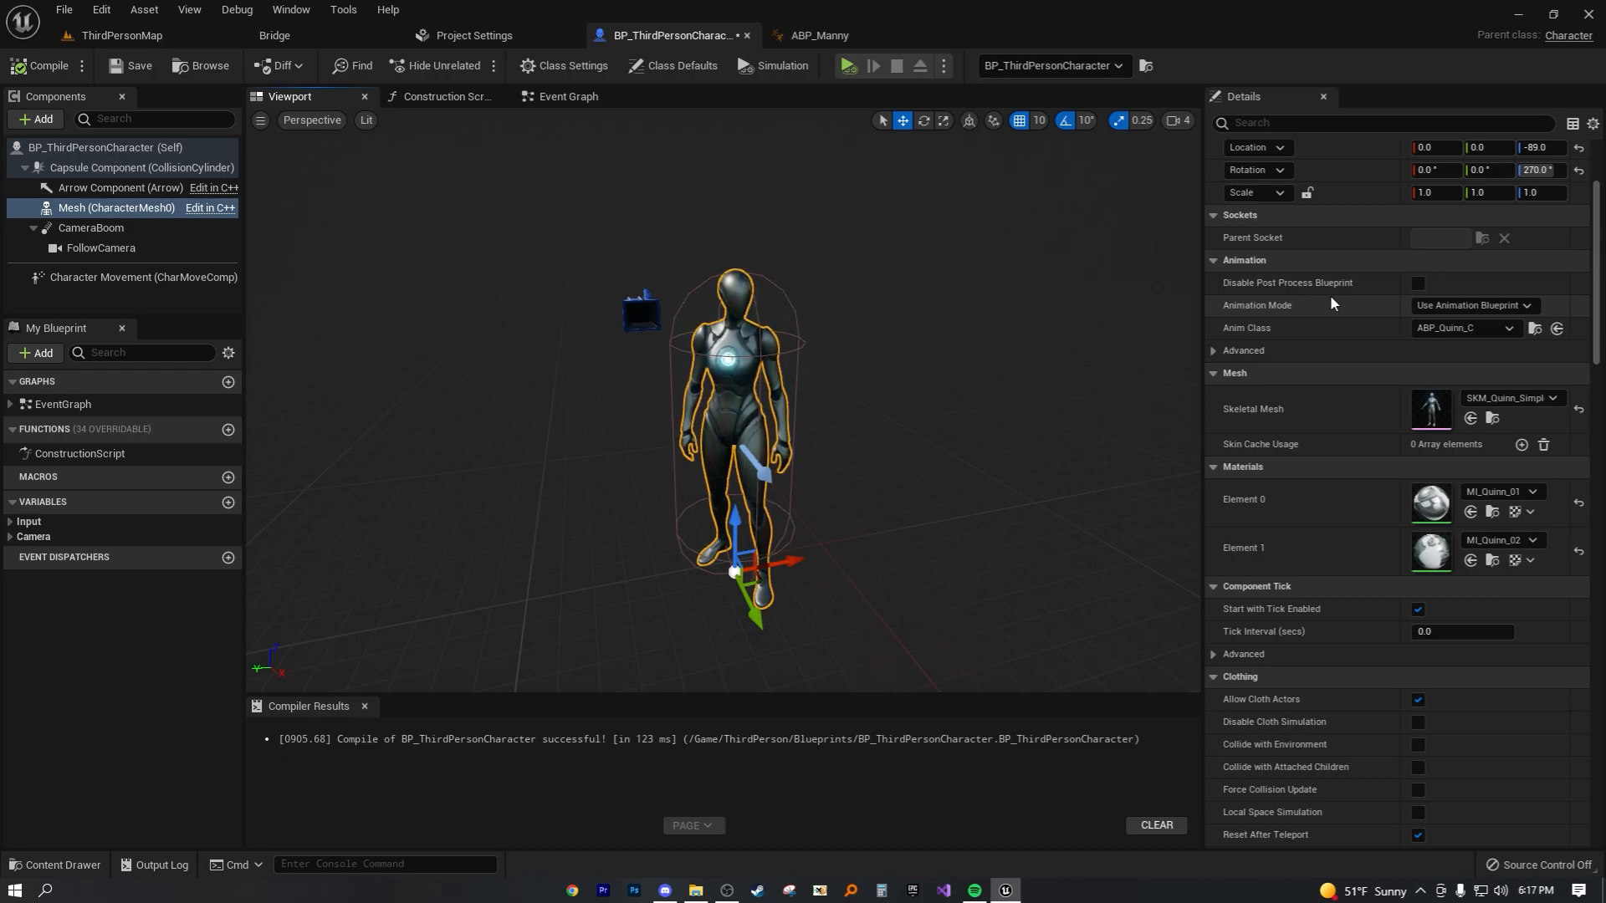
mouse_move(1297, 309)
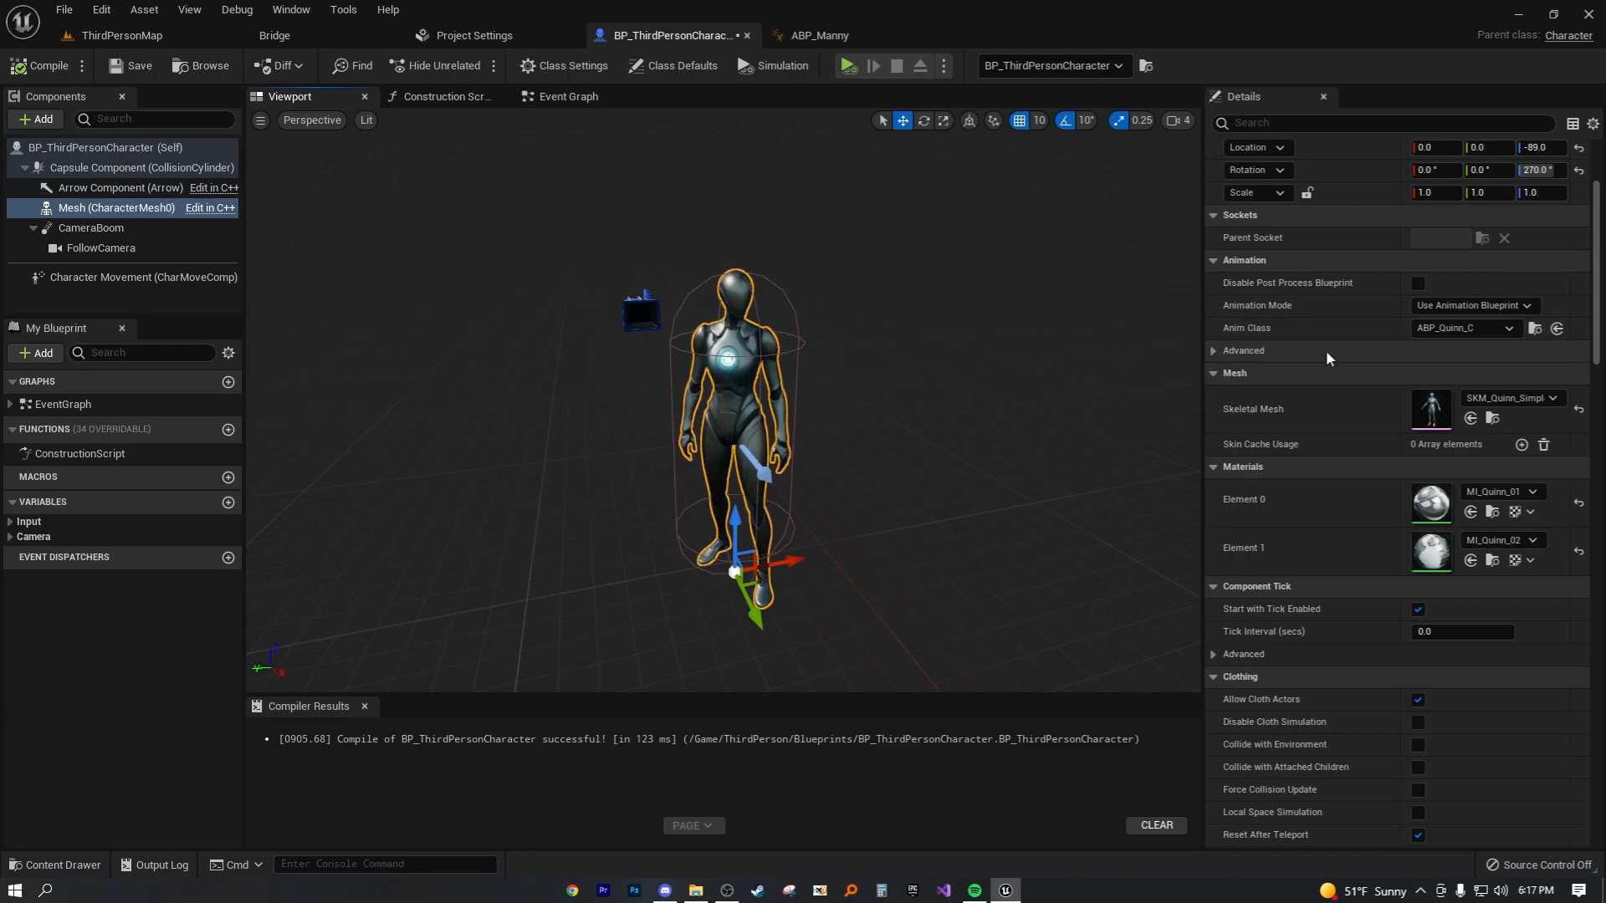
left_click(1214, 351)
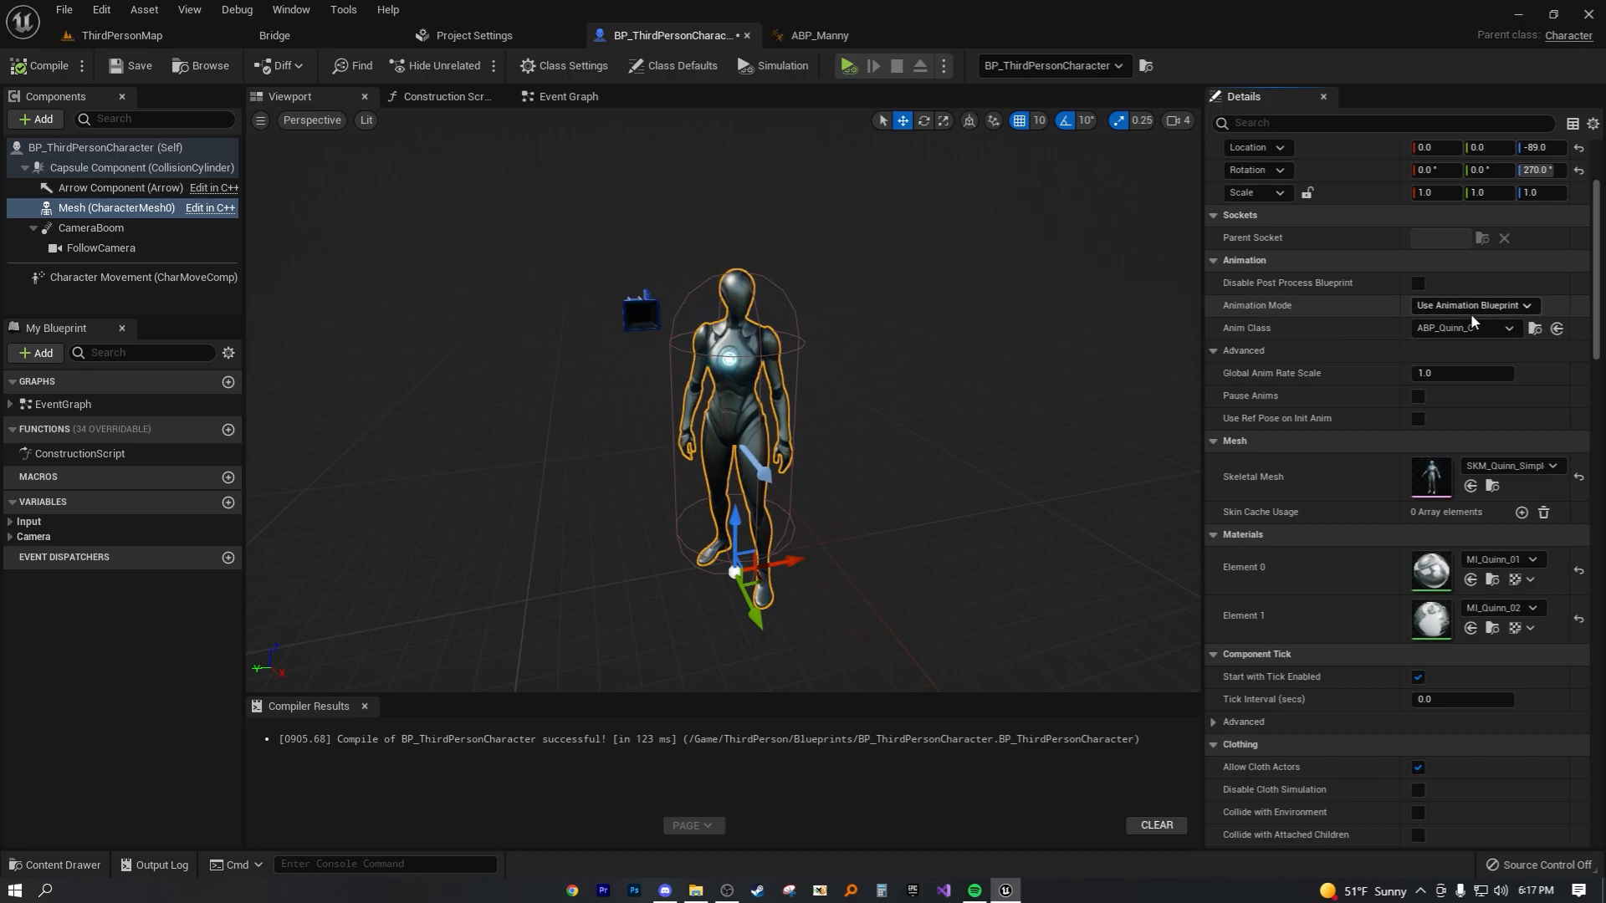
mouse_move(1472, 319)
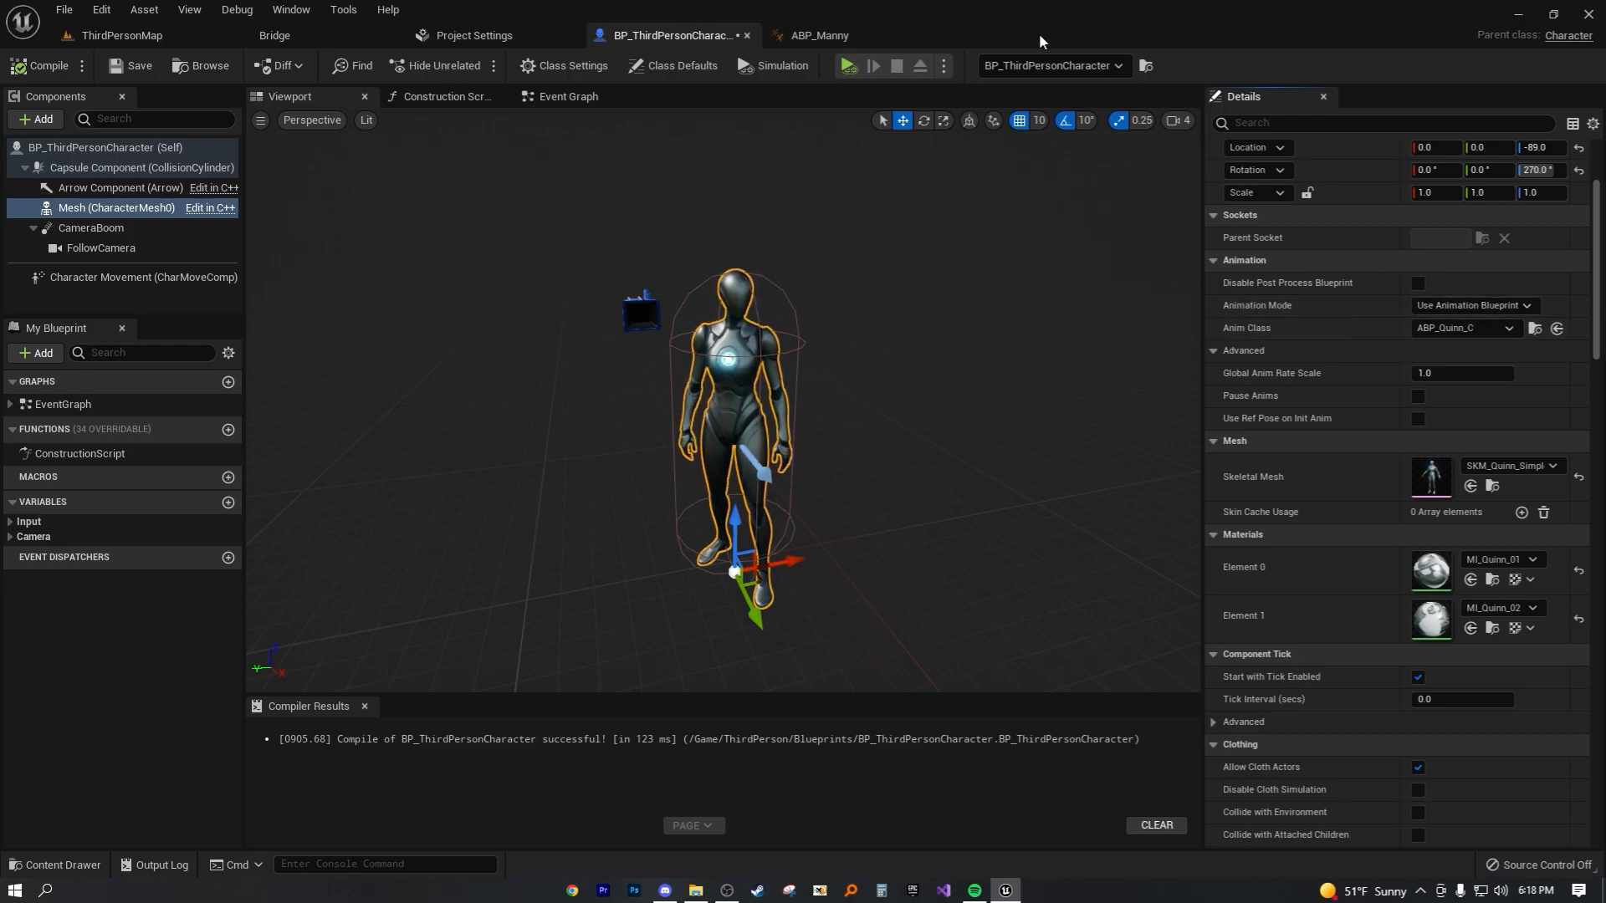
left_click(818, 36)
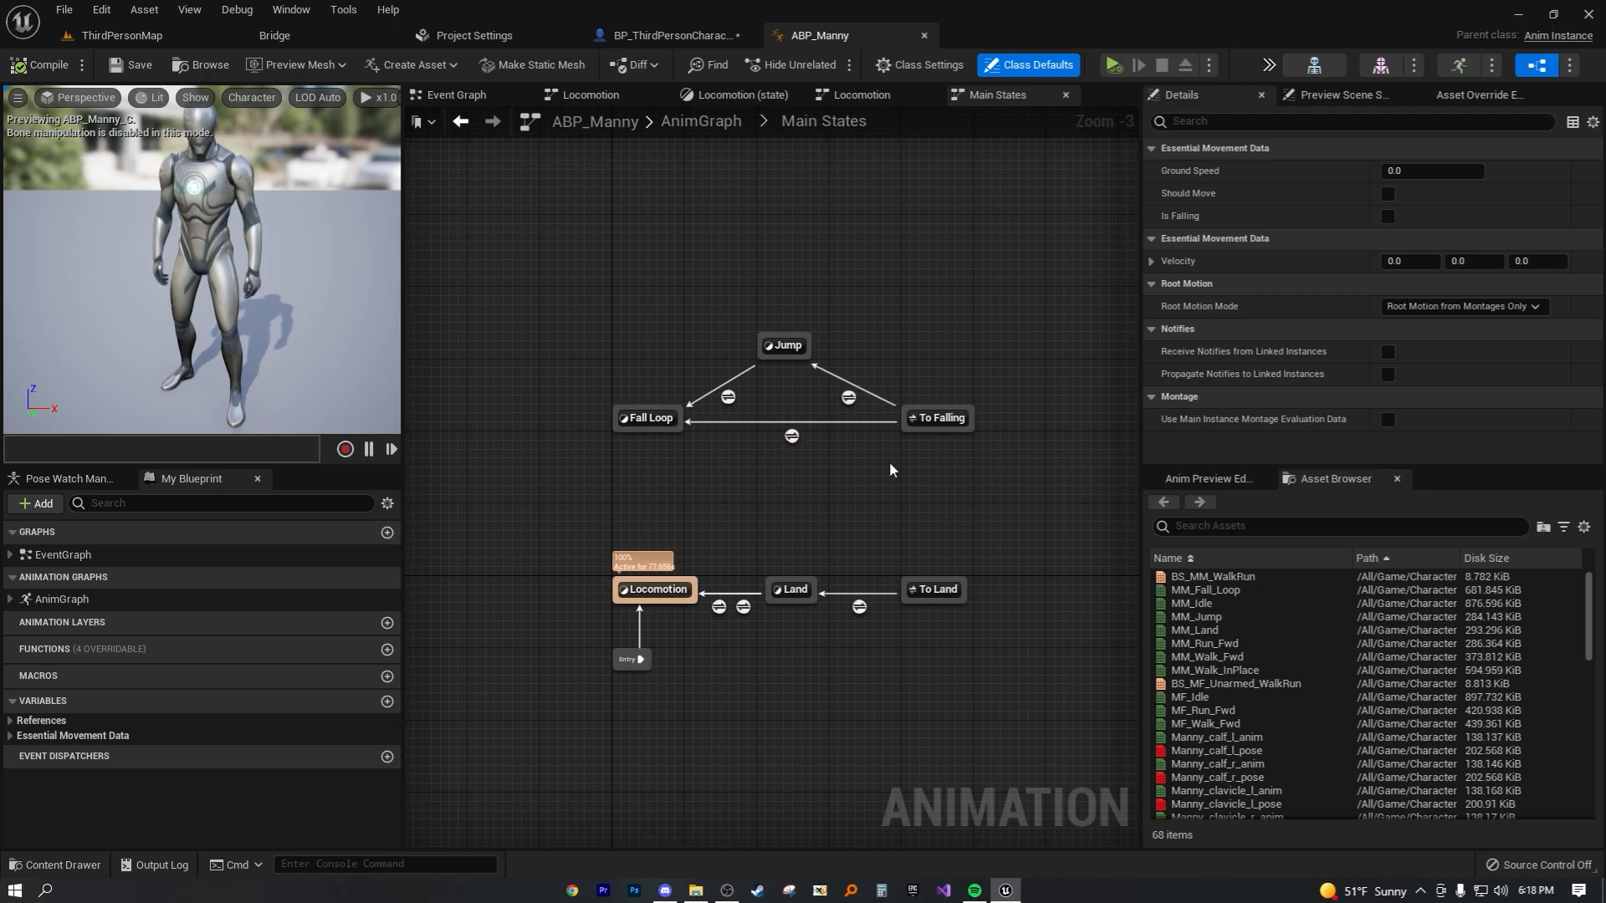
mouse_move(645, 318)
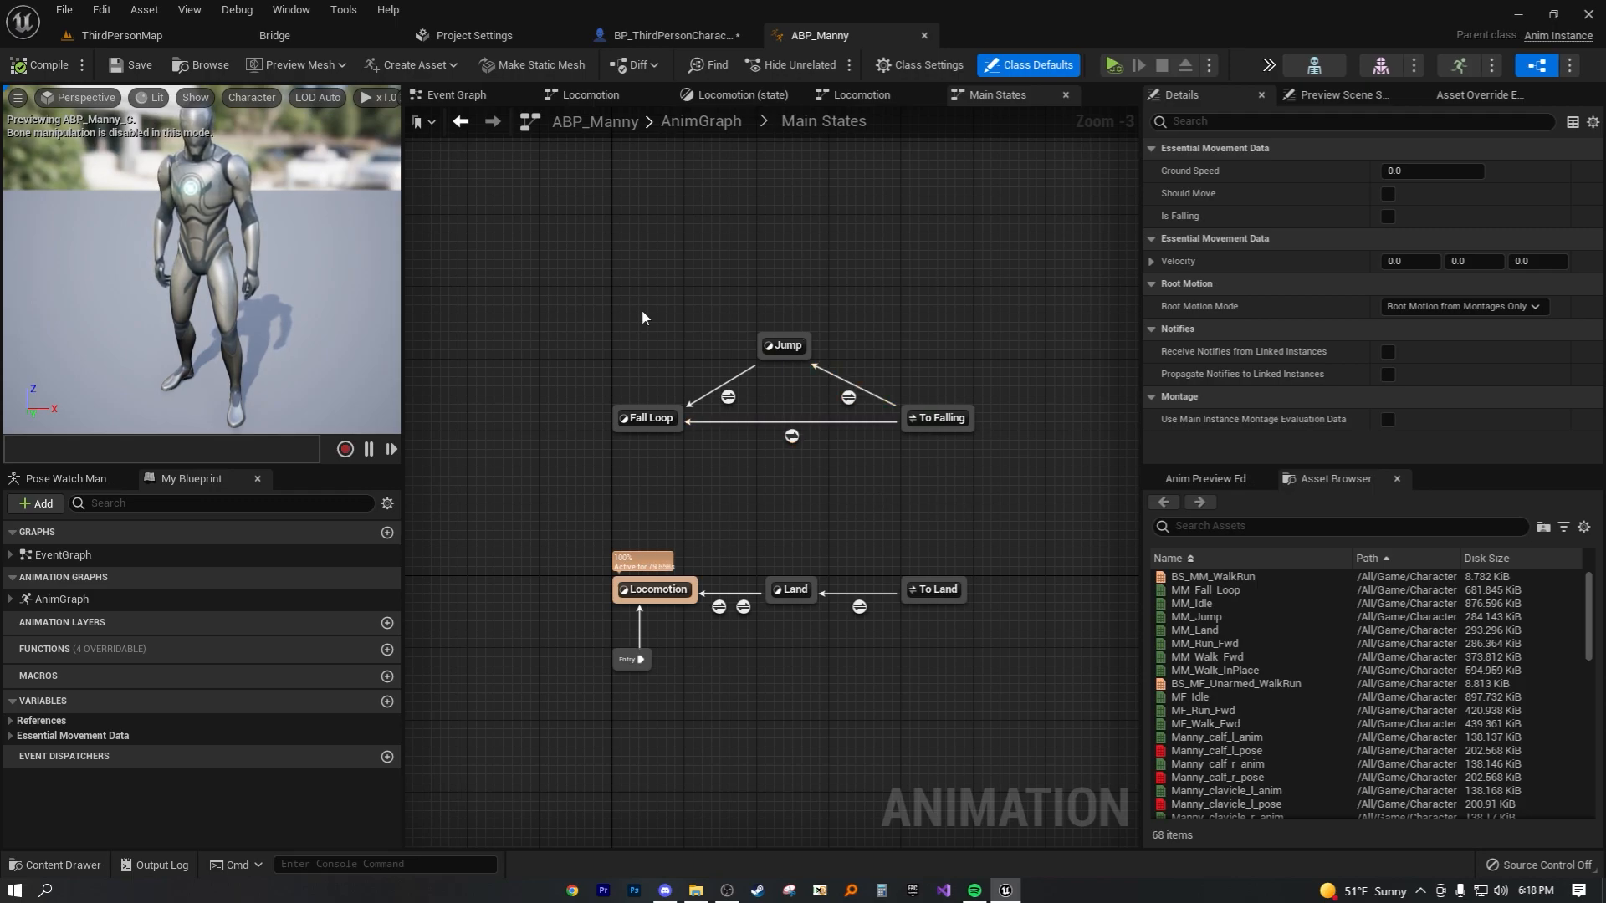
left_click(676, 35)
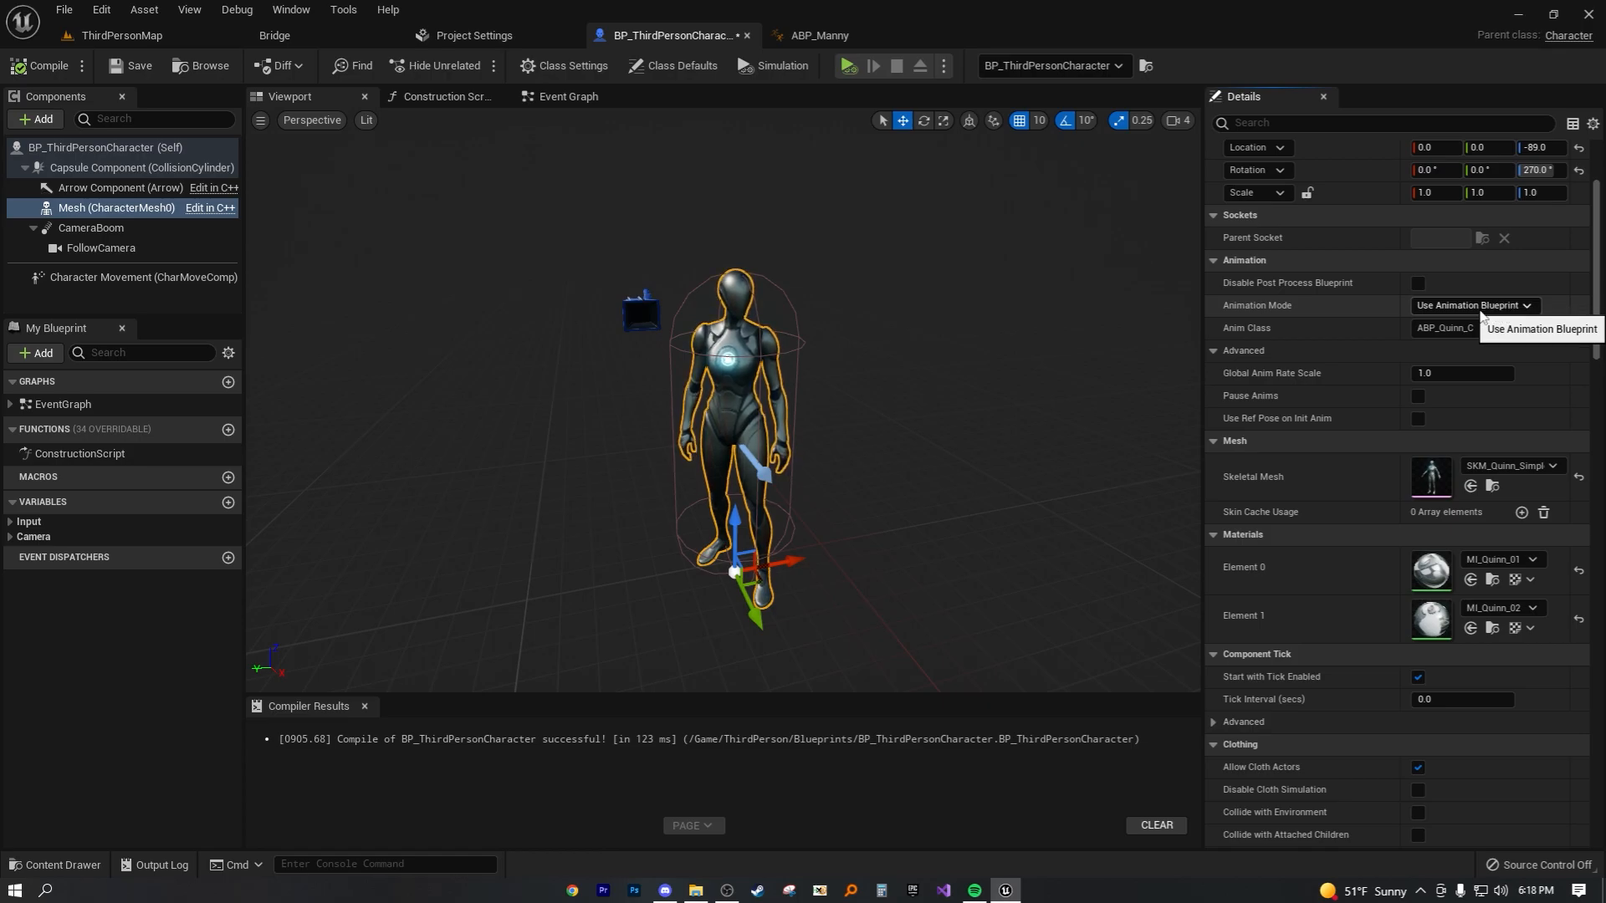
Set the mesh's Animation Mode to Use Animation Asset.
left_click(1474, 304)
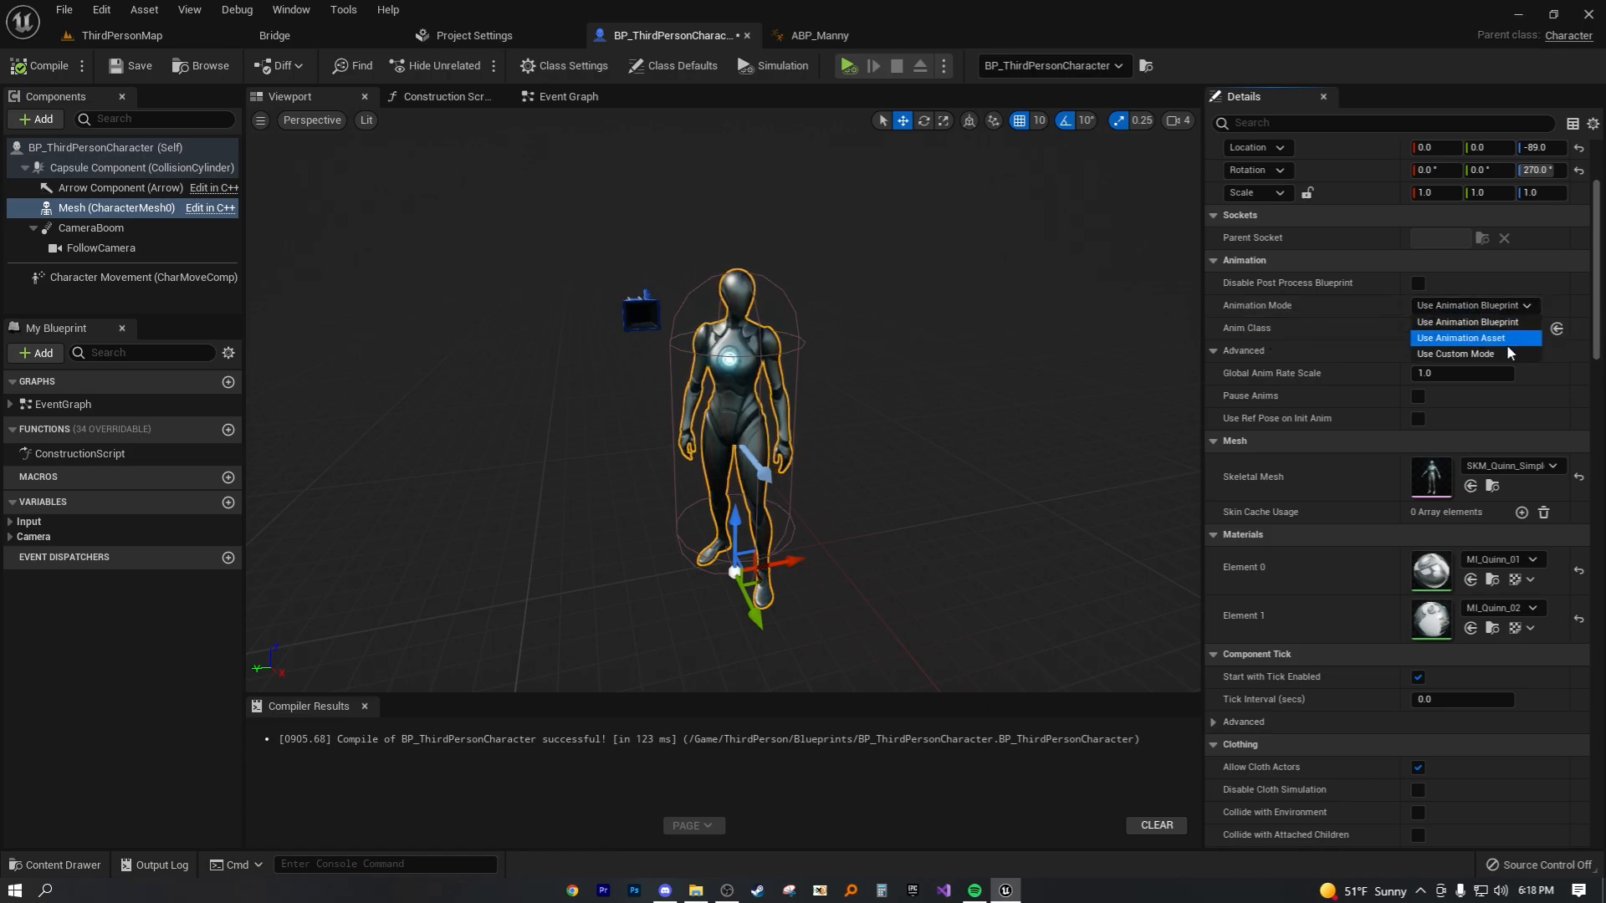
left_click(1466, 338)
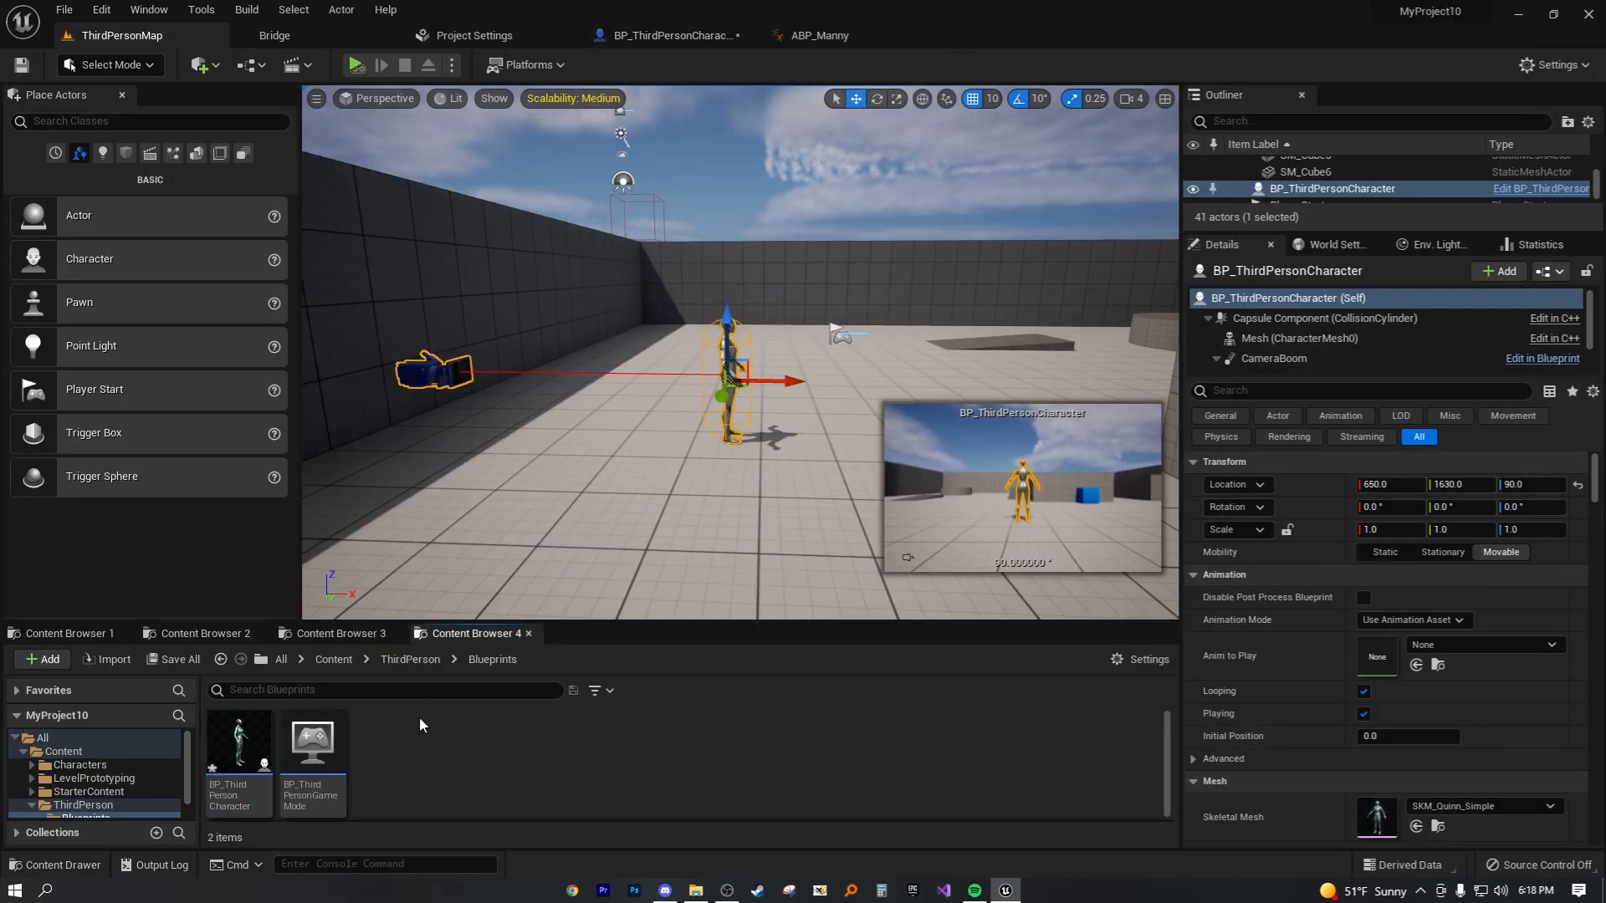
Return to the BP_ThirdPersonCharacter editor with its empty Anim to Play slot.
left_click(410, 659)
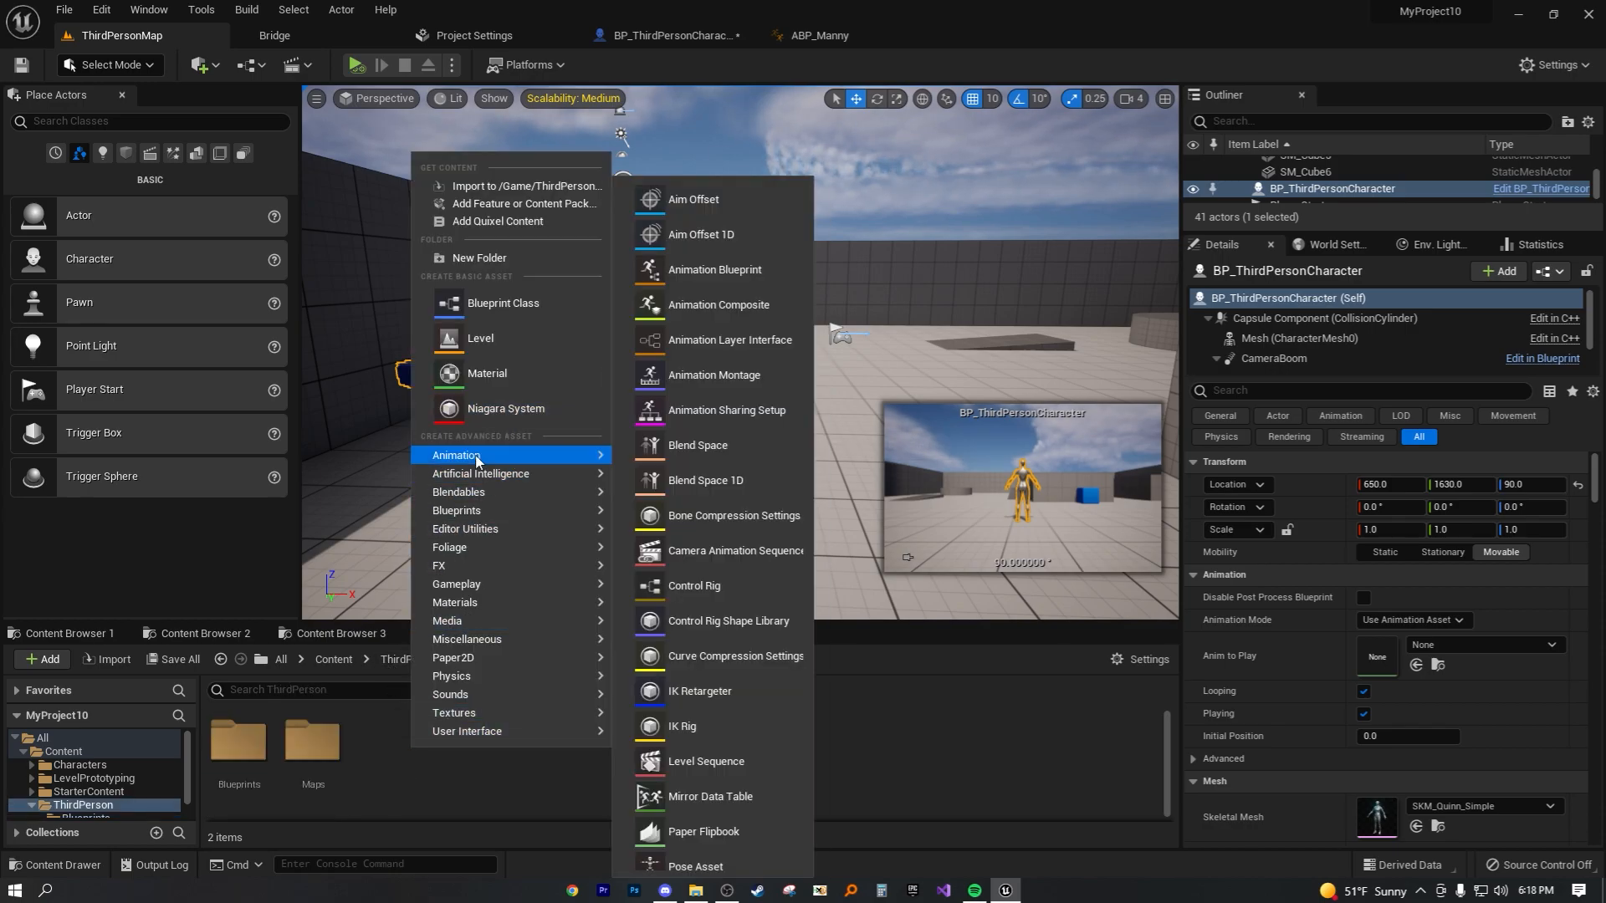
mouse_move(710, 305)
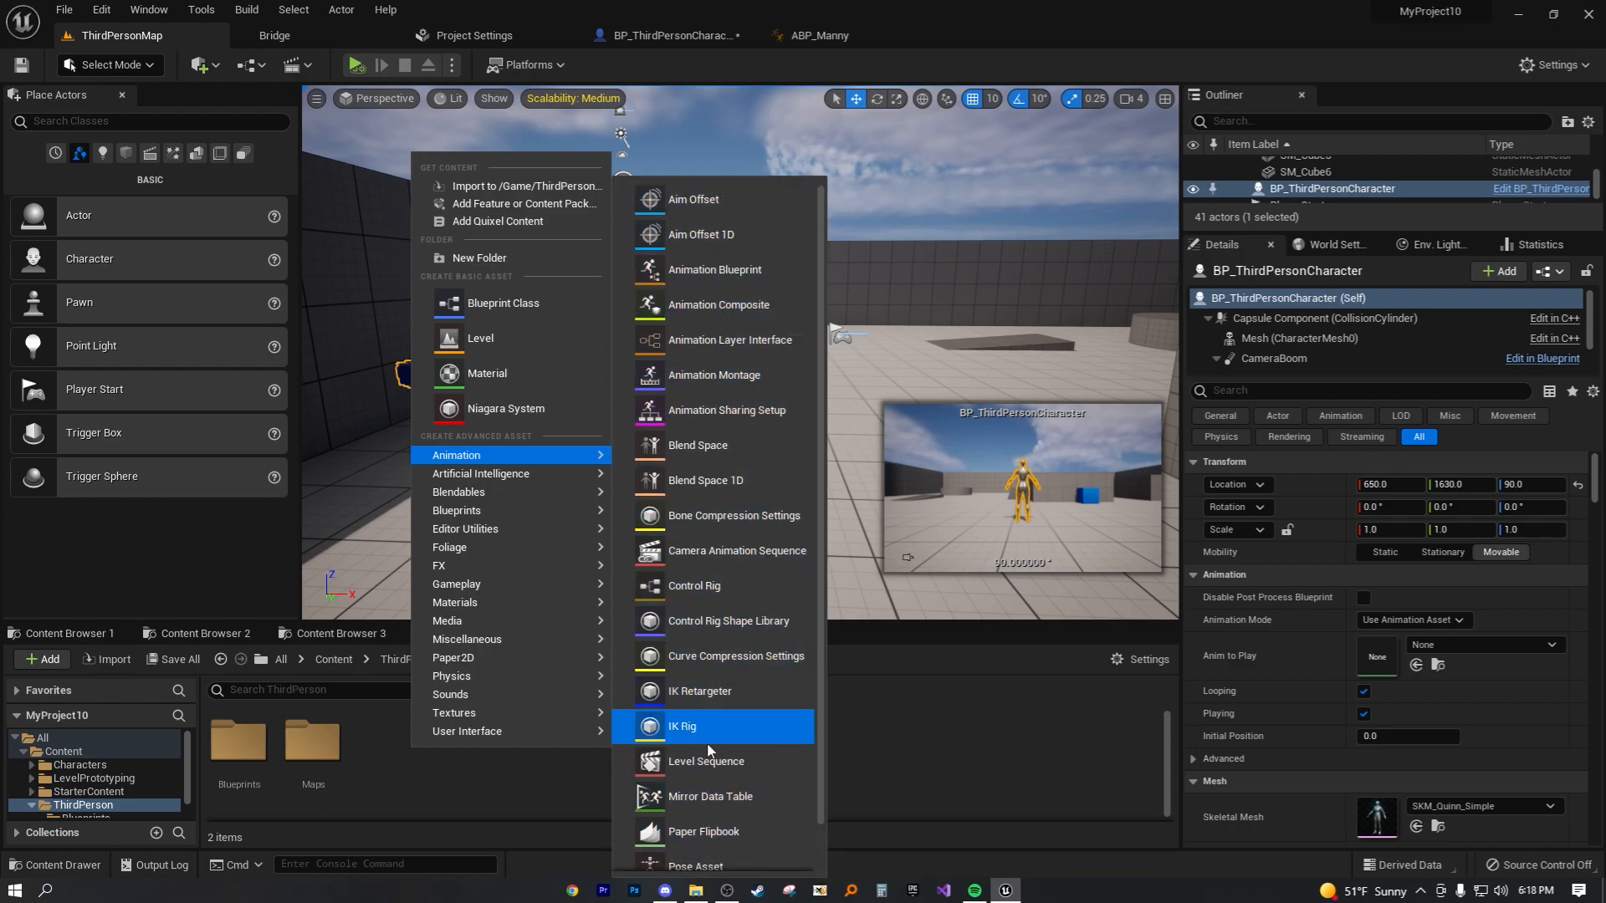
left_click(817, 35)
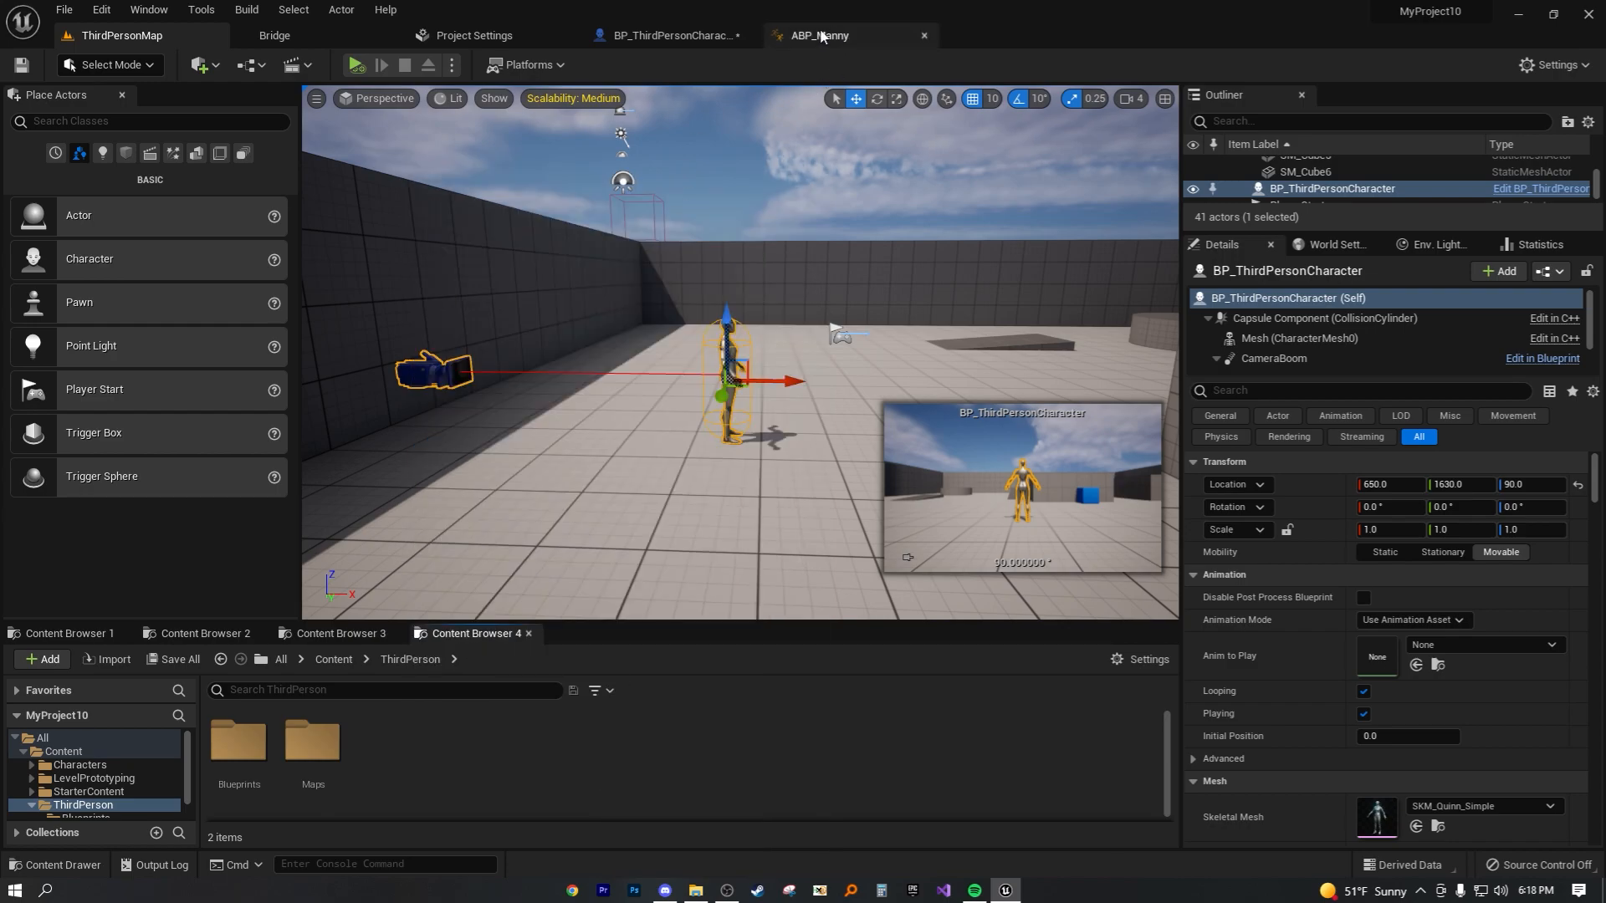
left_click(666, 35)
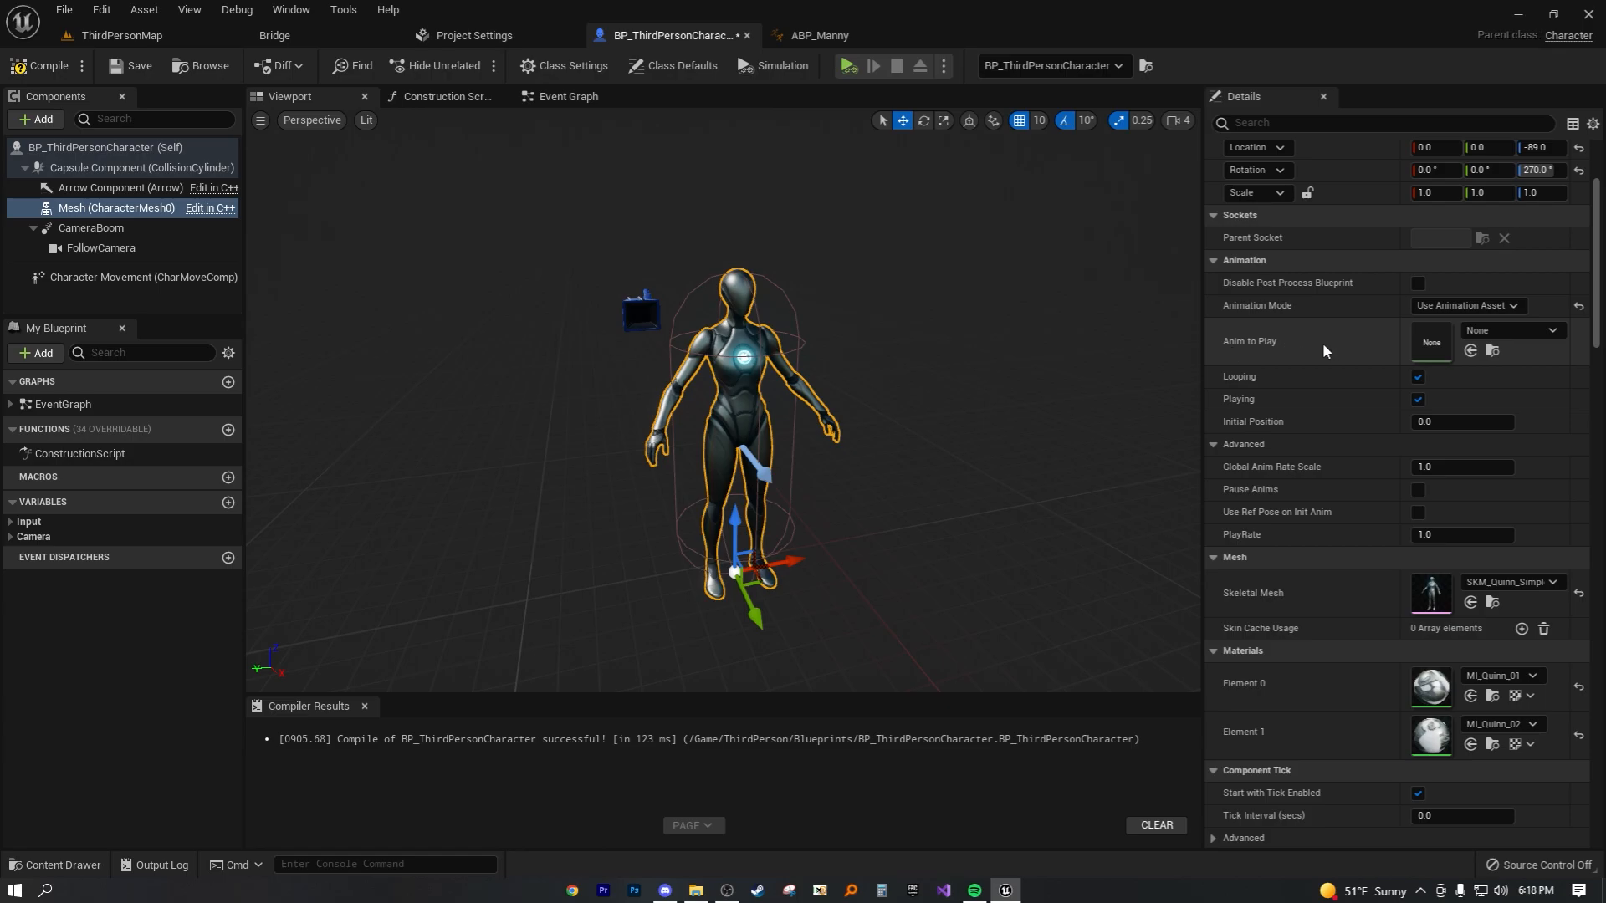
Set Anim to Play to the BS_MM_WalkRun blend space, found by searching 'walk'.
left_click(1559, 329)
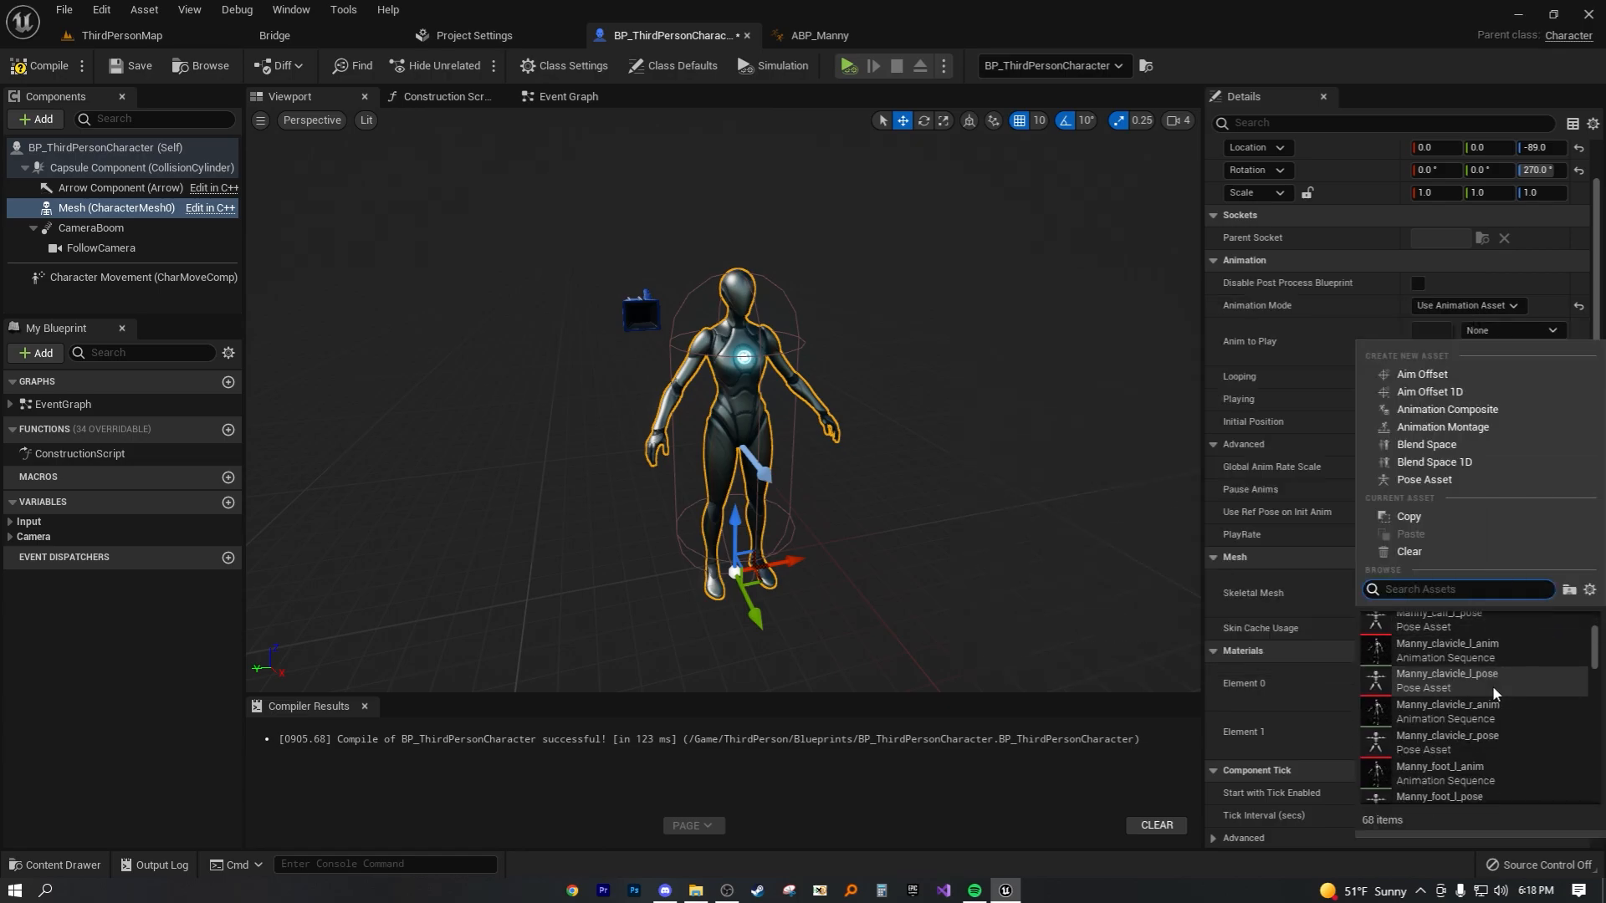
scroll("down", 3)
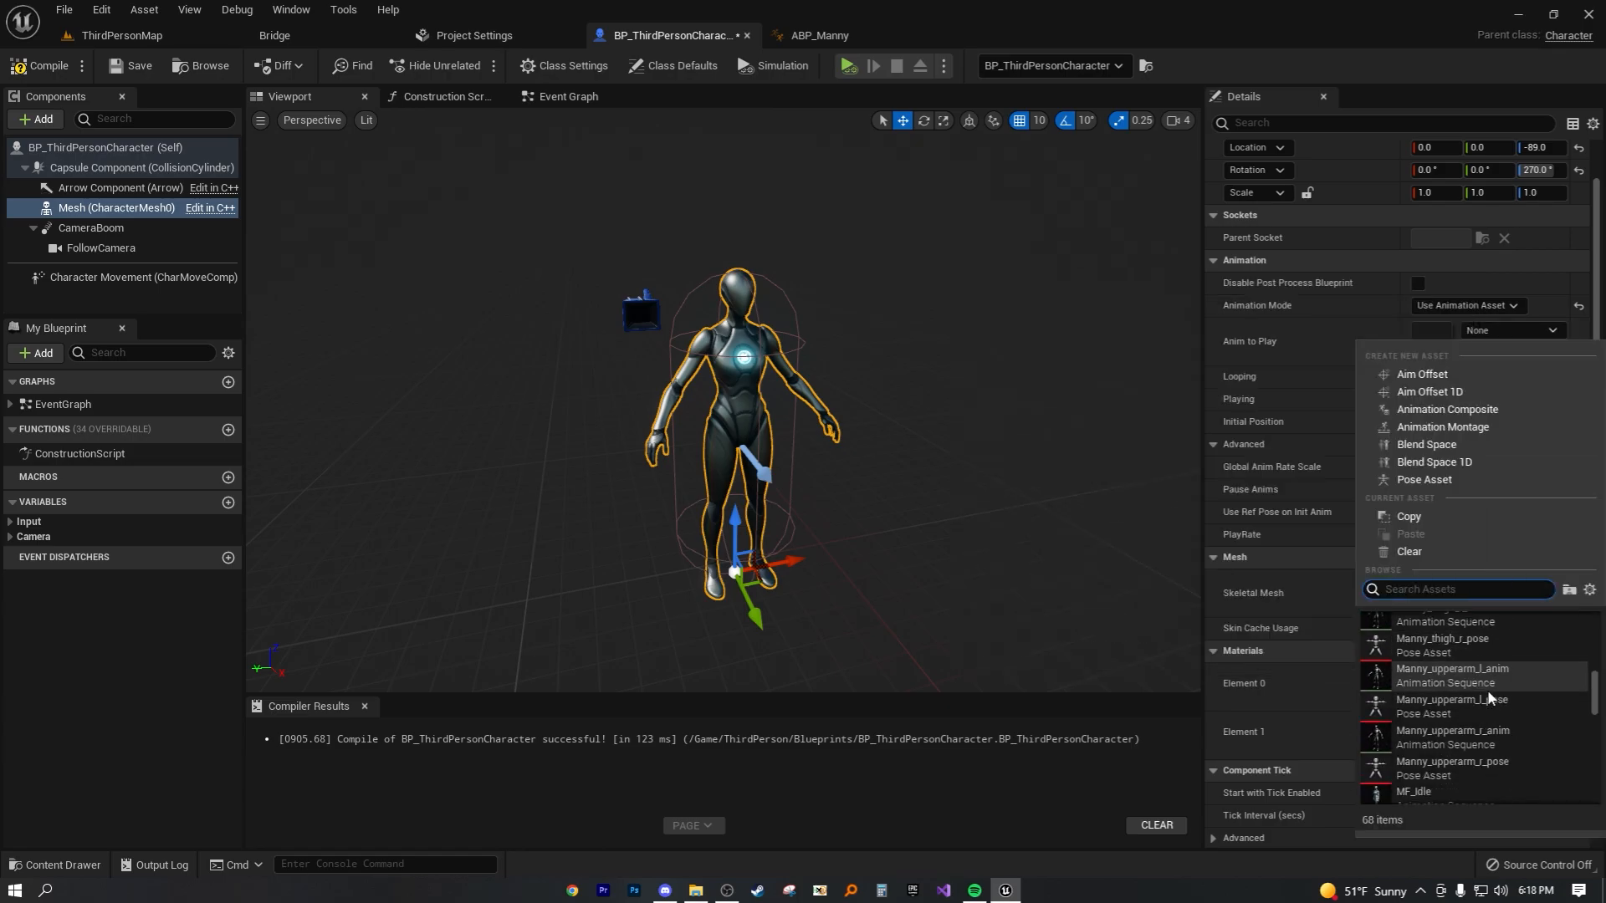
scroll("down", 3)
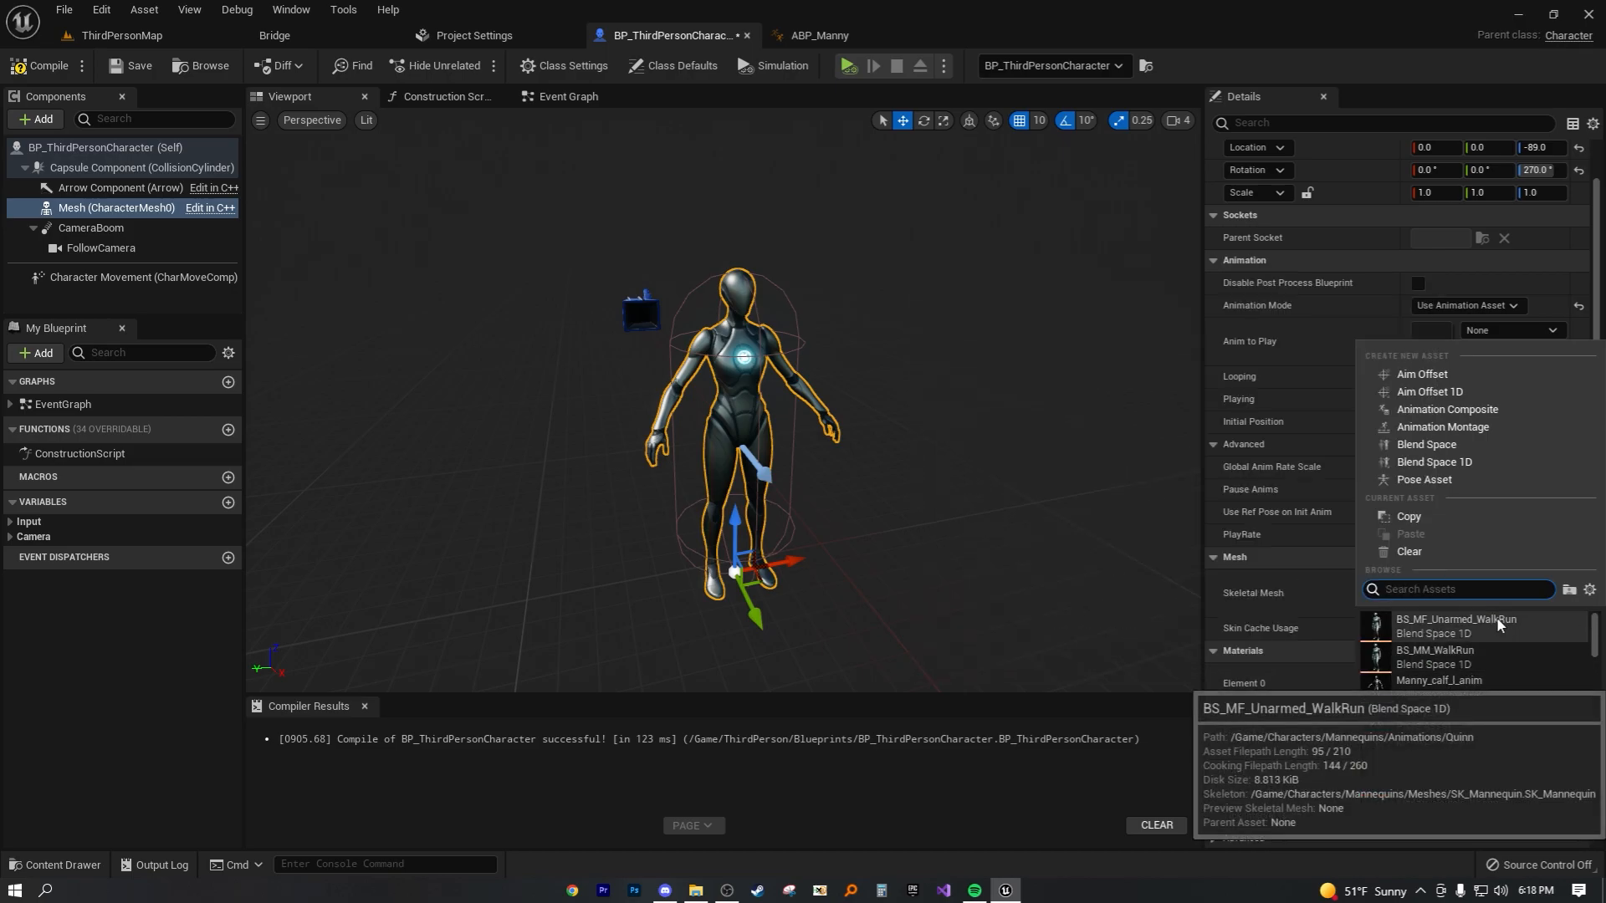
scroll("down", 3)
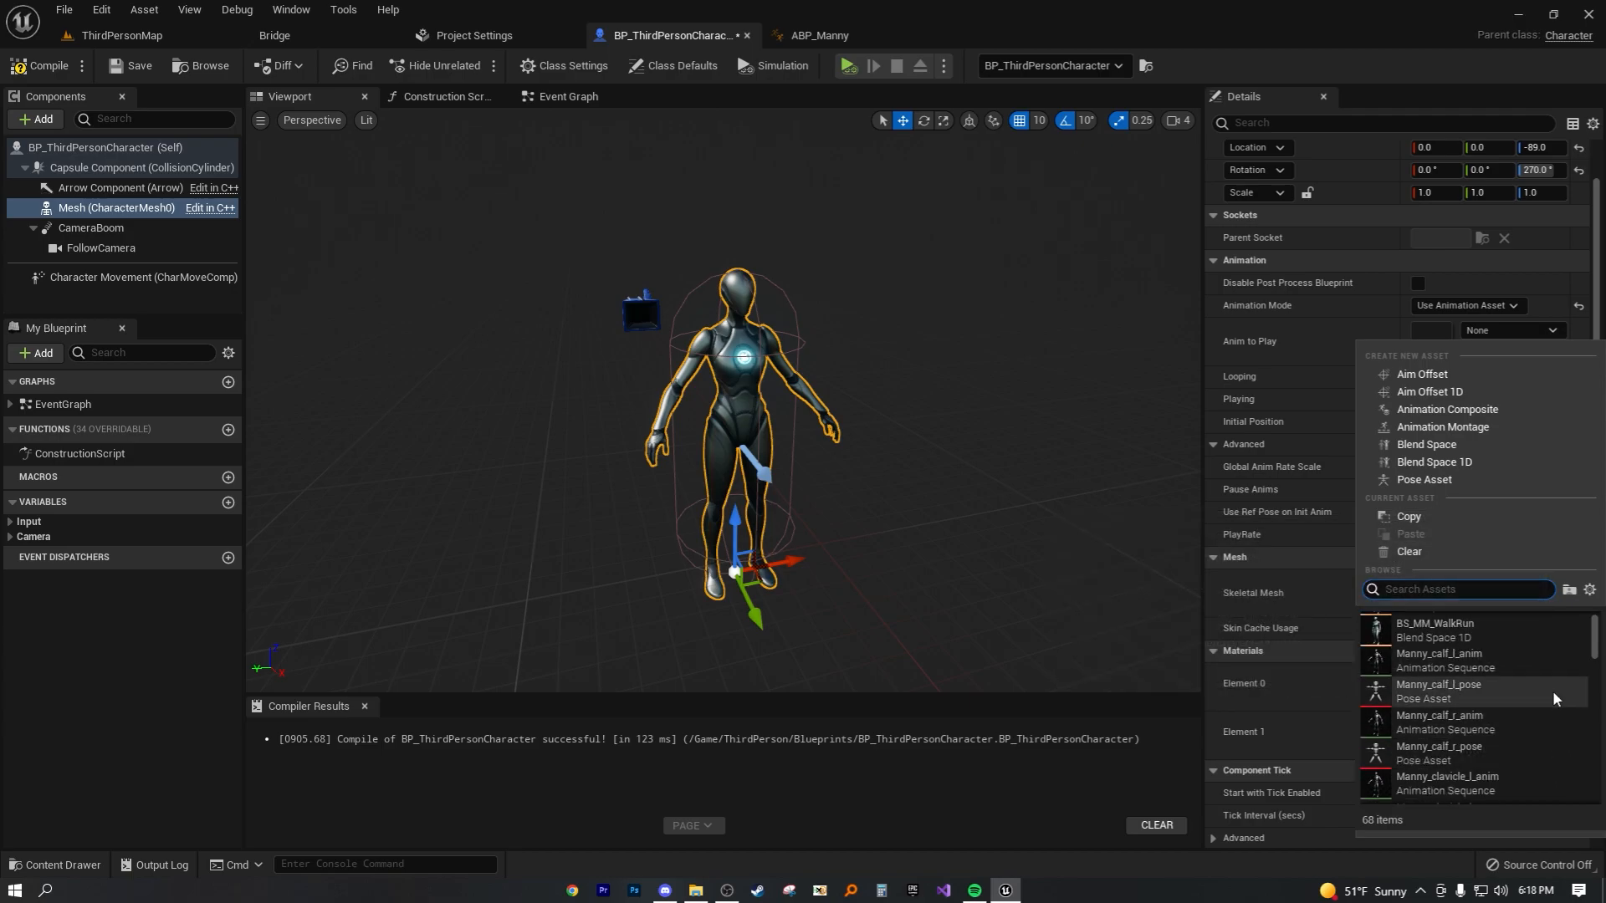
type("walk")
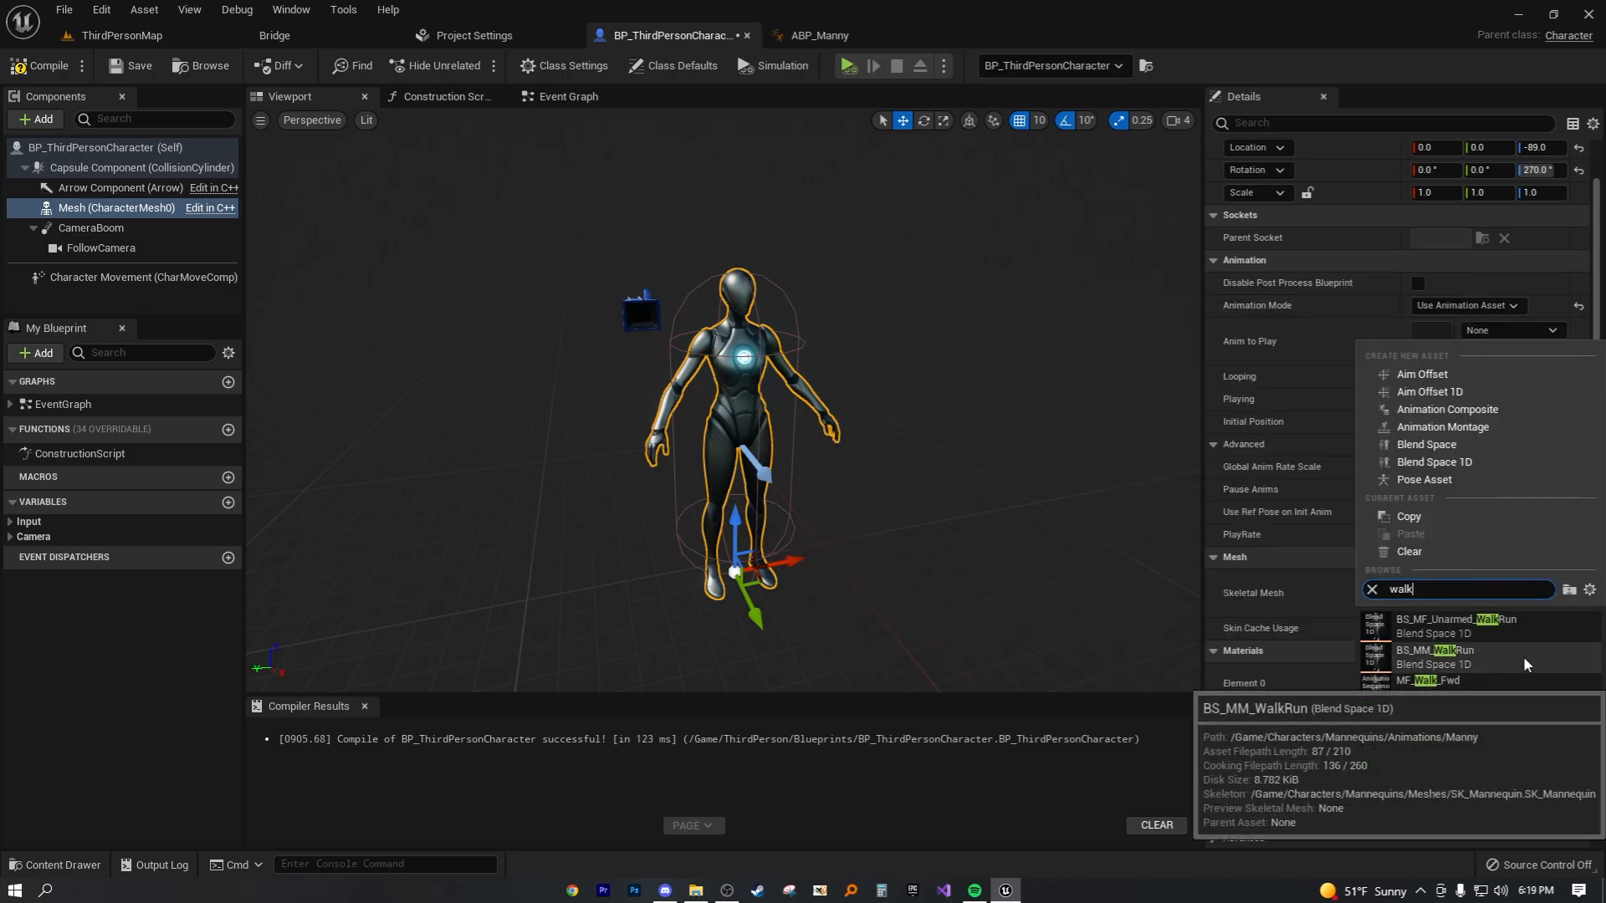
mouse_move(1460, 626)
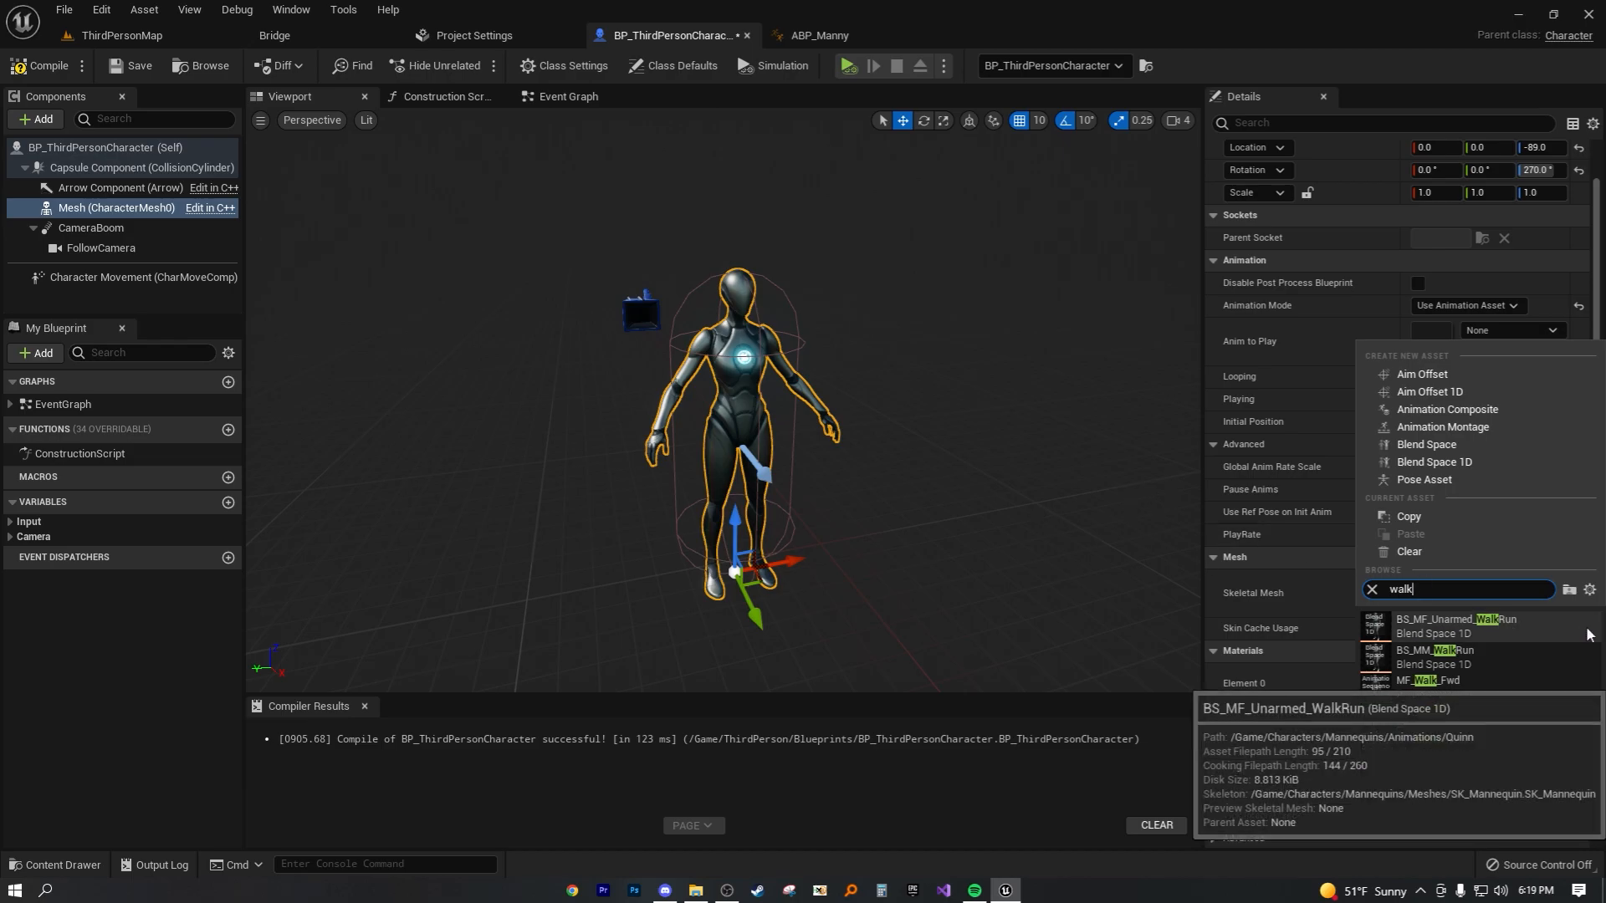
mouse_move(1545, 655)
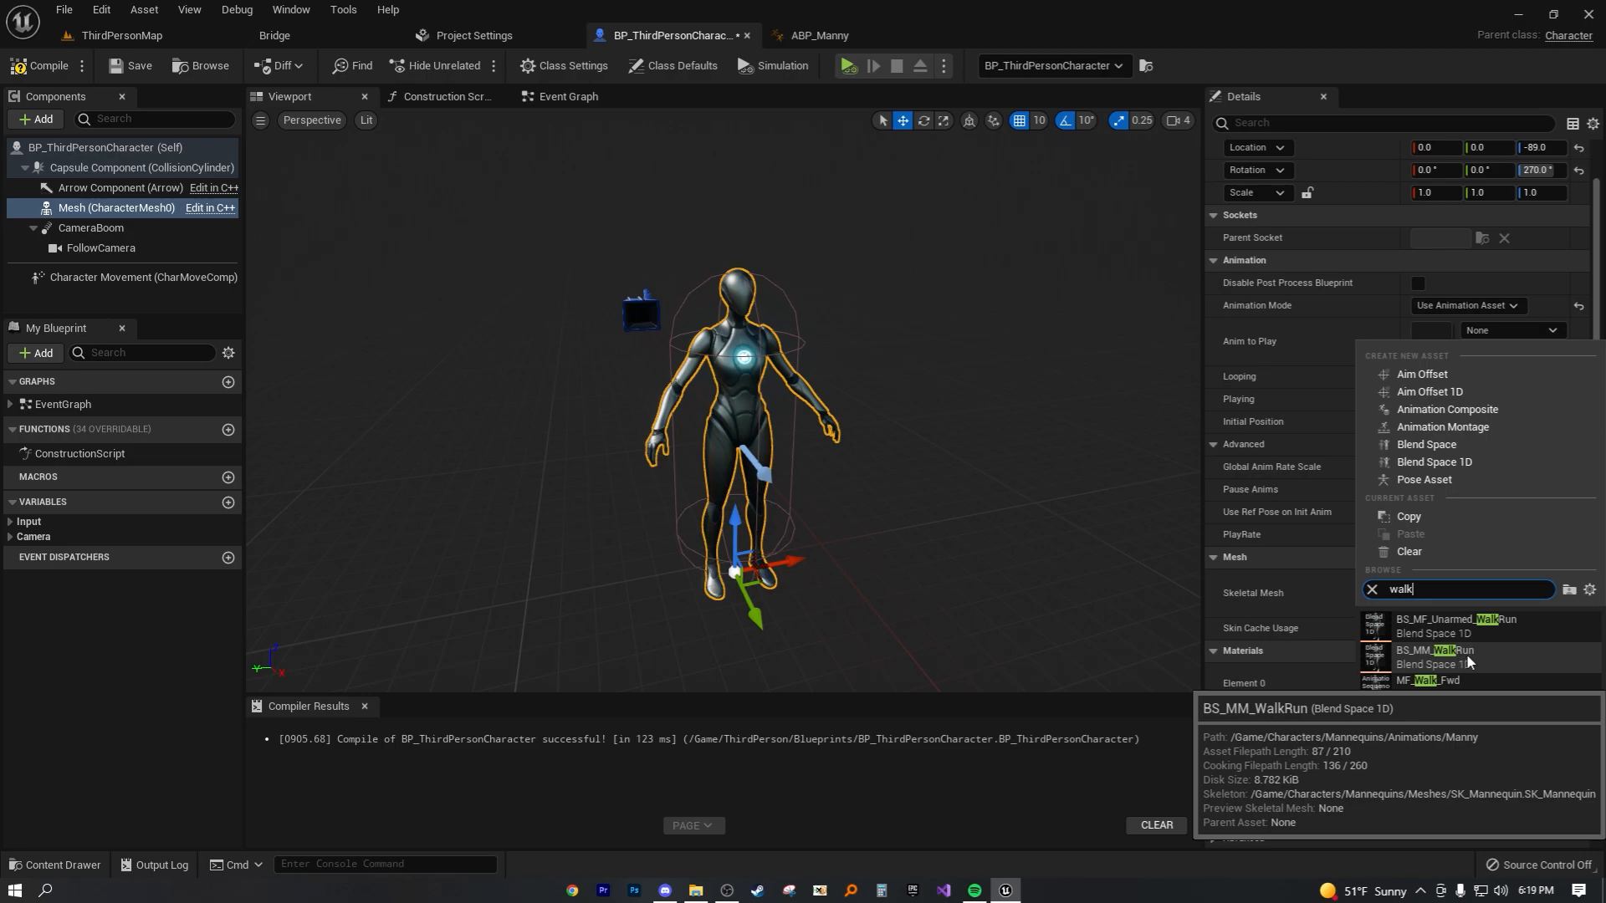
mouse_move(1448, 666)
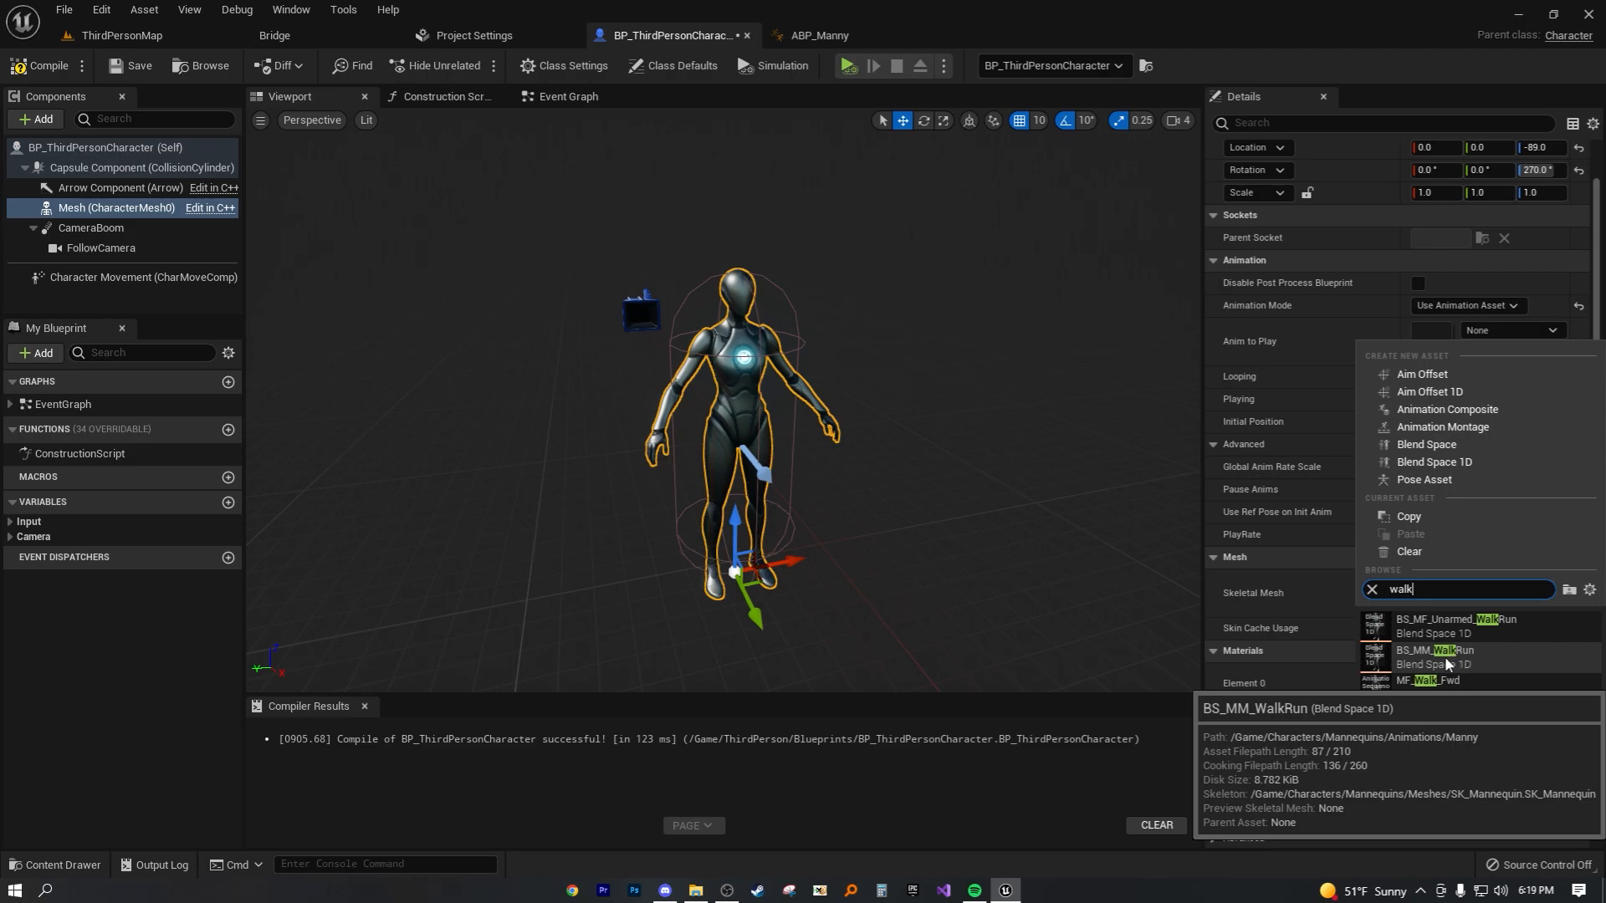
left_click(1432, 649)
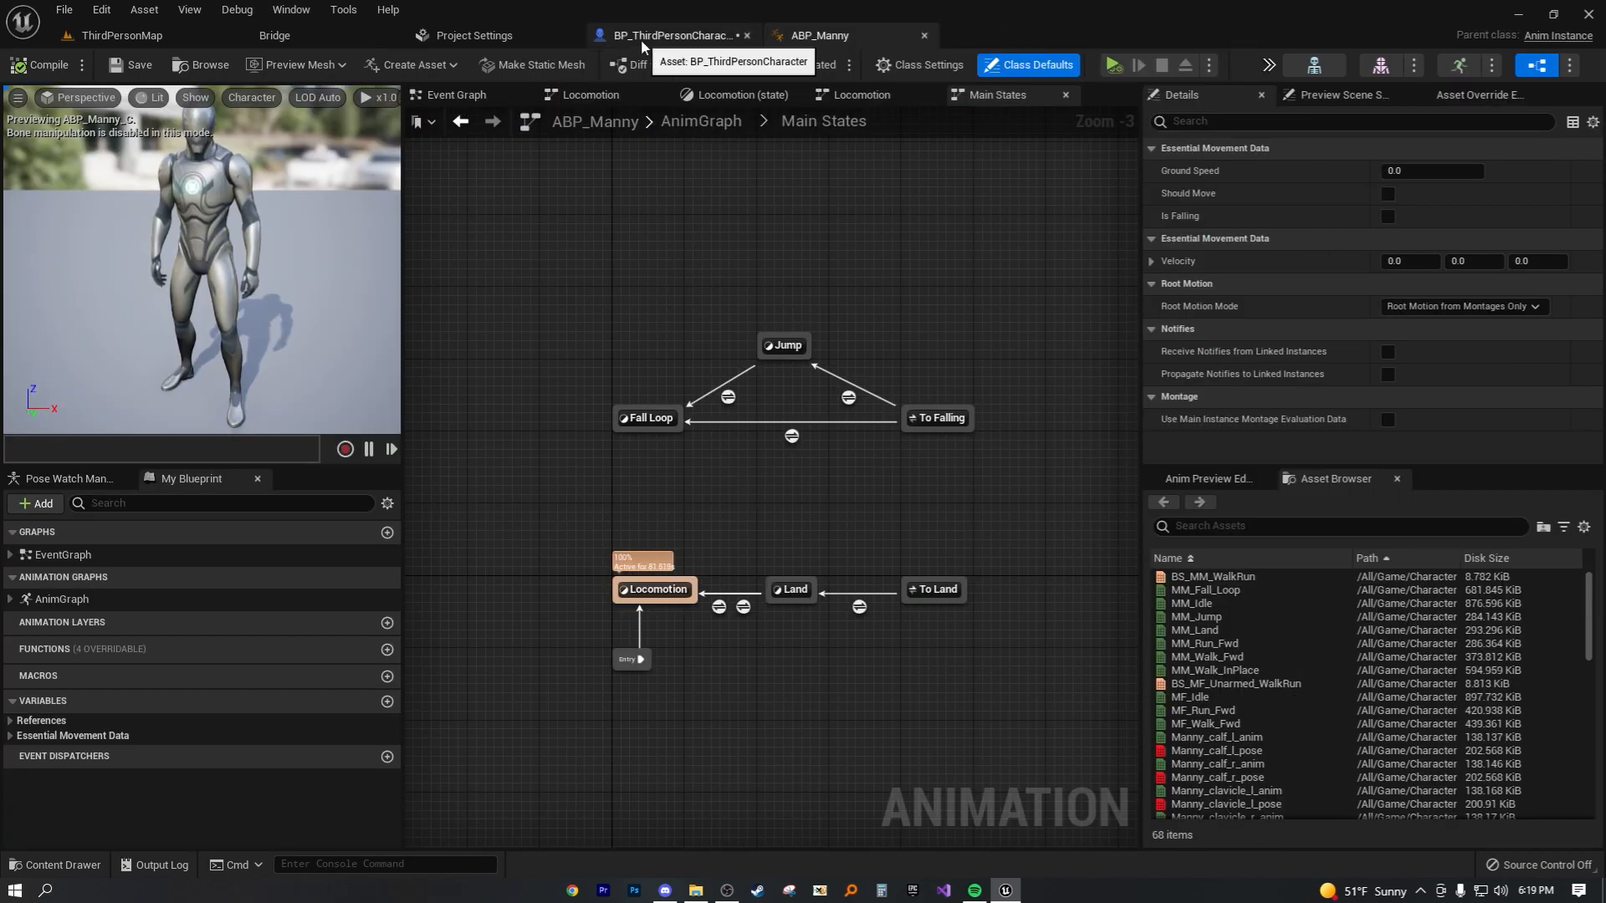
Set Anim to Play to MM_Walk_InPlace and simulate the level to watch the character walk.
left_click(671, 35)
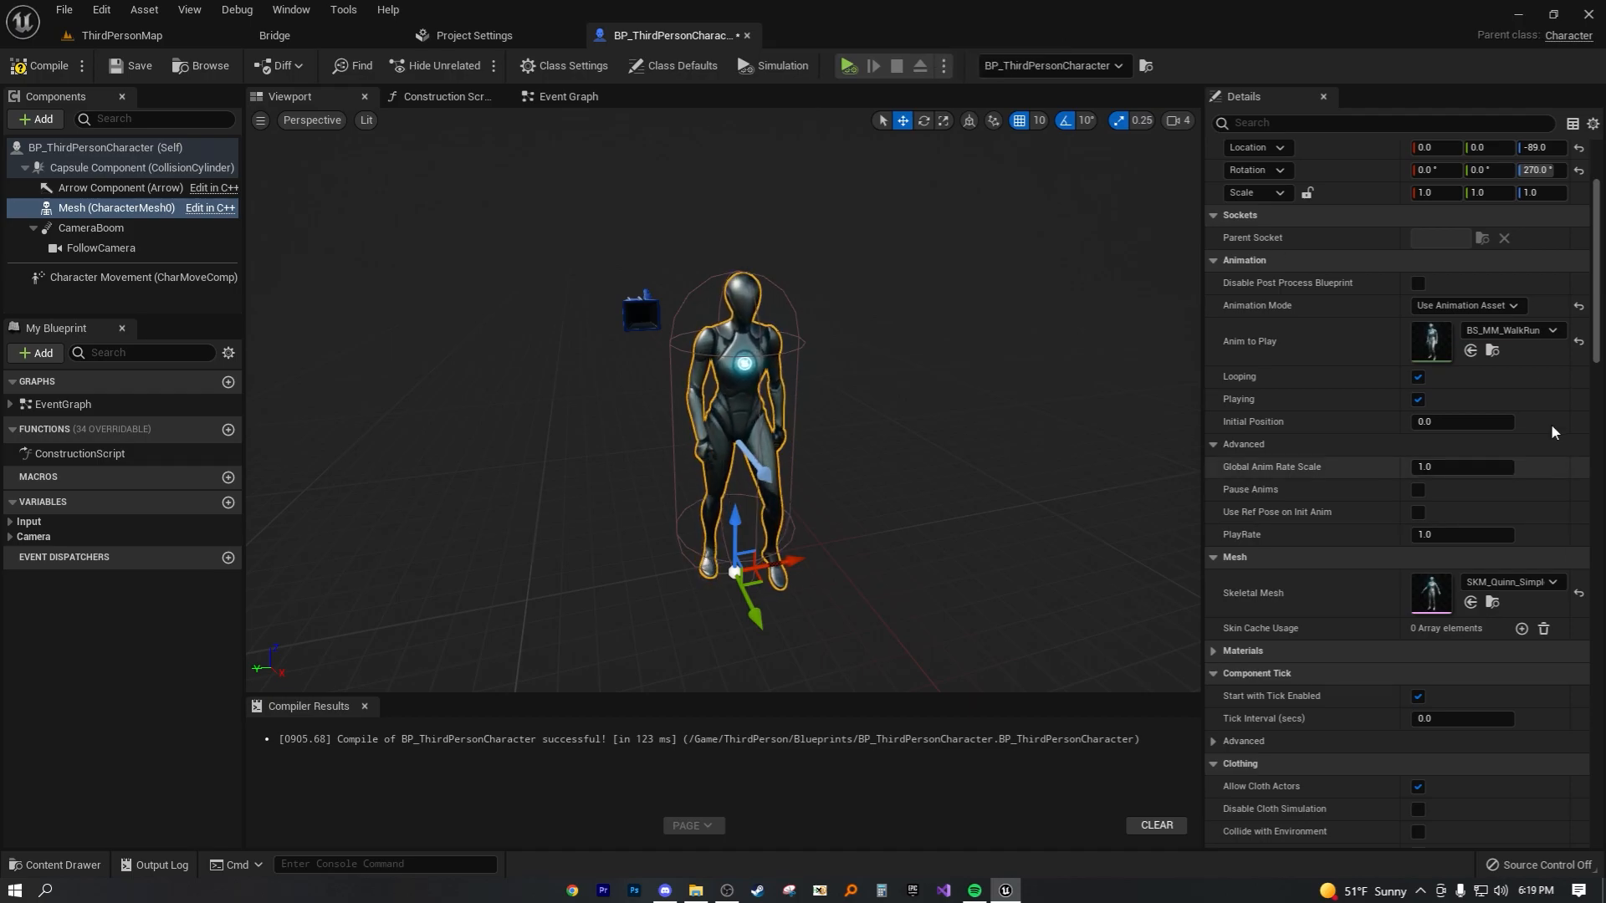
left_click(1554, 330)
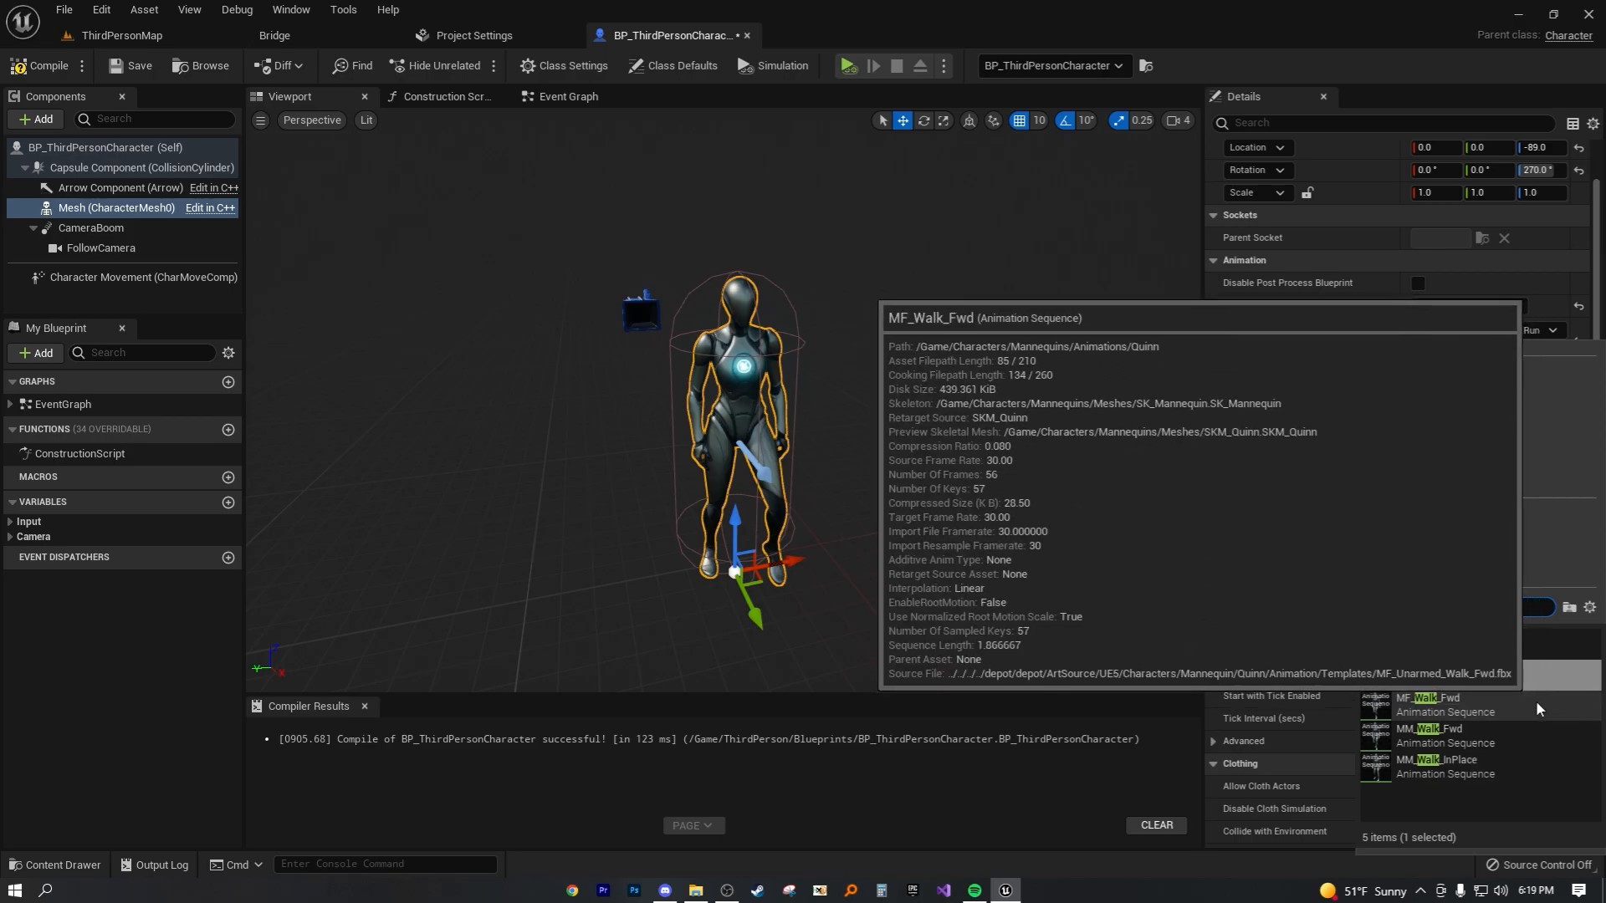
left_click(1447, 766)
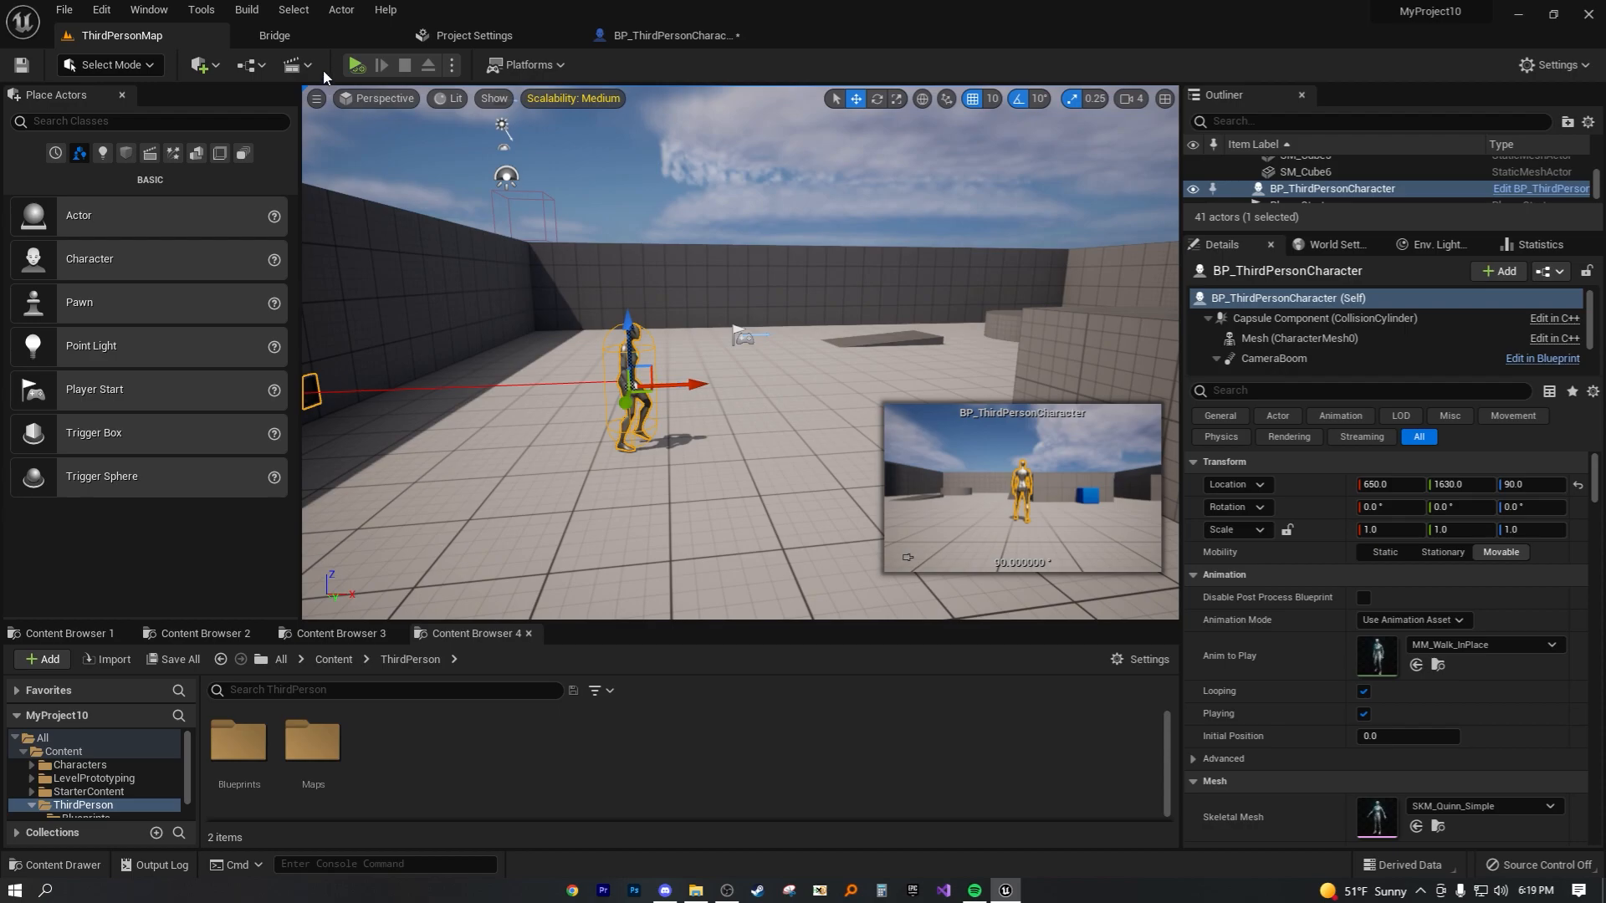
left_click(354, 65)
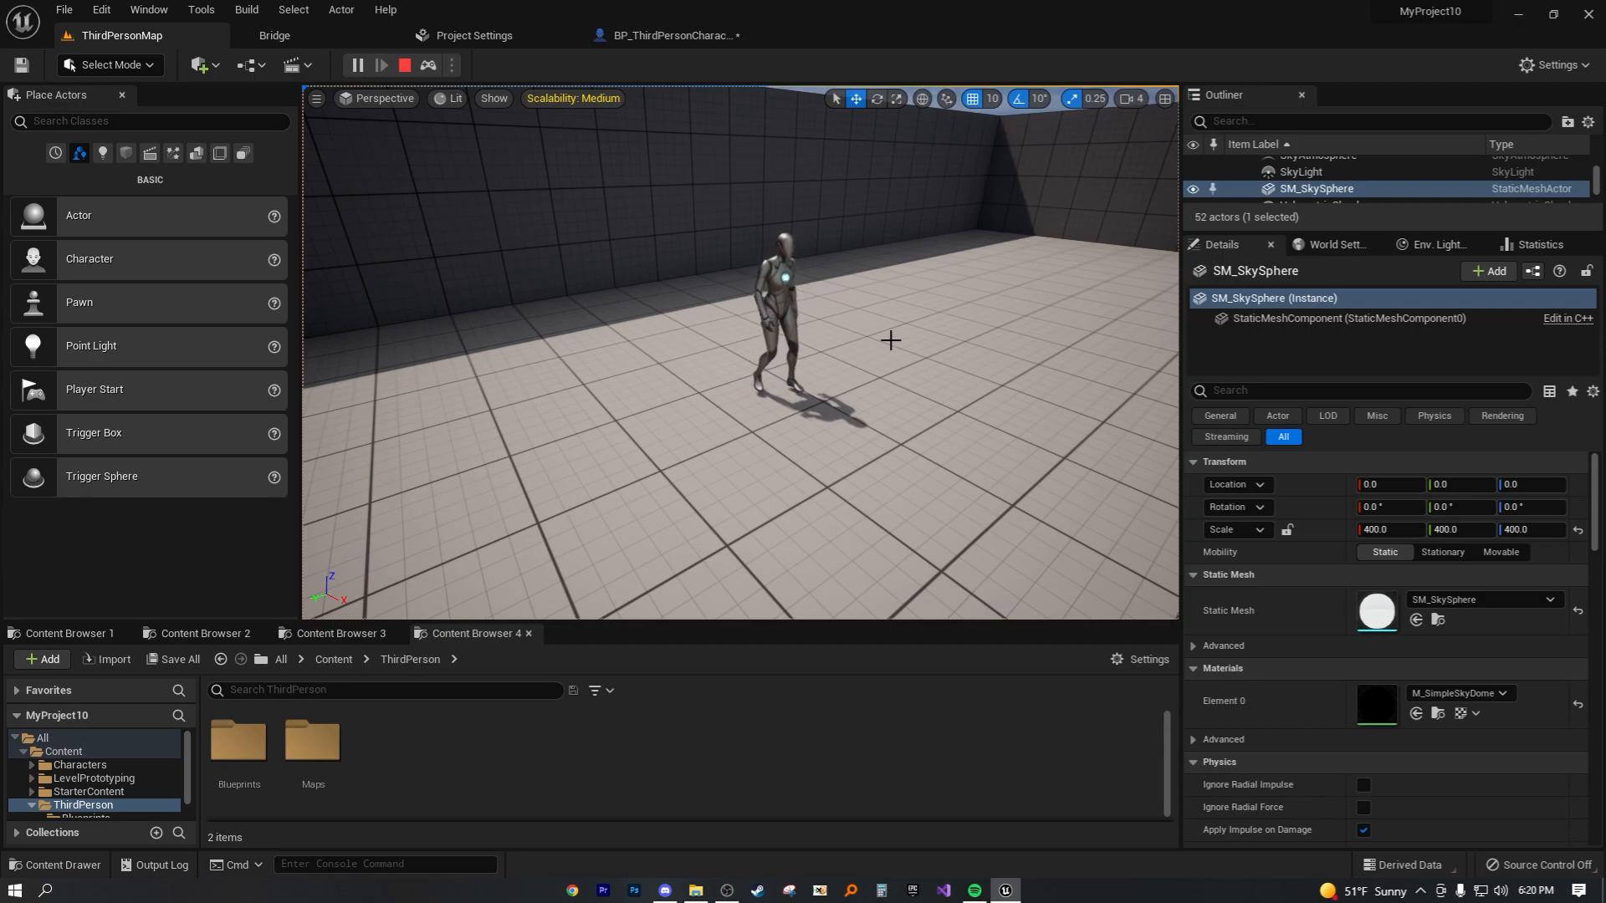
Set the mesh's Anim to Play to MM_Walk_Fwd via a 'walk' search after trying MF_Walk_Fwd.
left_click(668, 35)
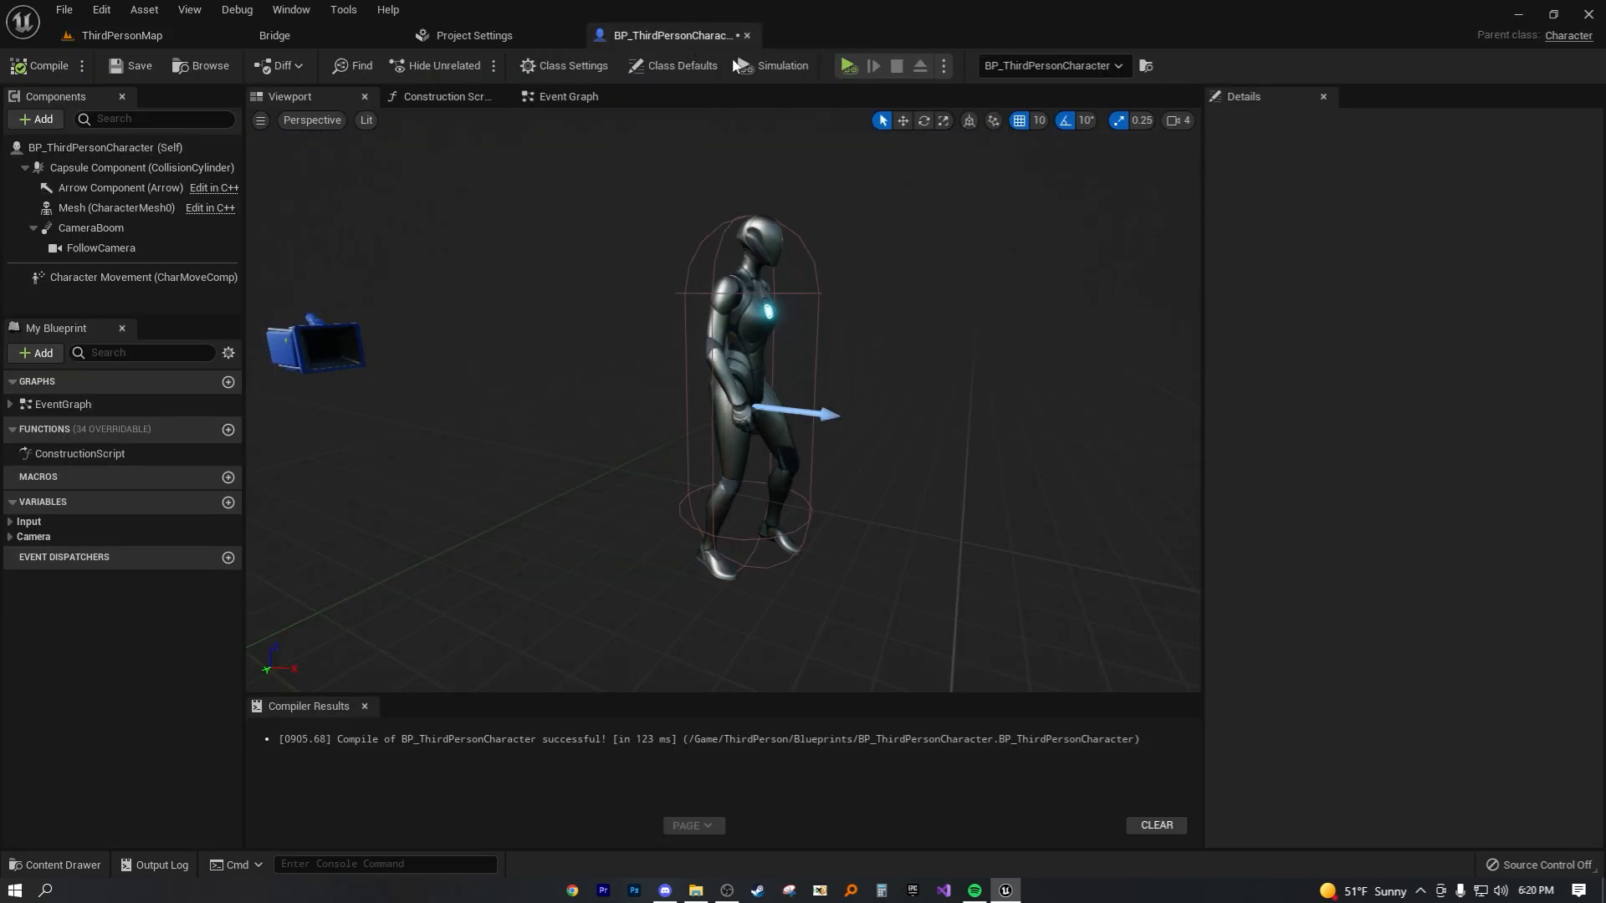
left_click(107, 207)
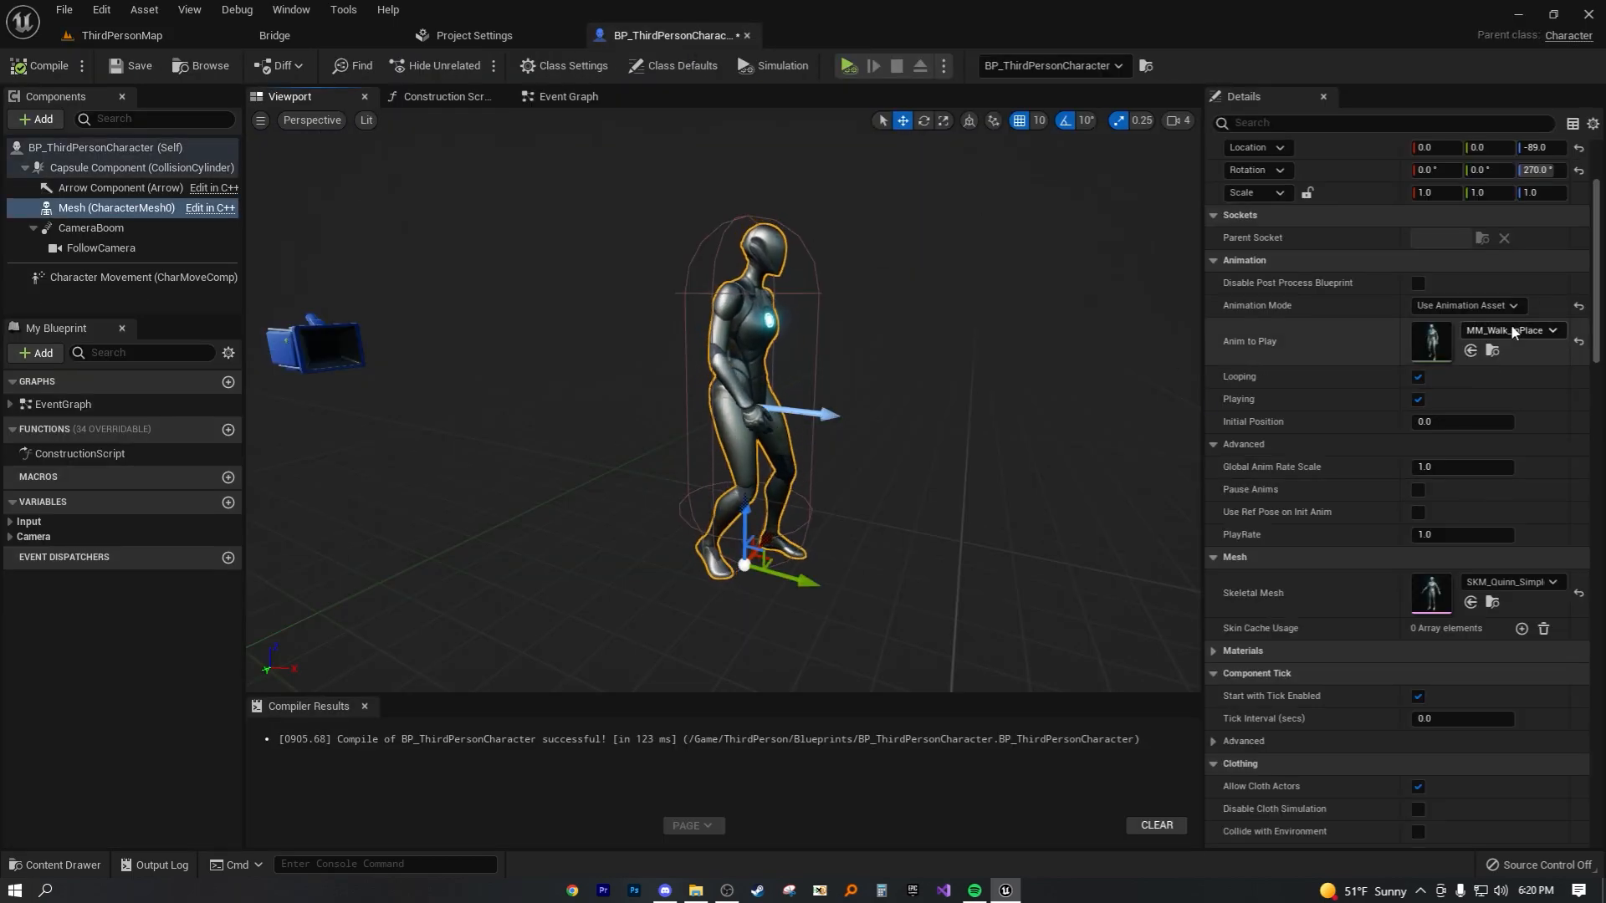
left_click(1554, 330)
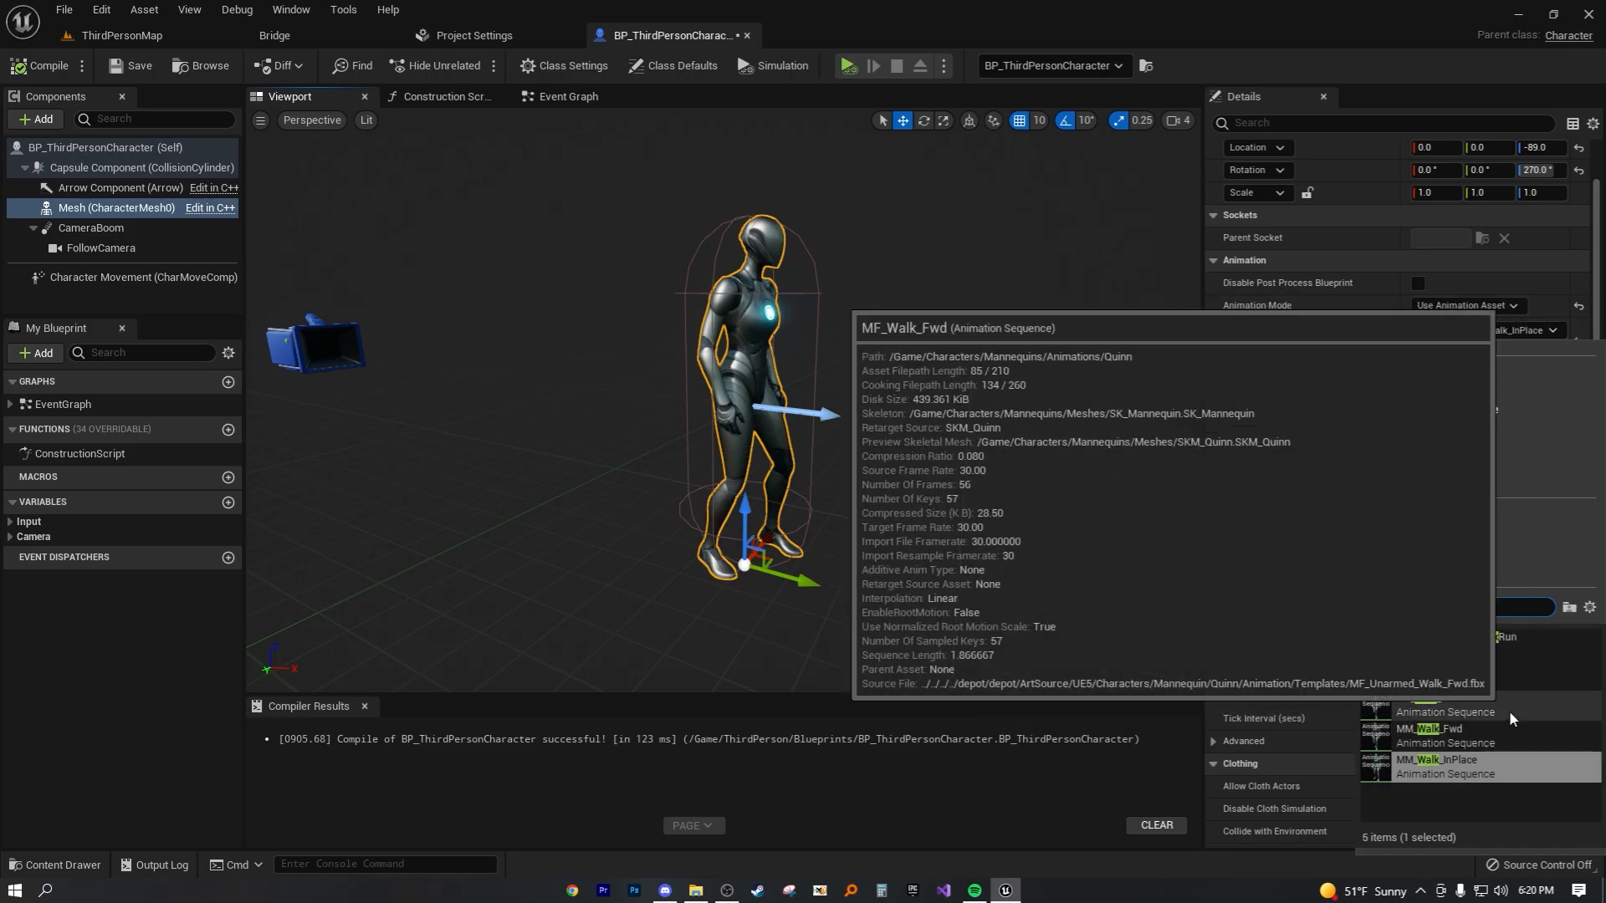
left_click(1432, 707)
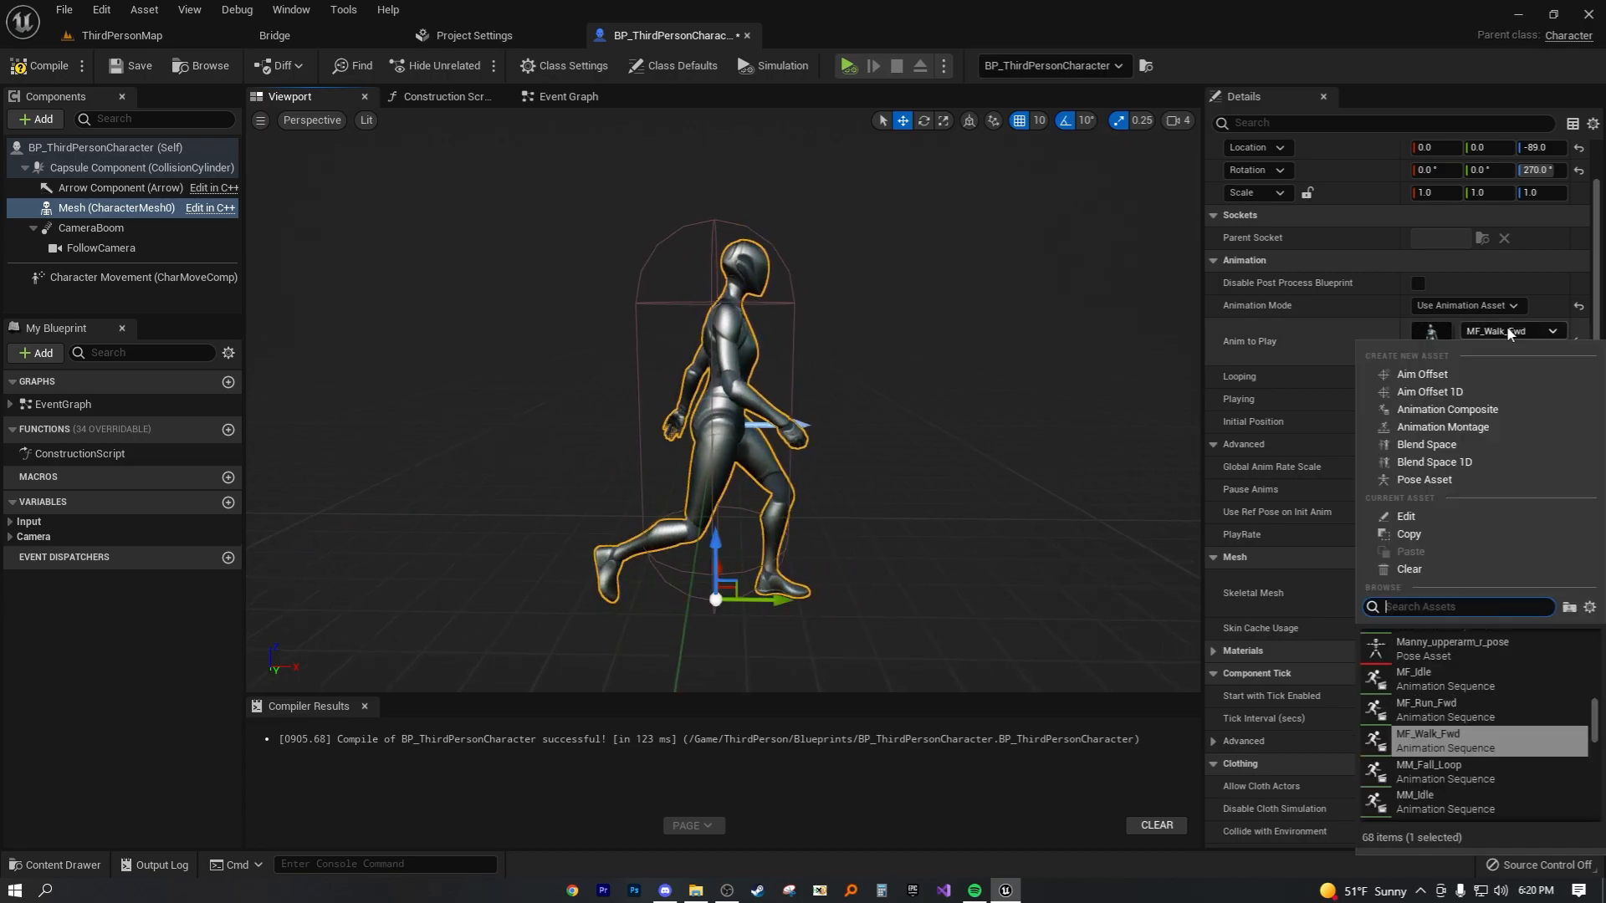
type("walk")
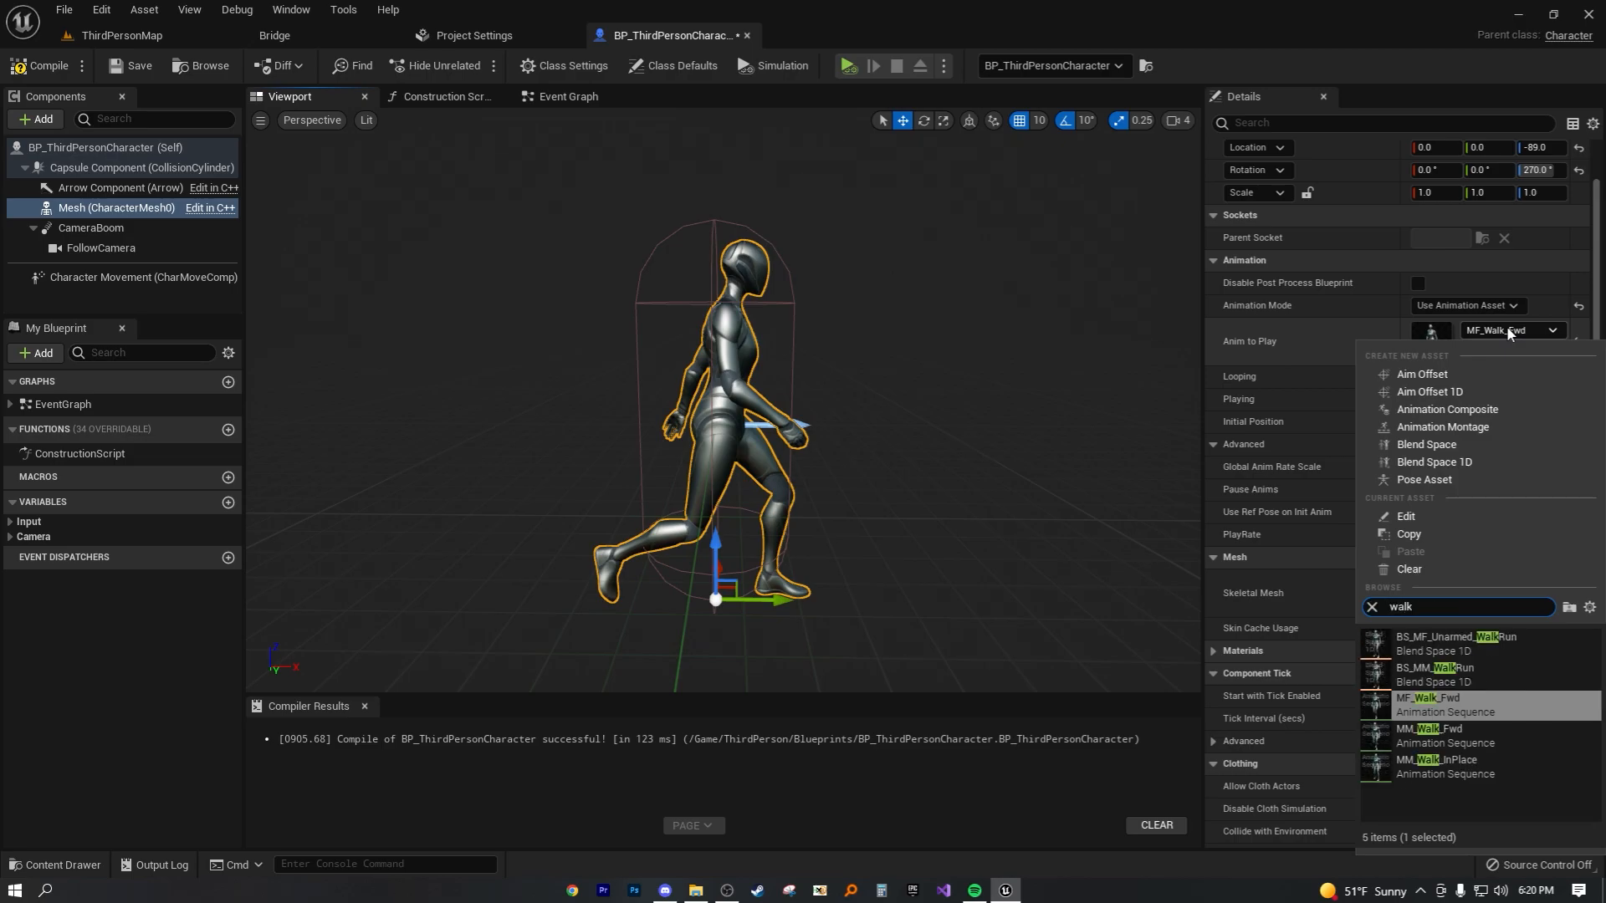
left_click(1439, 735)
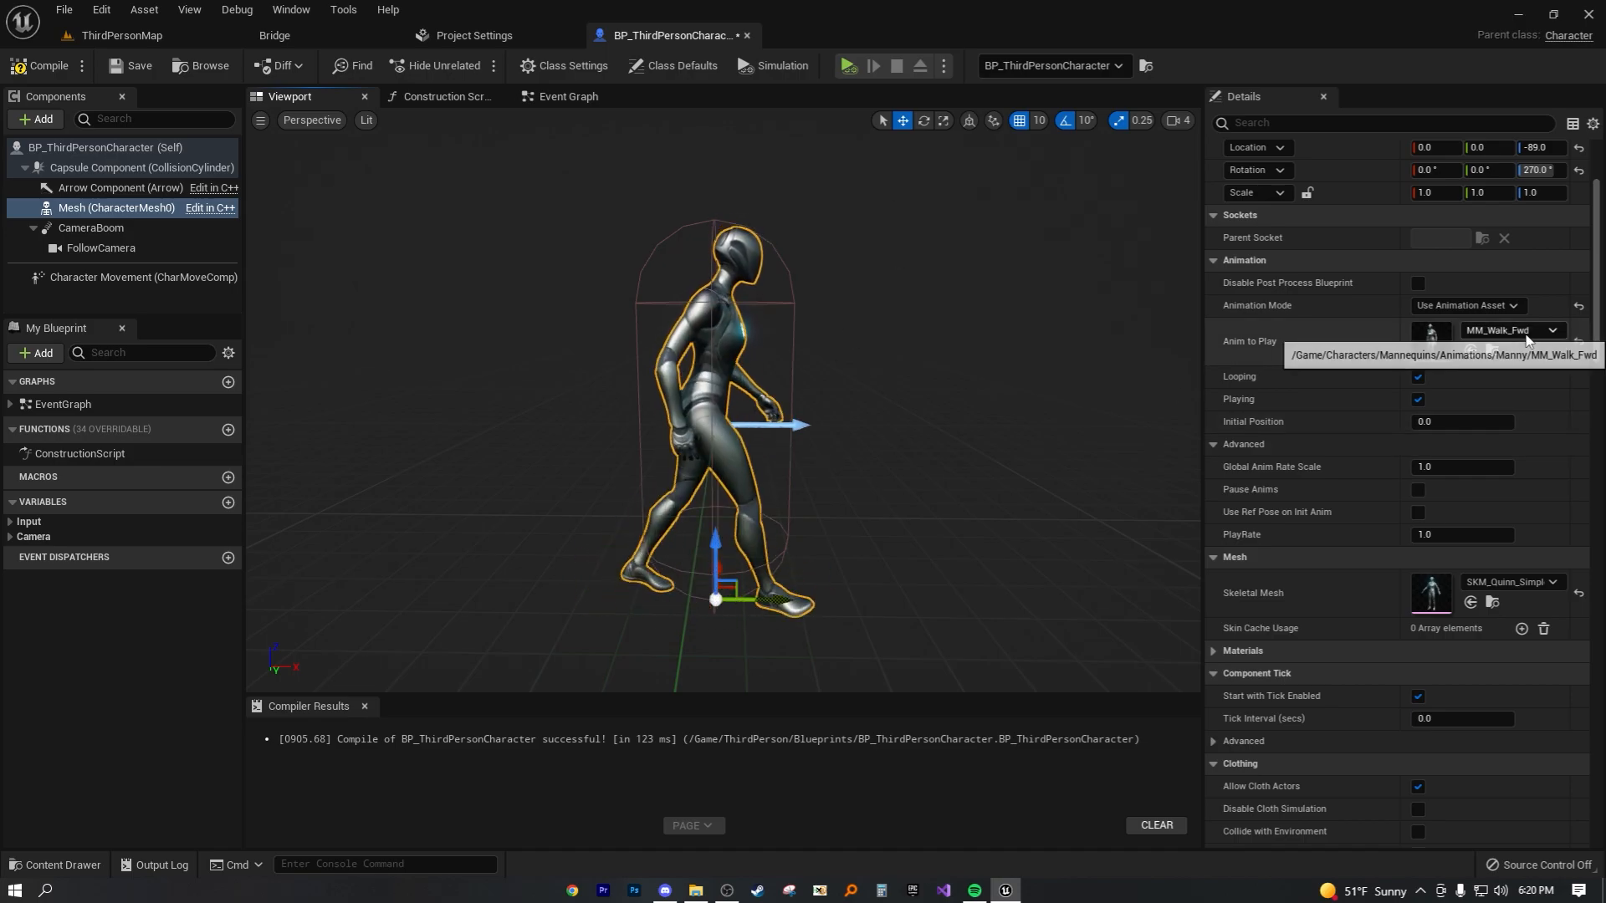
left_click(1553, 330)
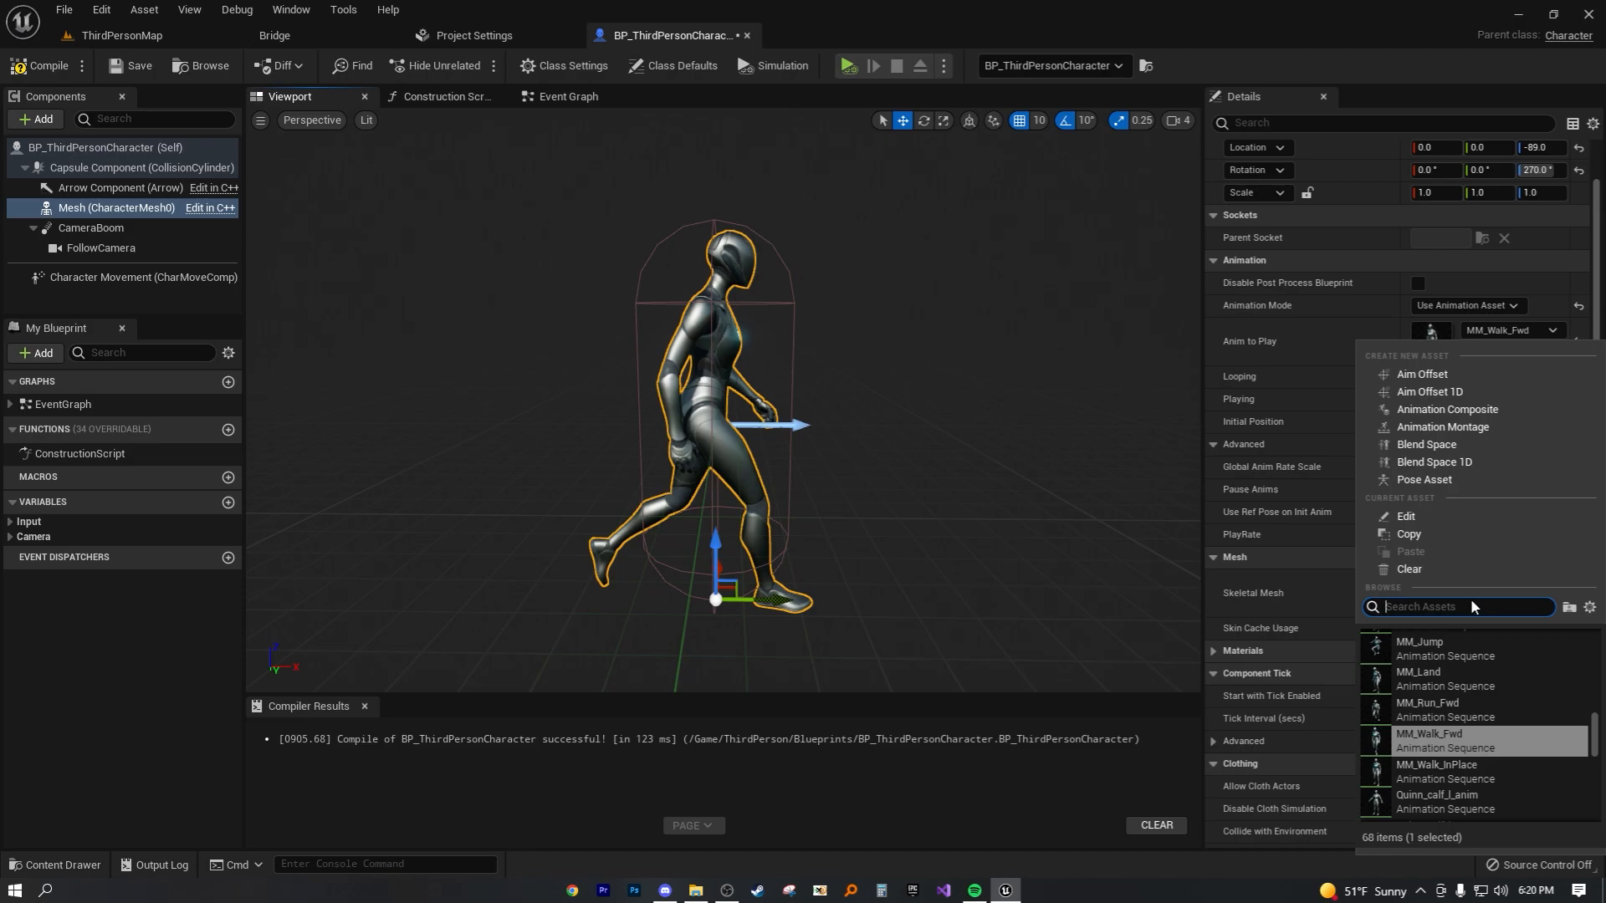
type("walk")
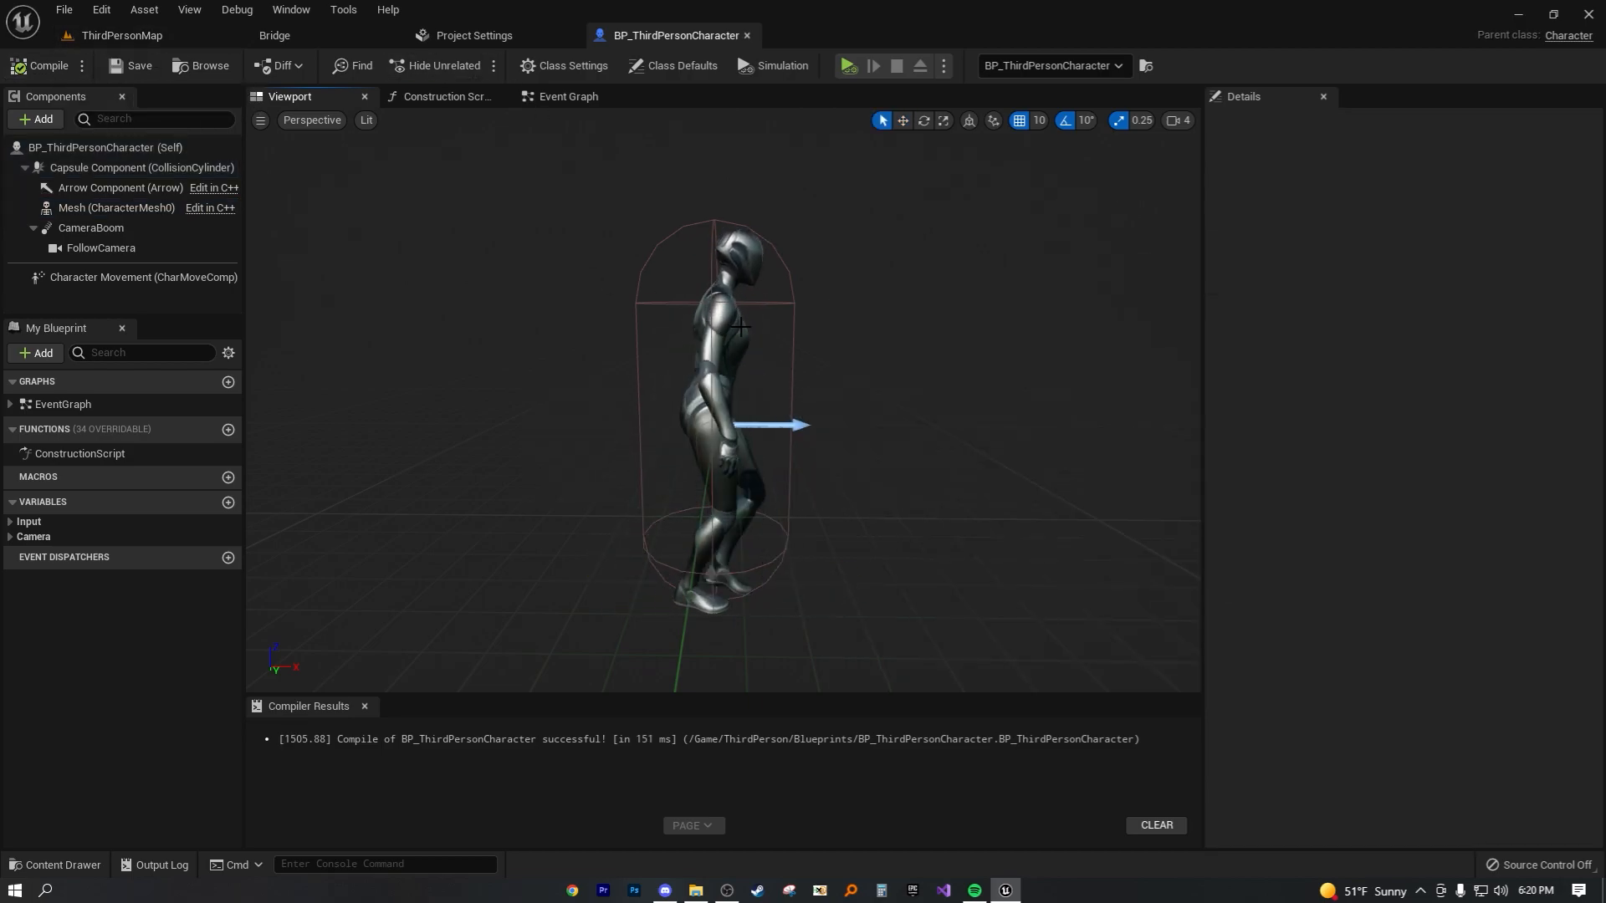
Recompile the blueprint and simulate ThirdPersonMap to preview the mannequin walking.
left_click(108, 208)
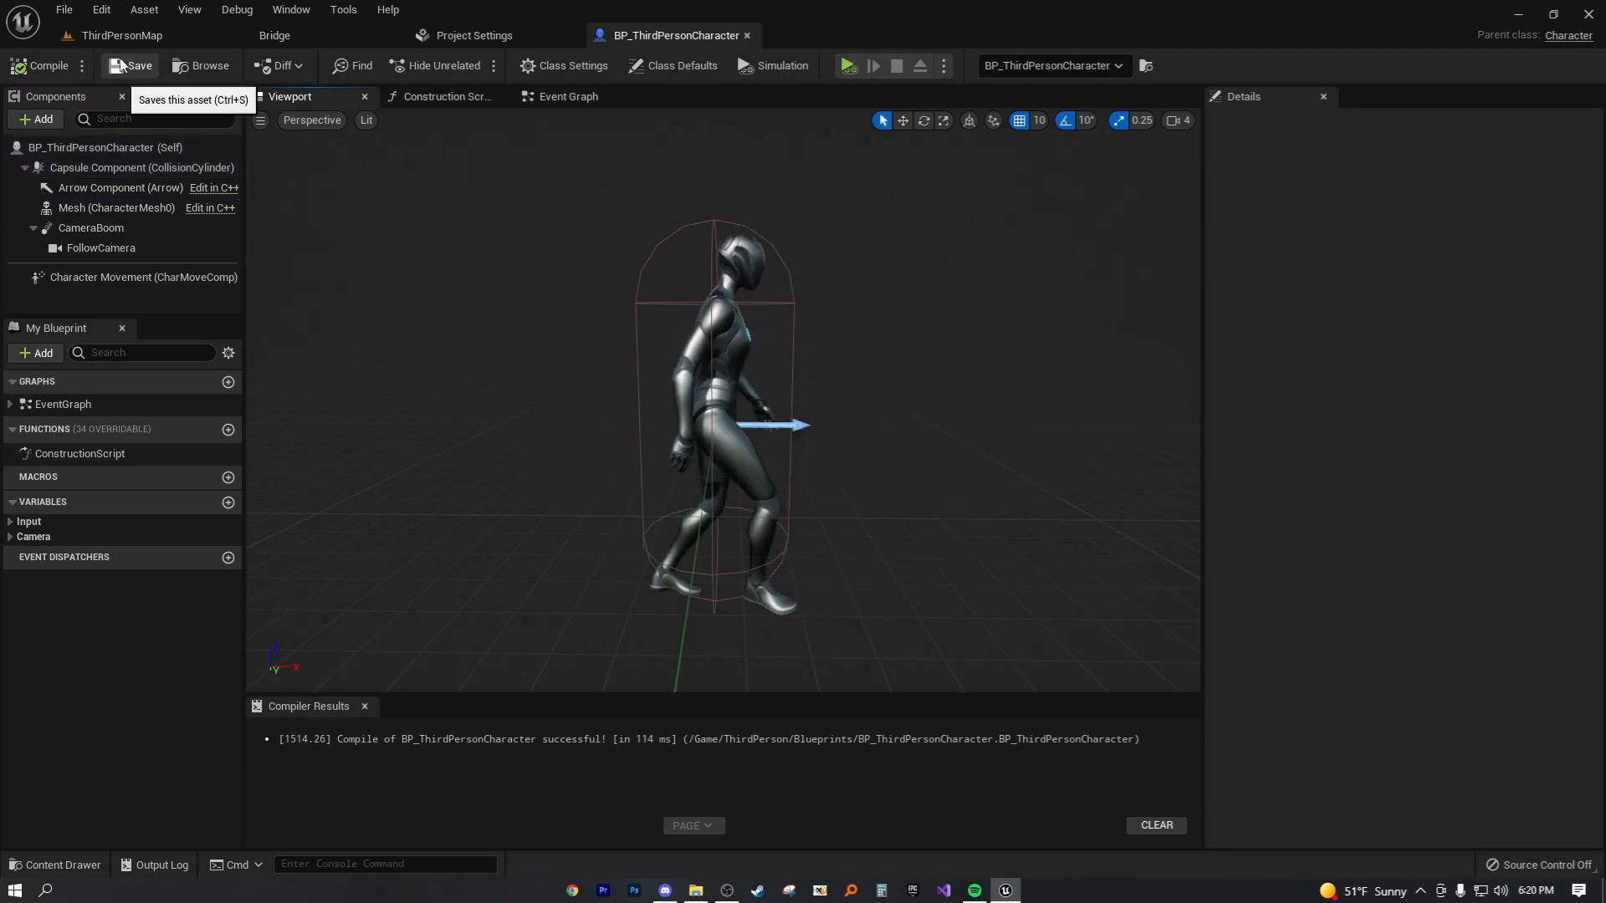
left_click(120, 35)
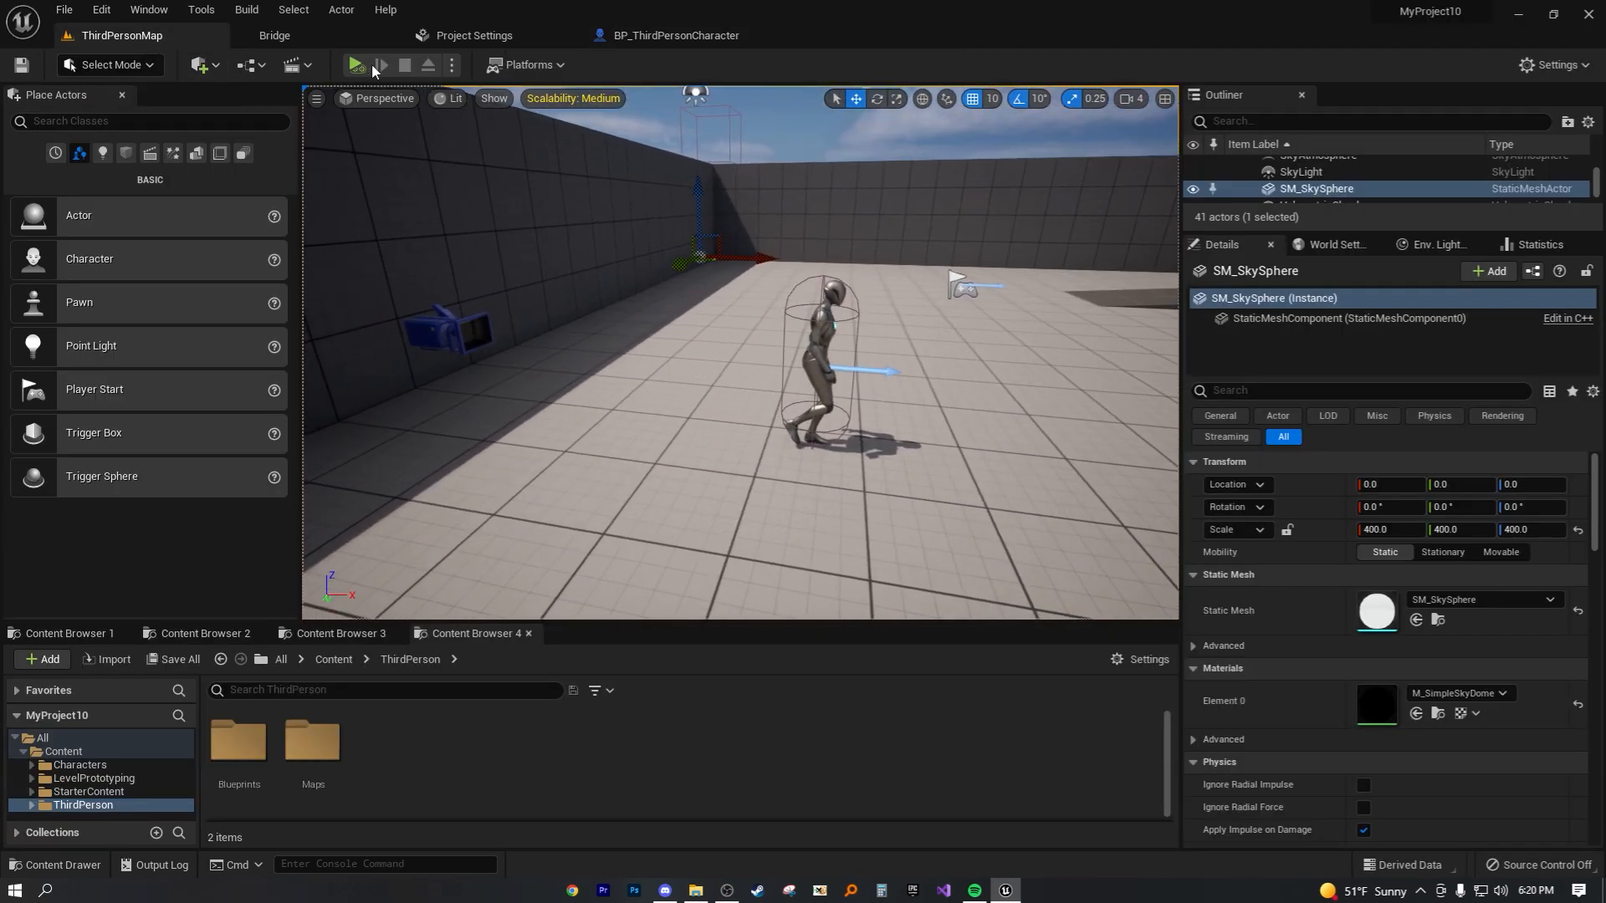
left_click(352, 65)
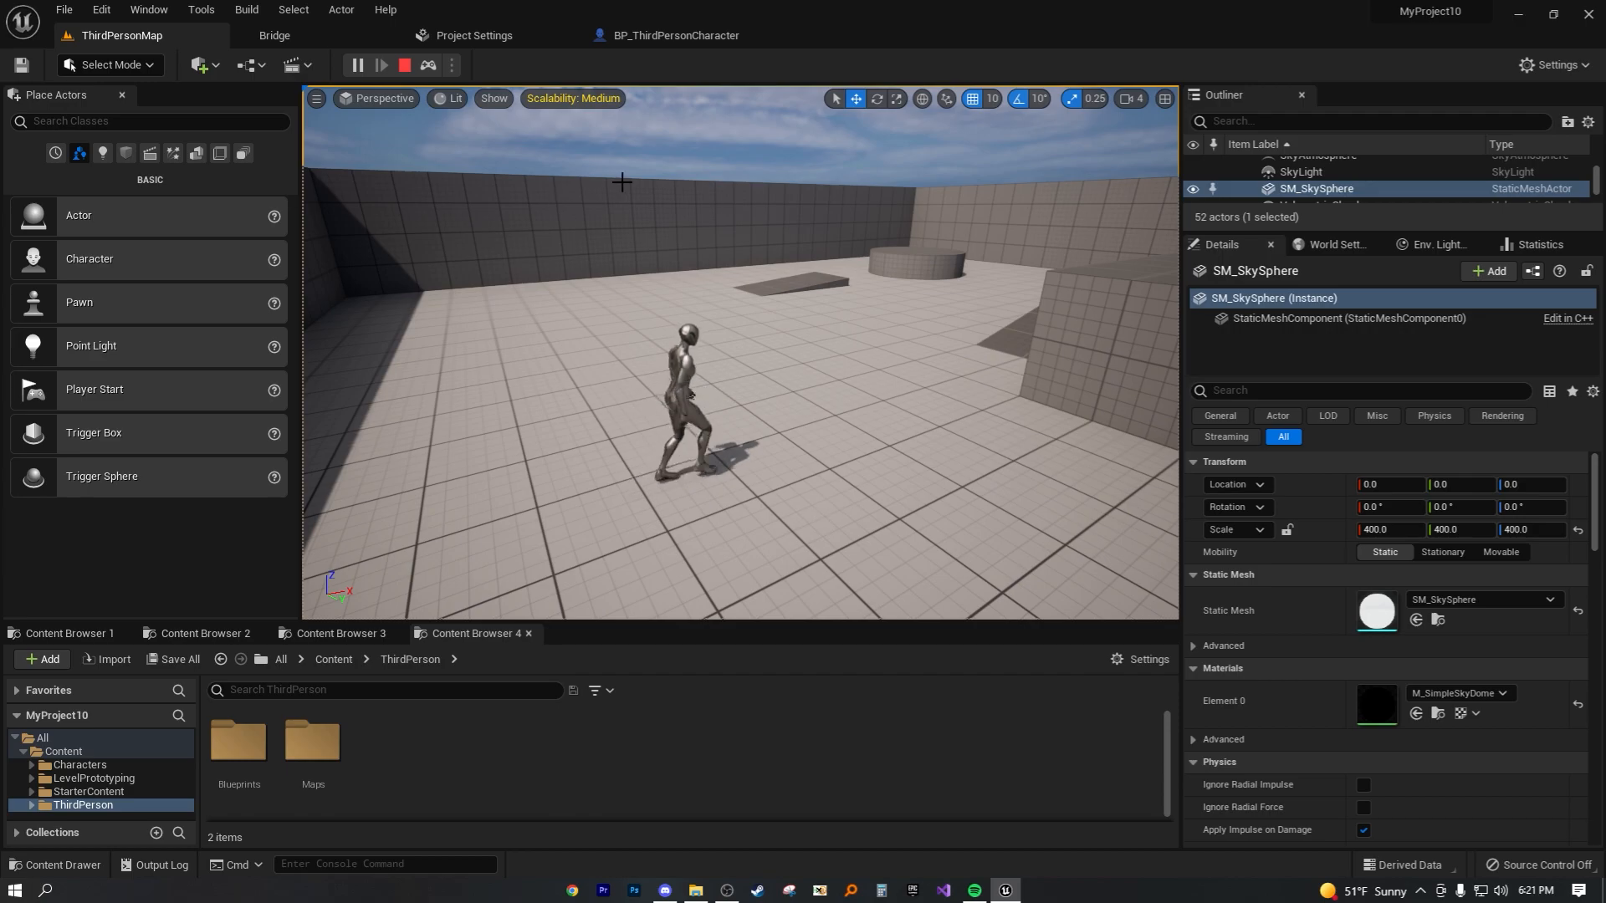
left_click(669, 35)
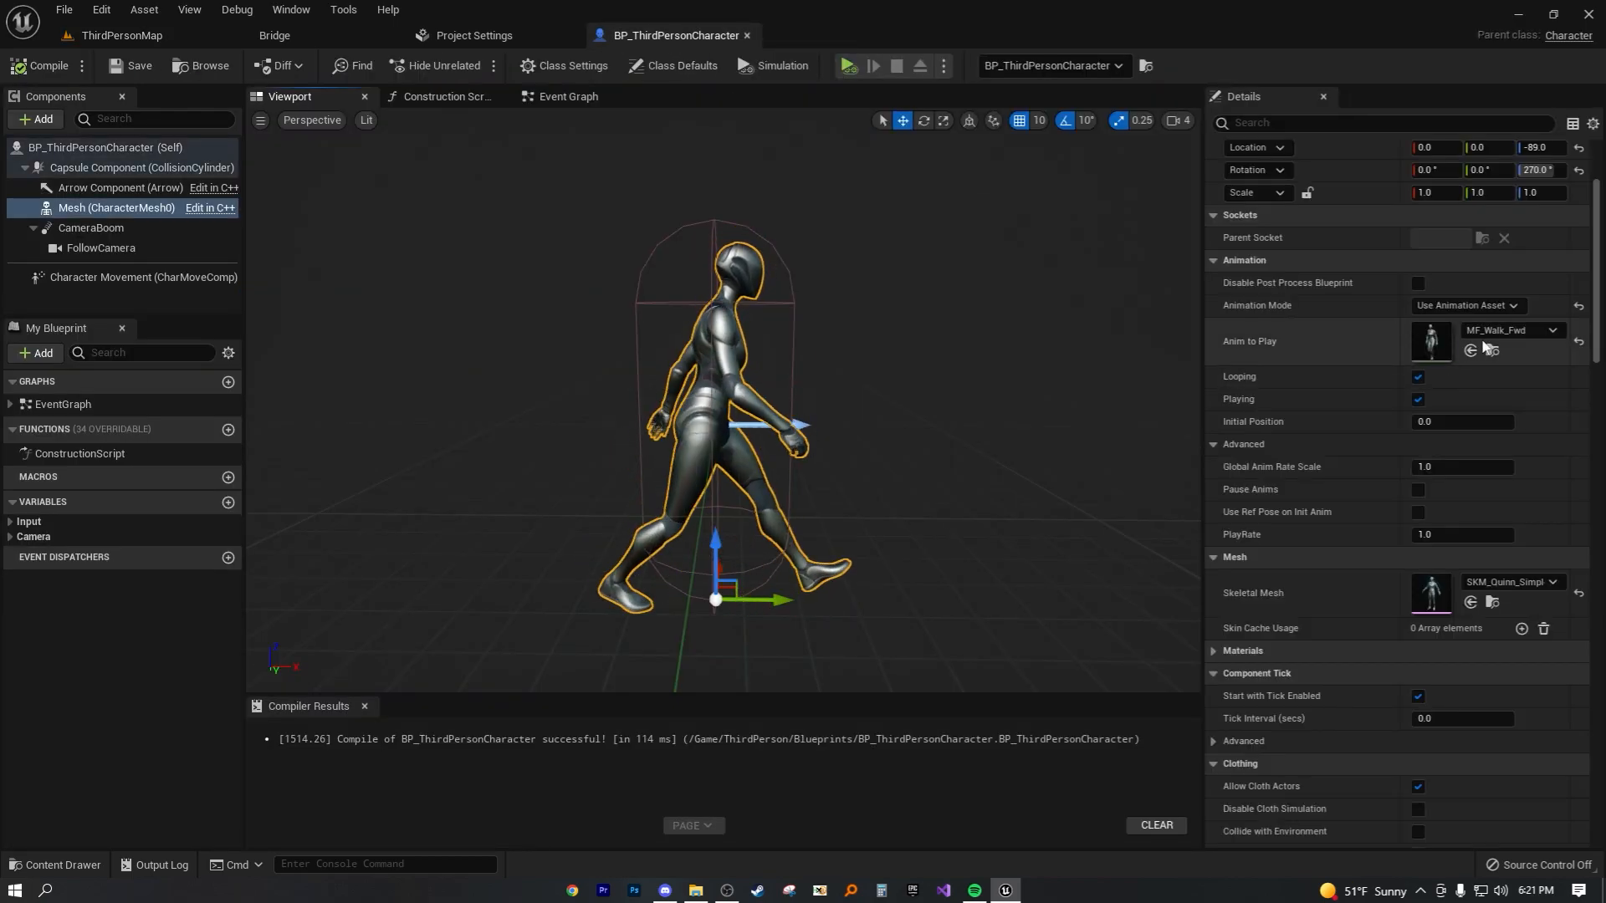
Set Anim to Play to MF_Run_Fwd via a 'run' search and place BP_ThirdPersonCharacter2 in the level.
left_click(1560, 329)
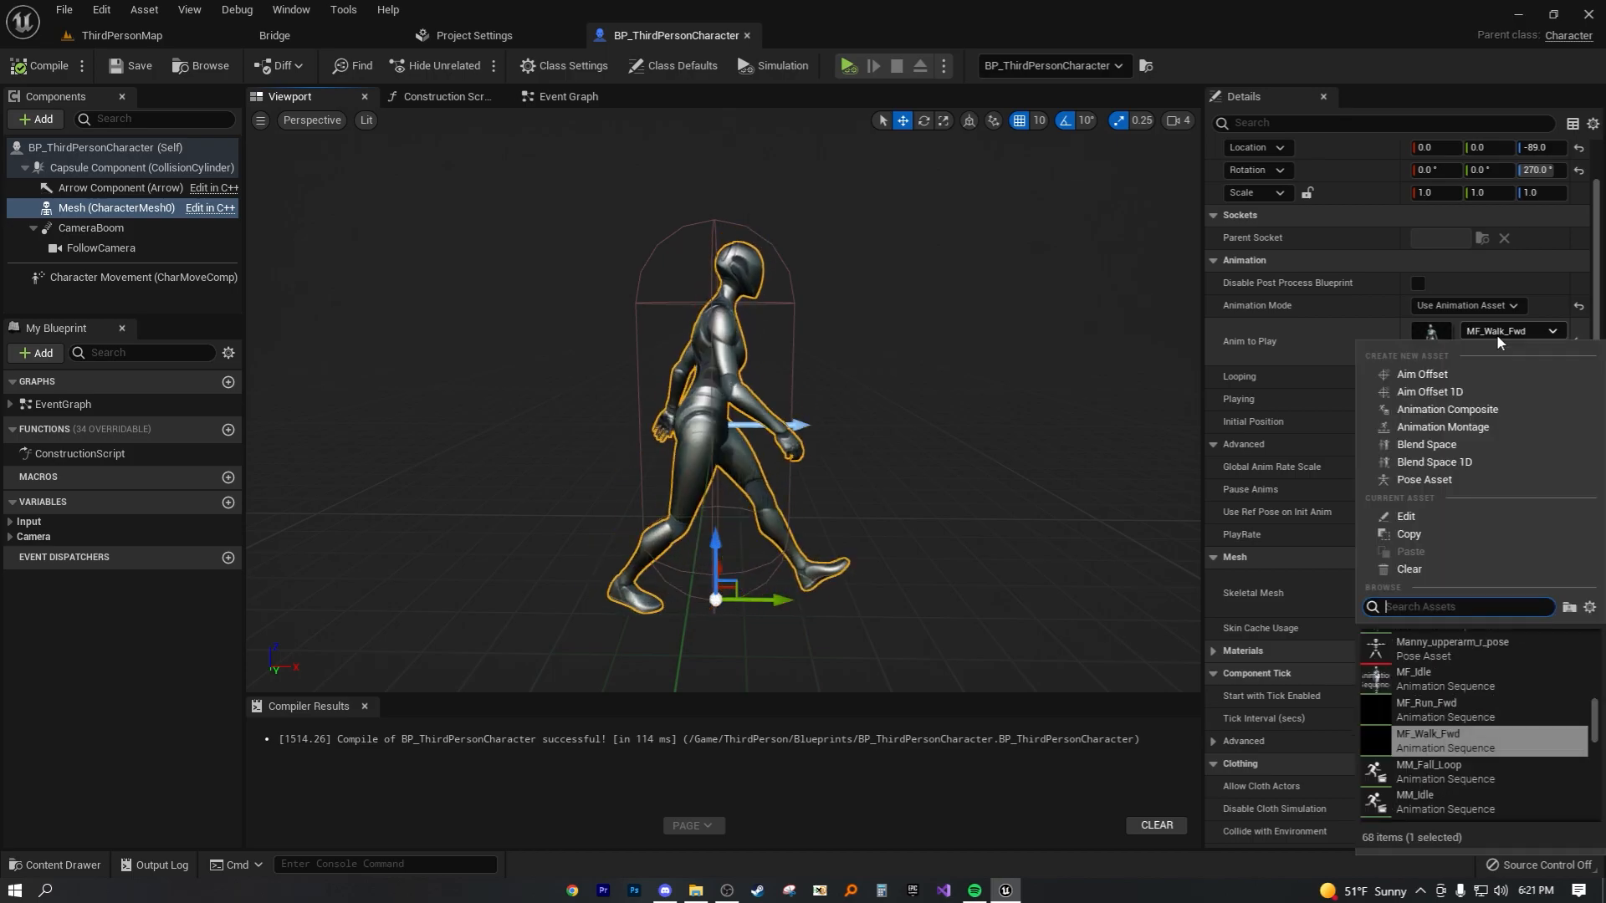
type("run")
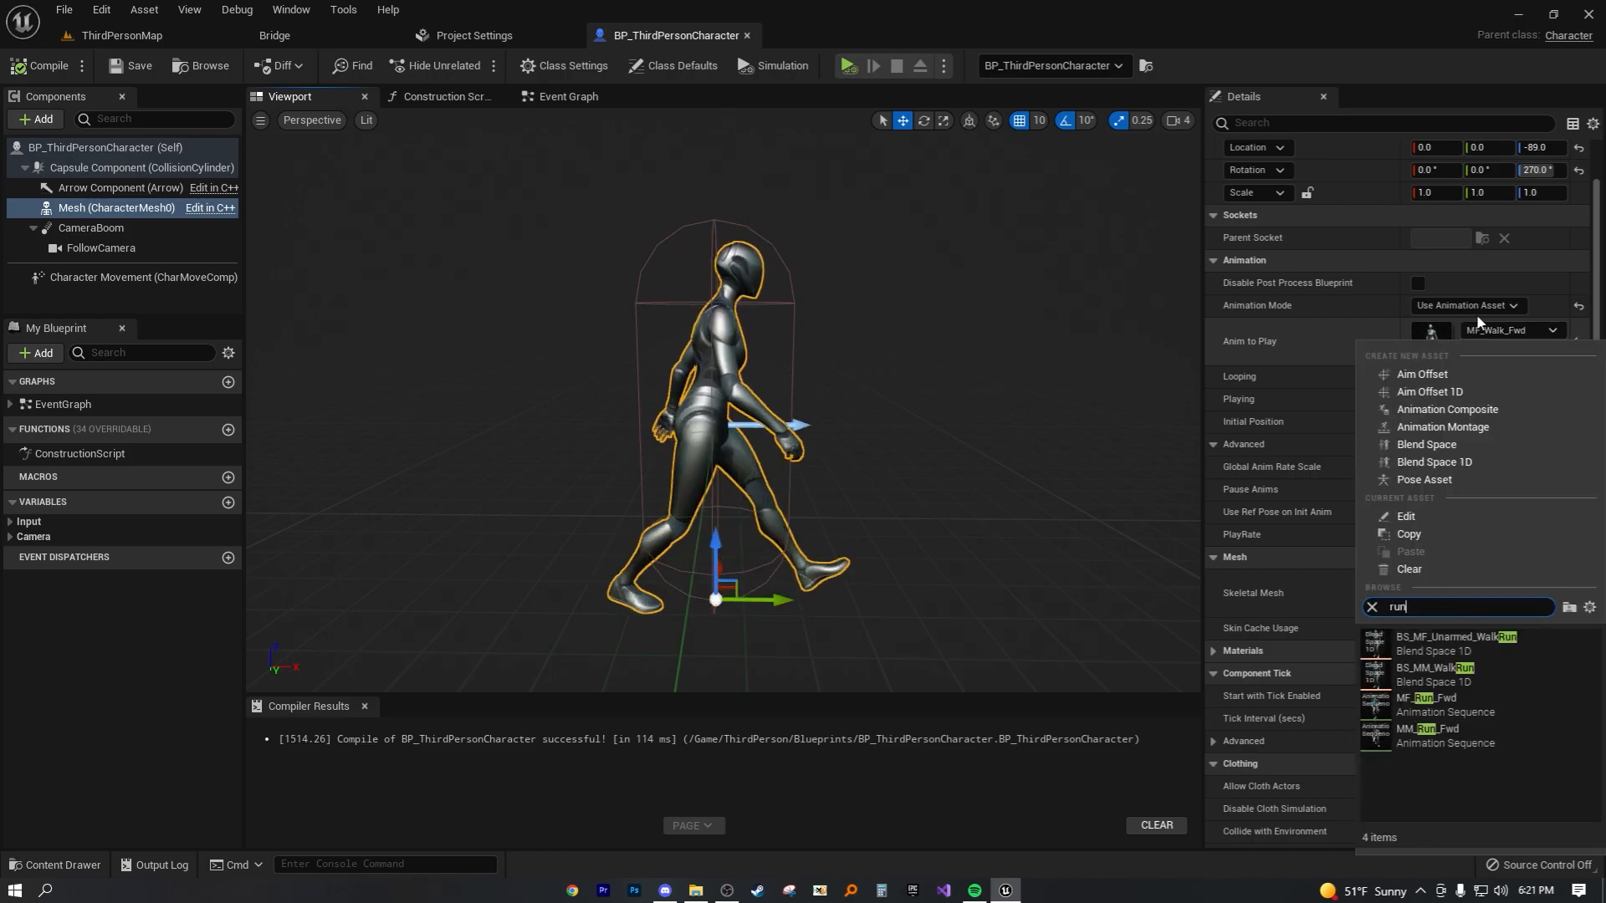
left_click(1426, 703)
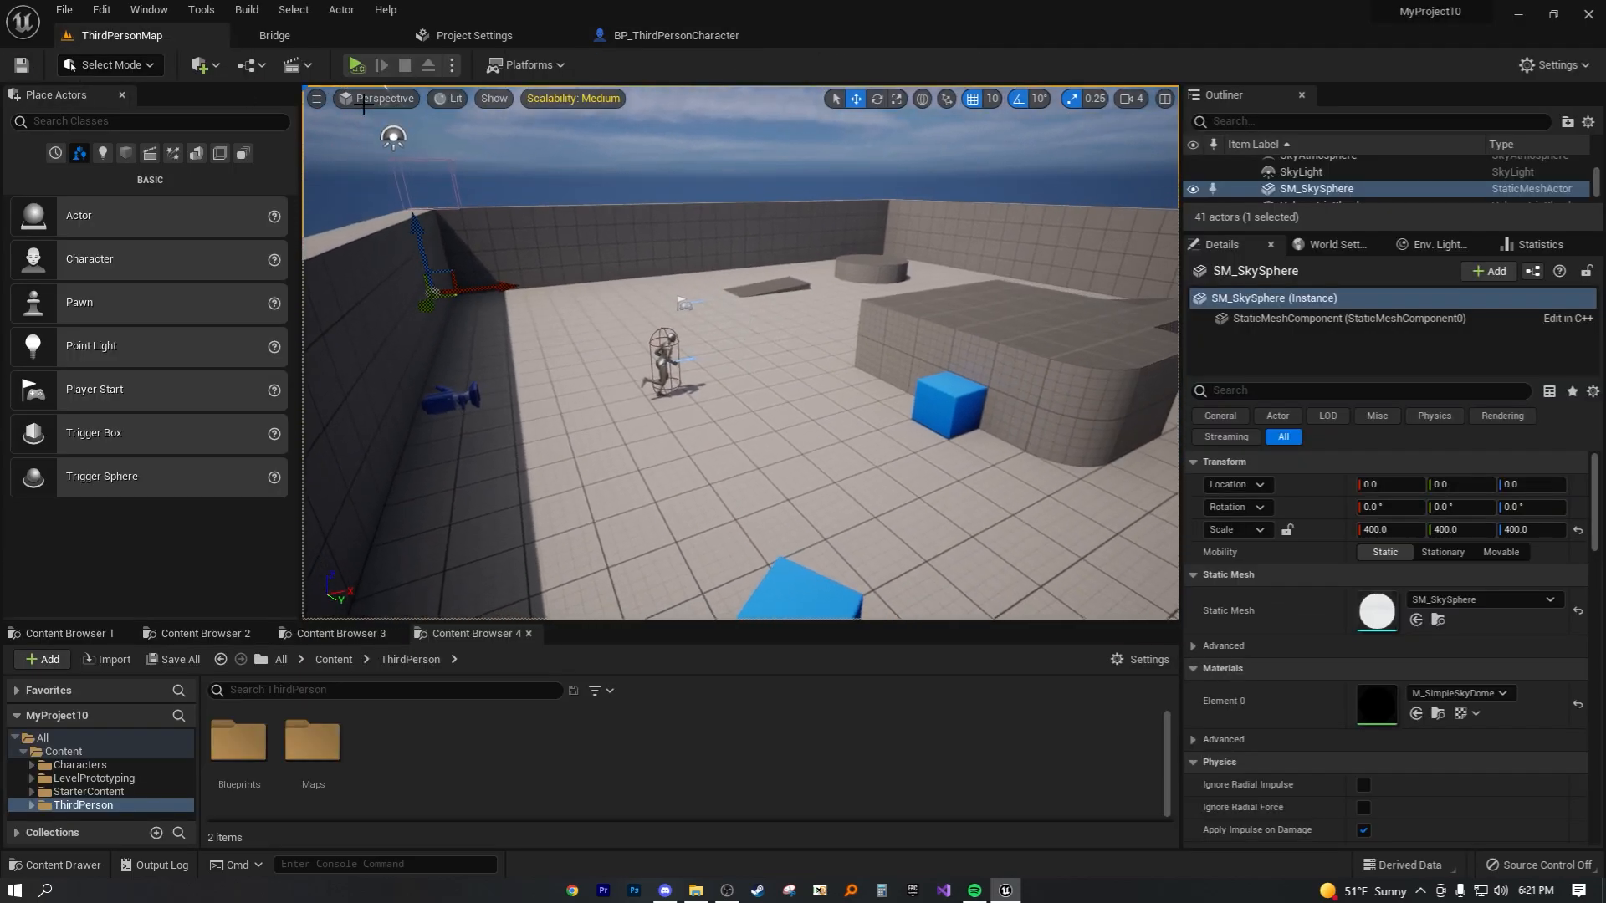
left_click(355, 64)
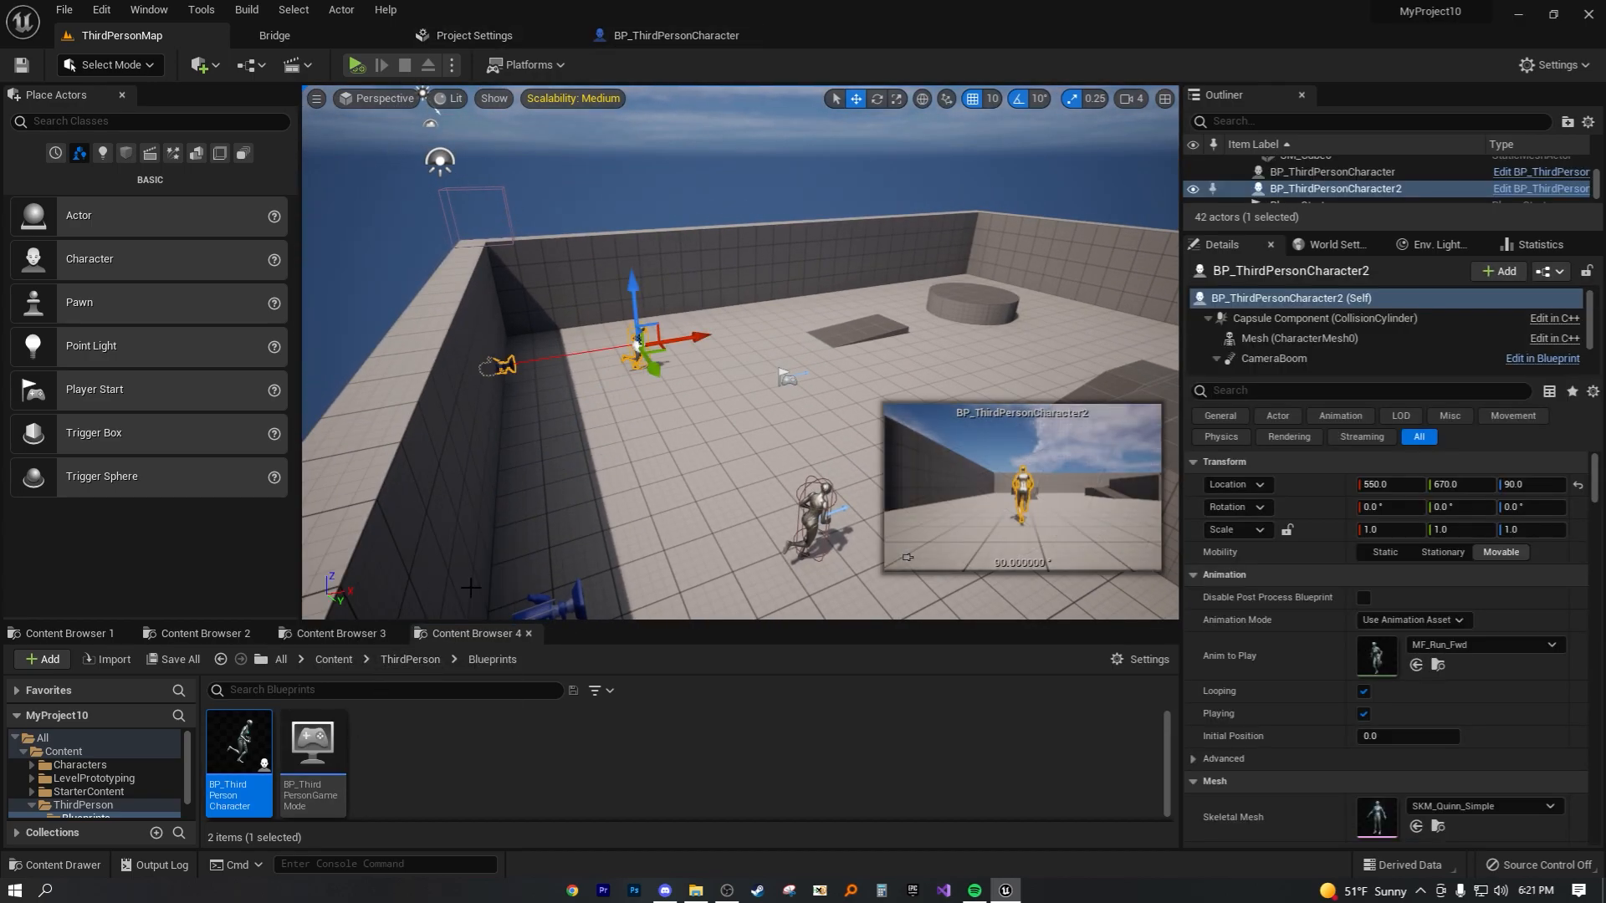
mouse_move(726, 438)
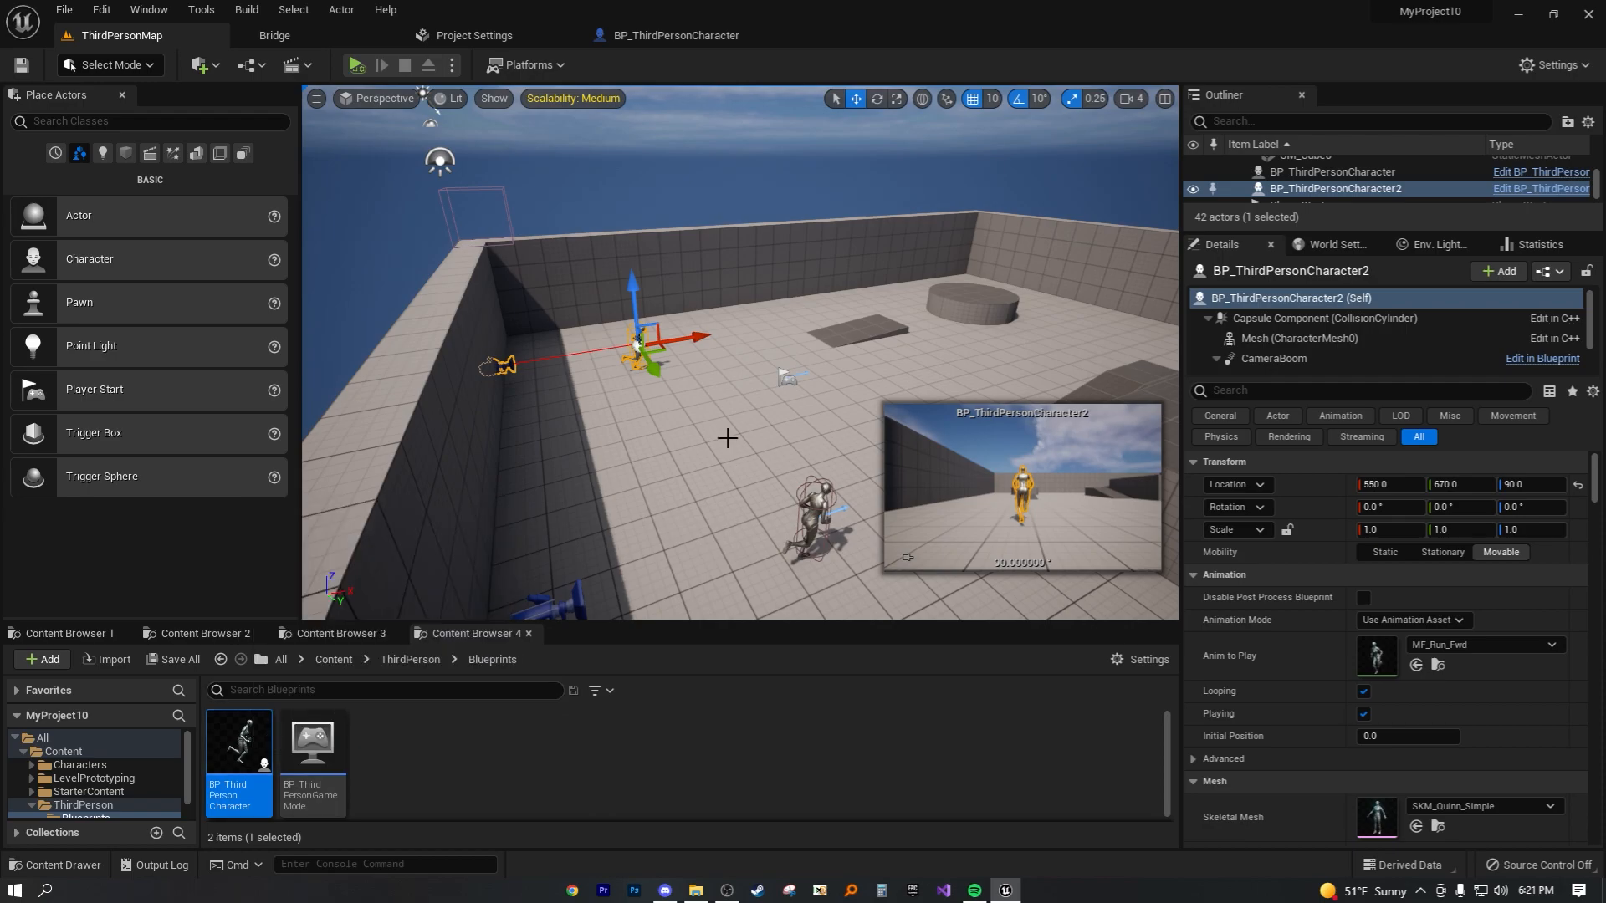
Duplicate BP_ThirdPersonCharacter as BP_ThirdPersonCharacter1 and set its Anim to Play to a walk sequence.
right_click(239, 739)
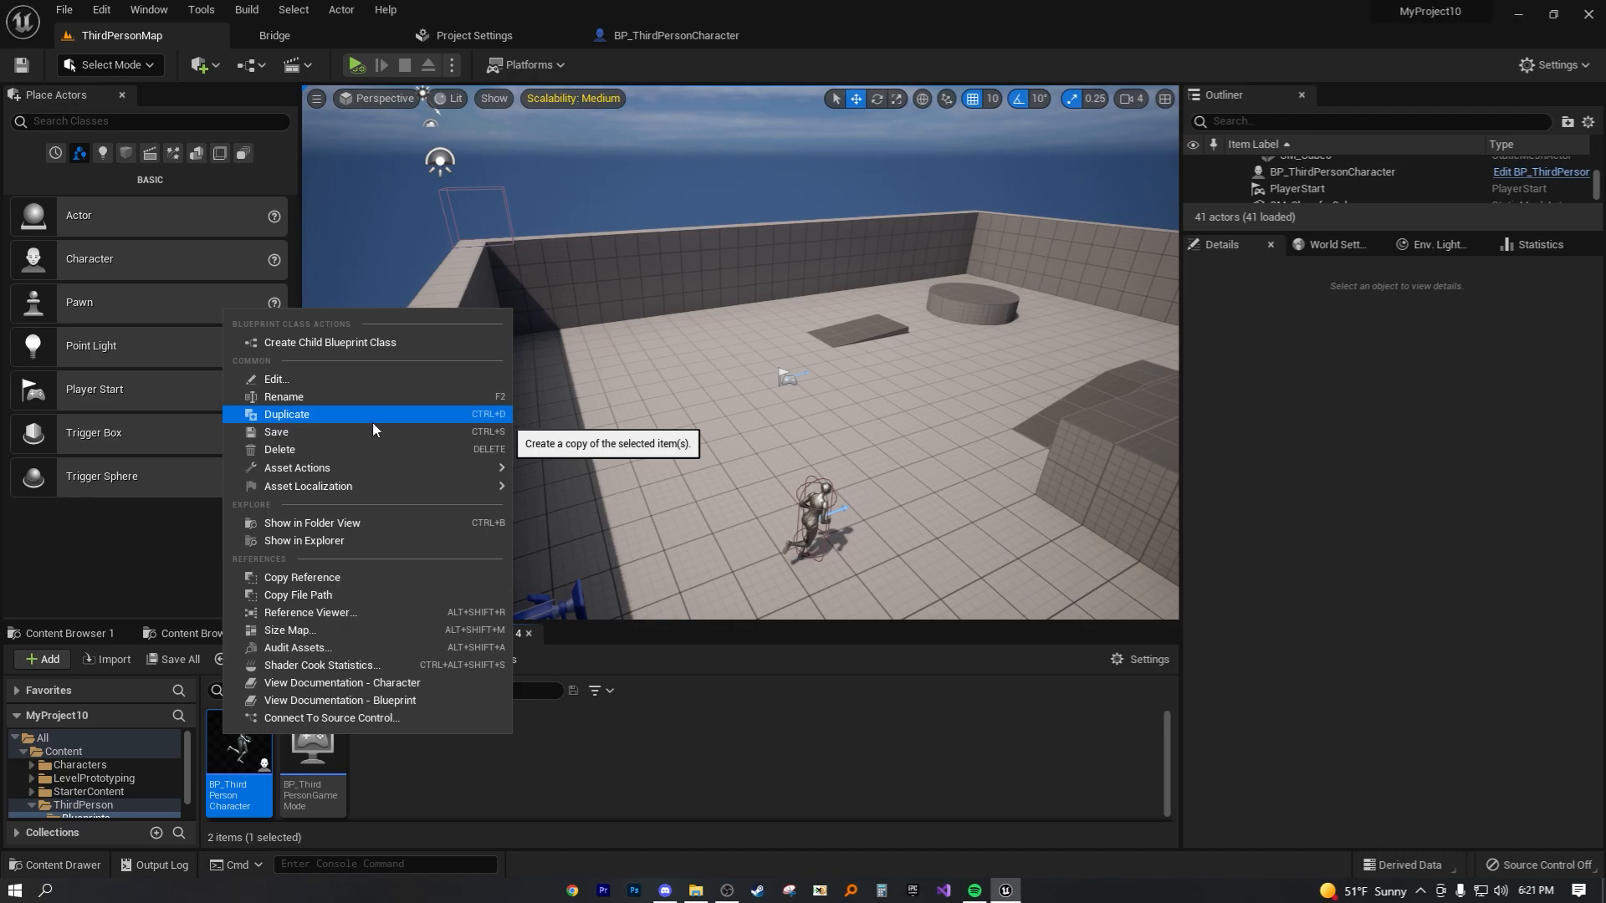
mouse_move(357, 425)
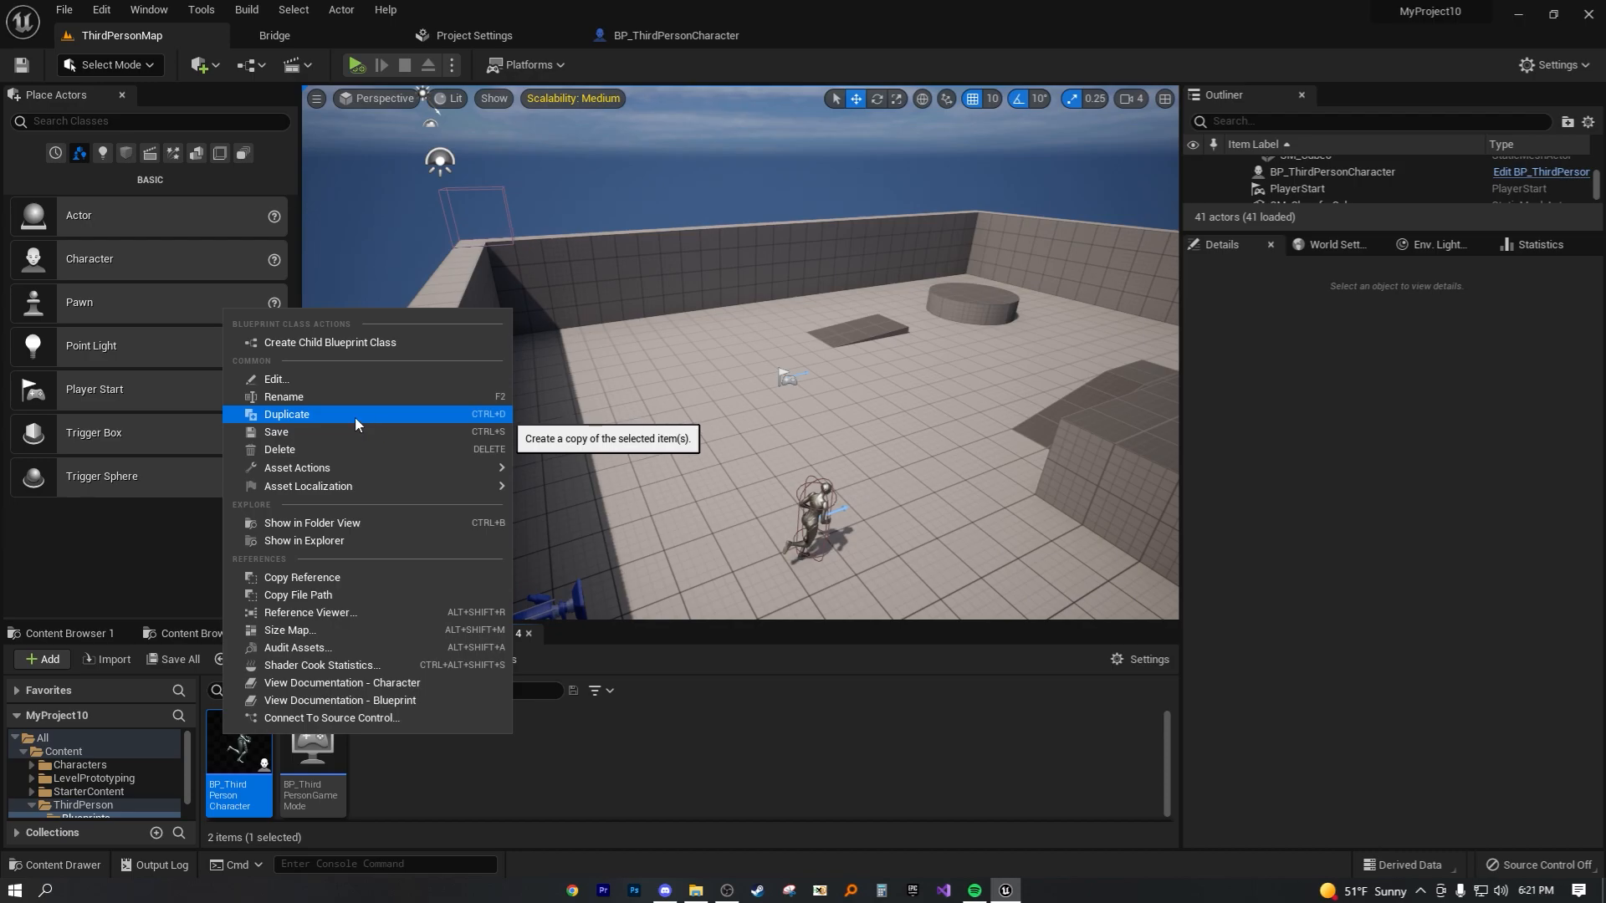
left_click(286, 415)
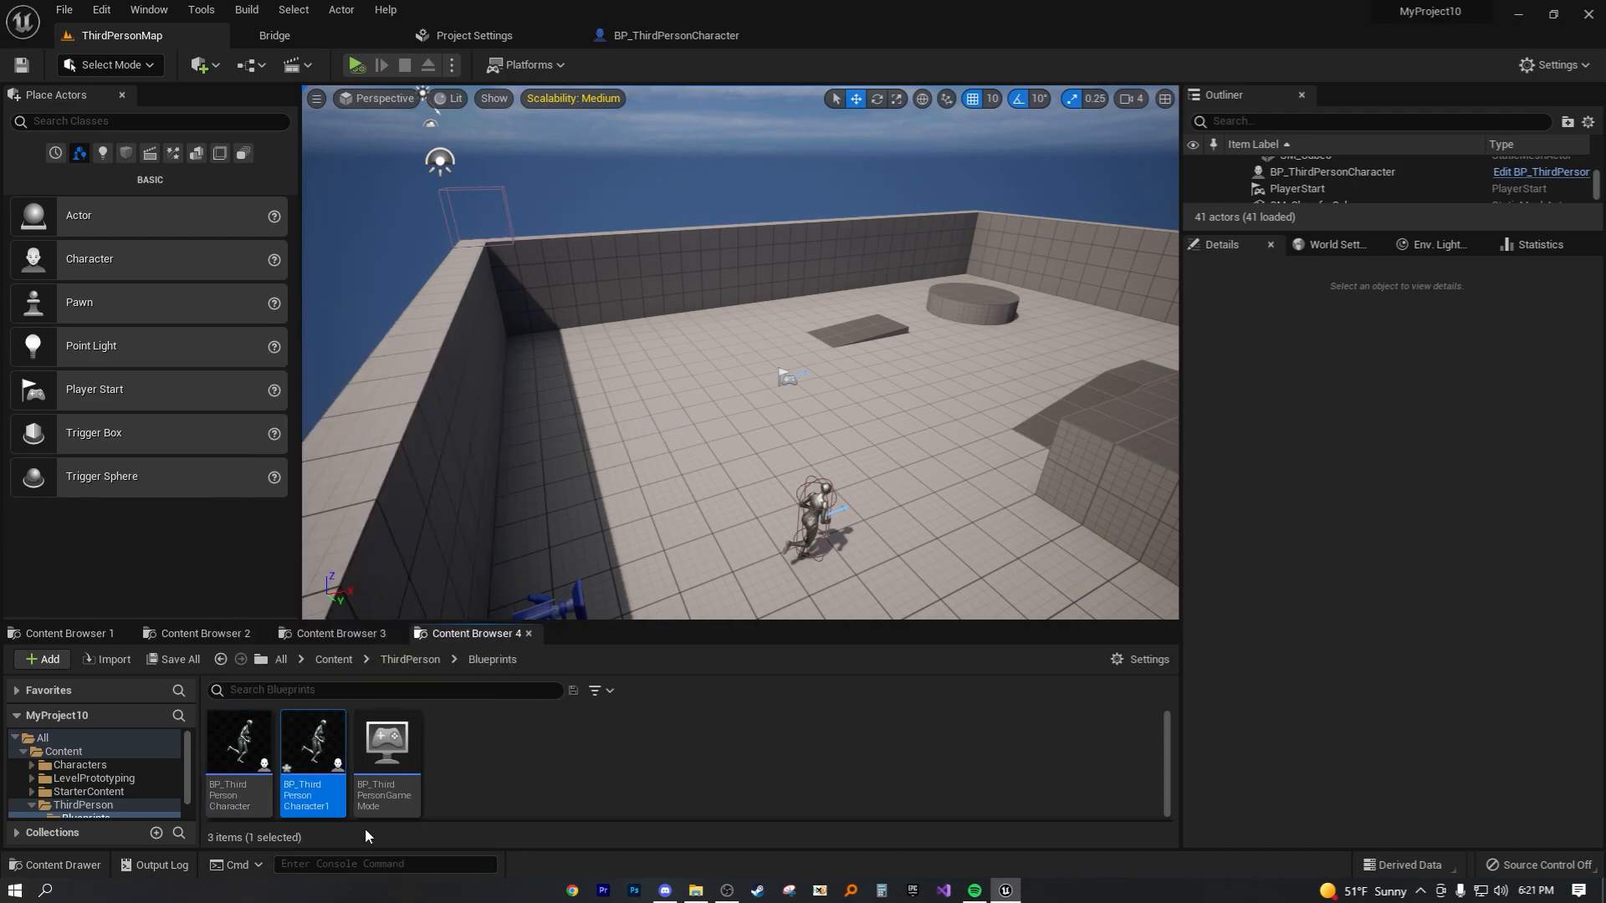
mouse_move(324, 746)
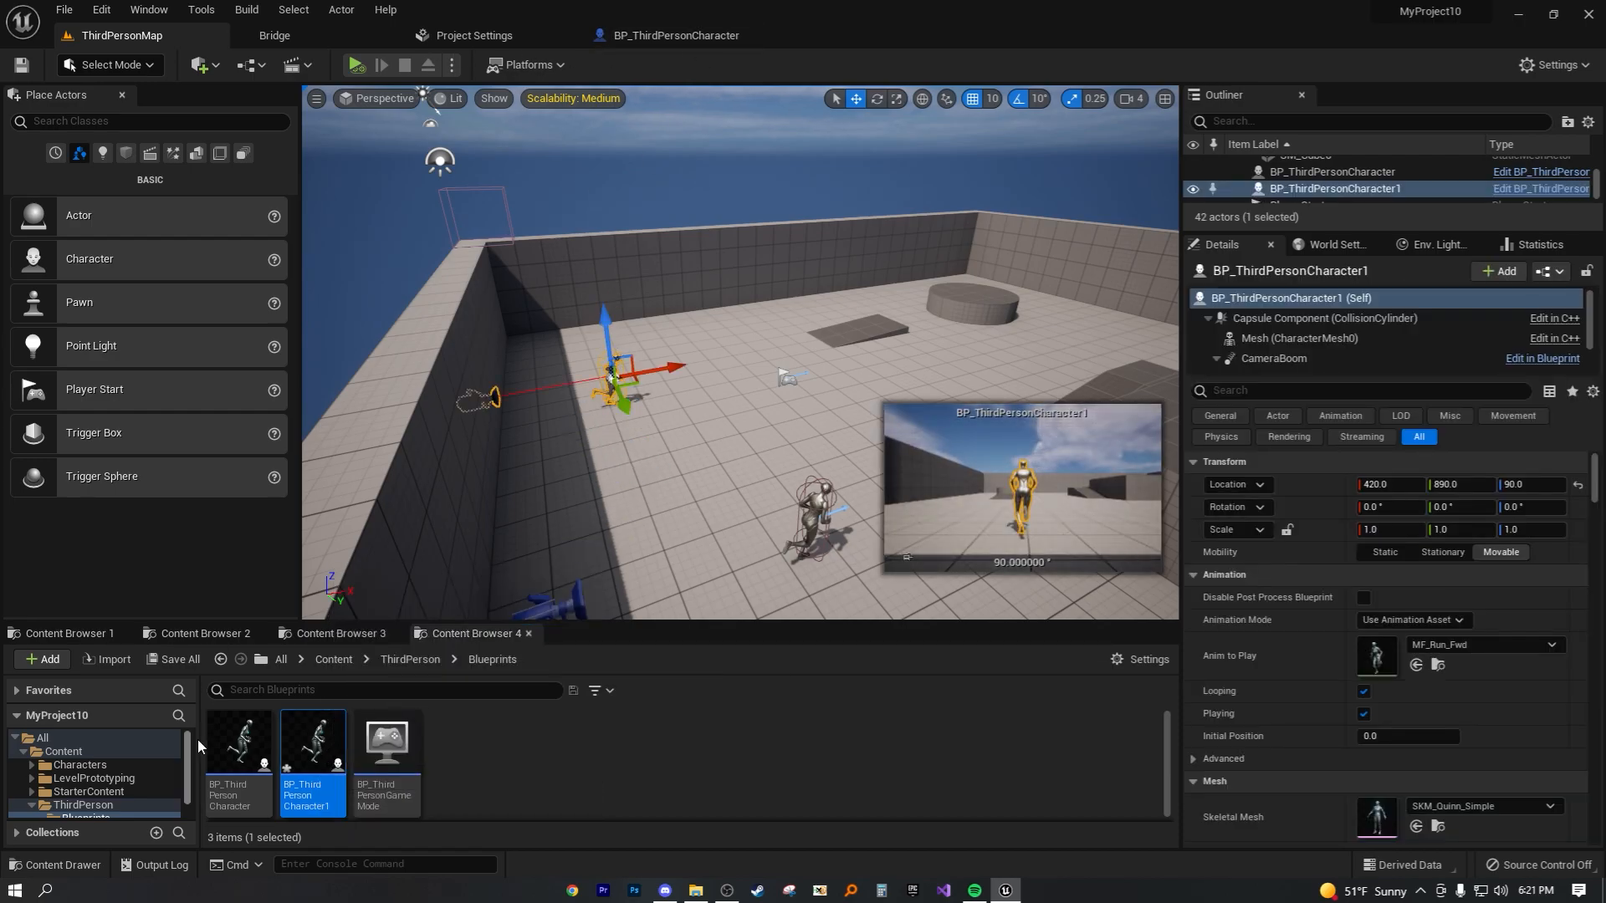
double_click(311, 741)
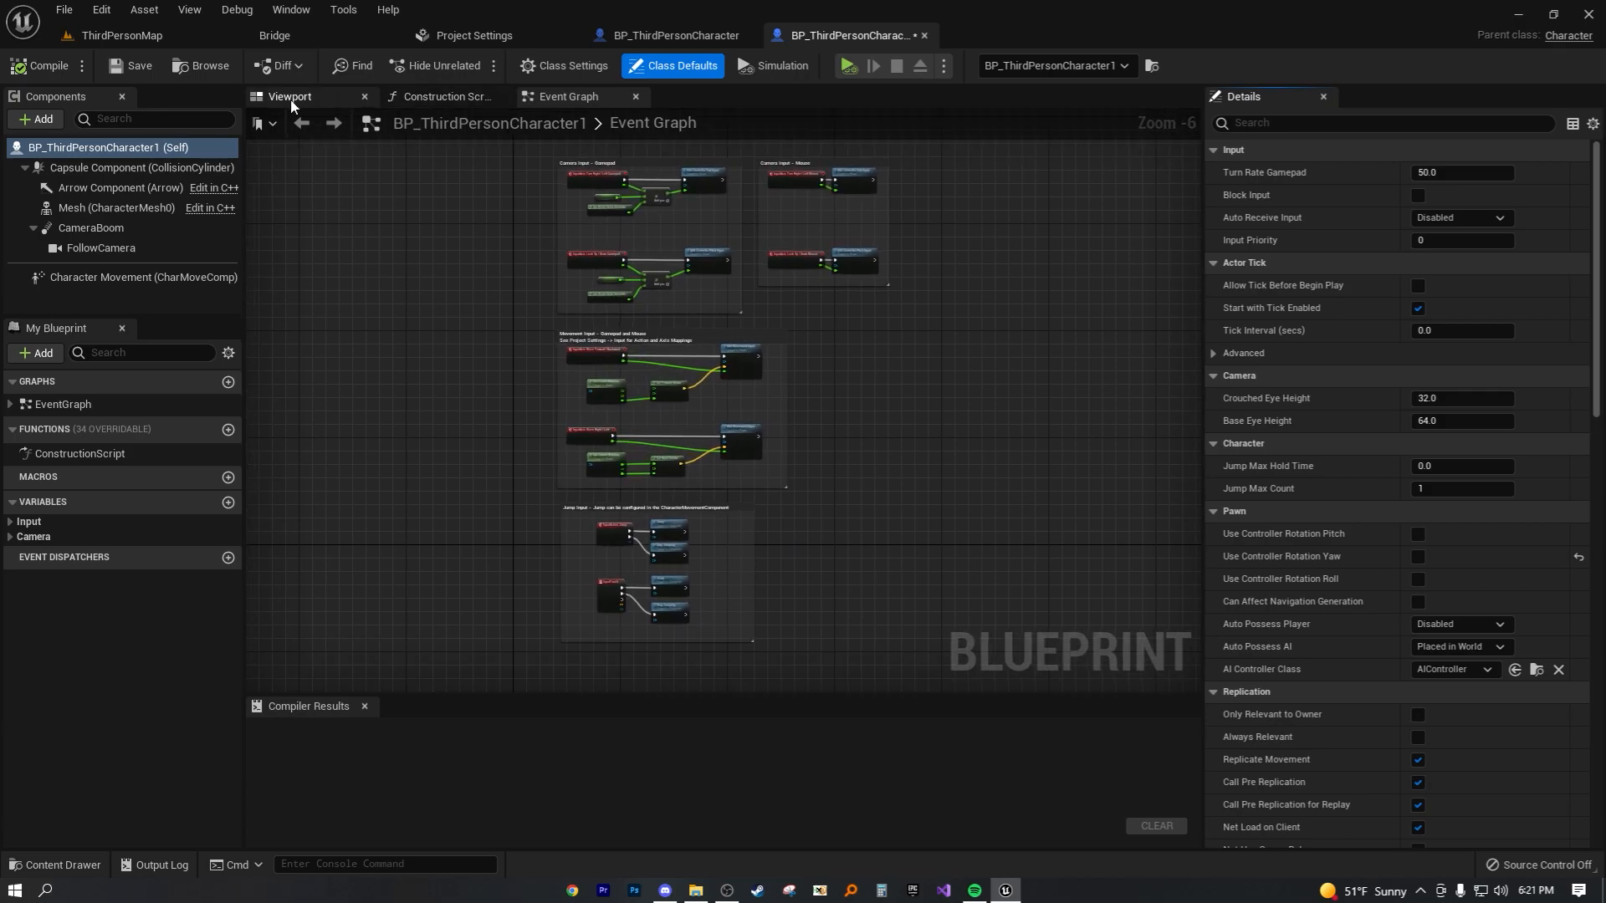
left_click(291, 97)
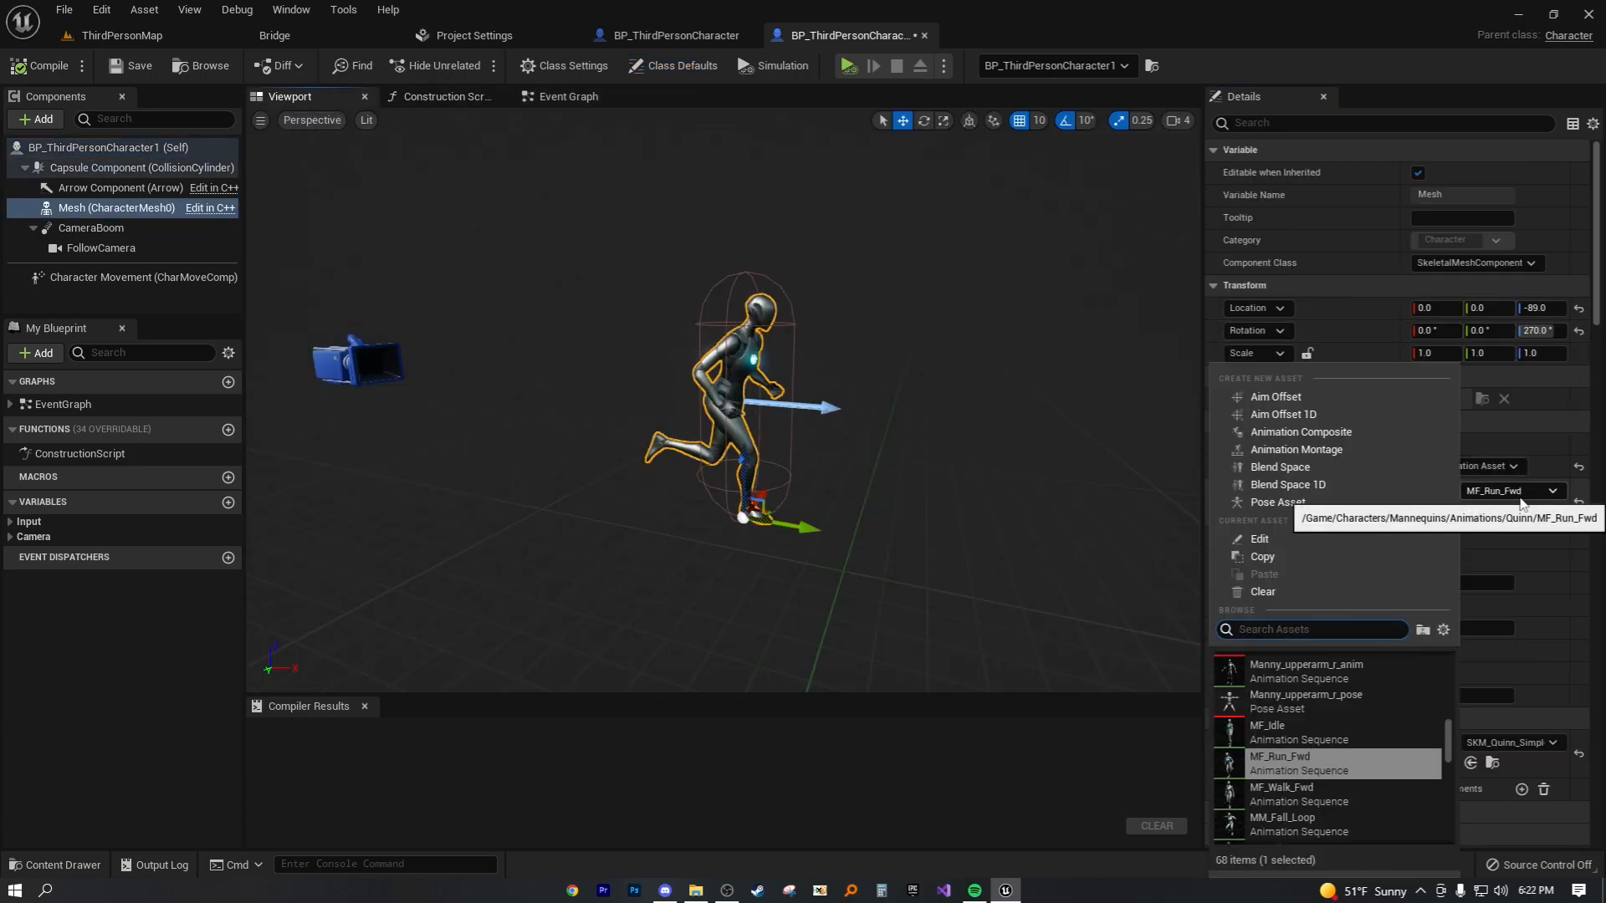
type("walk")
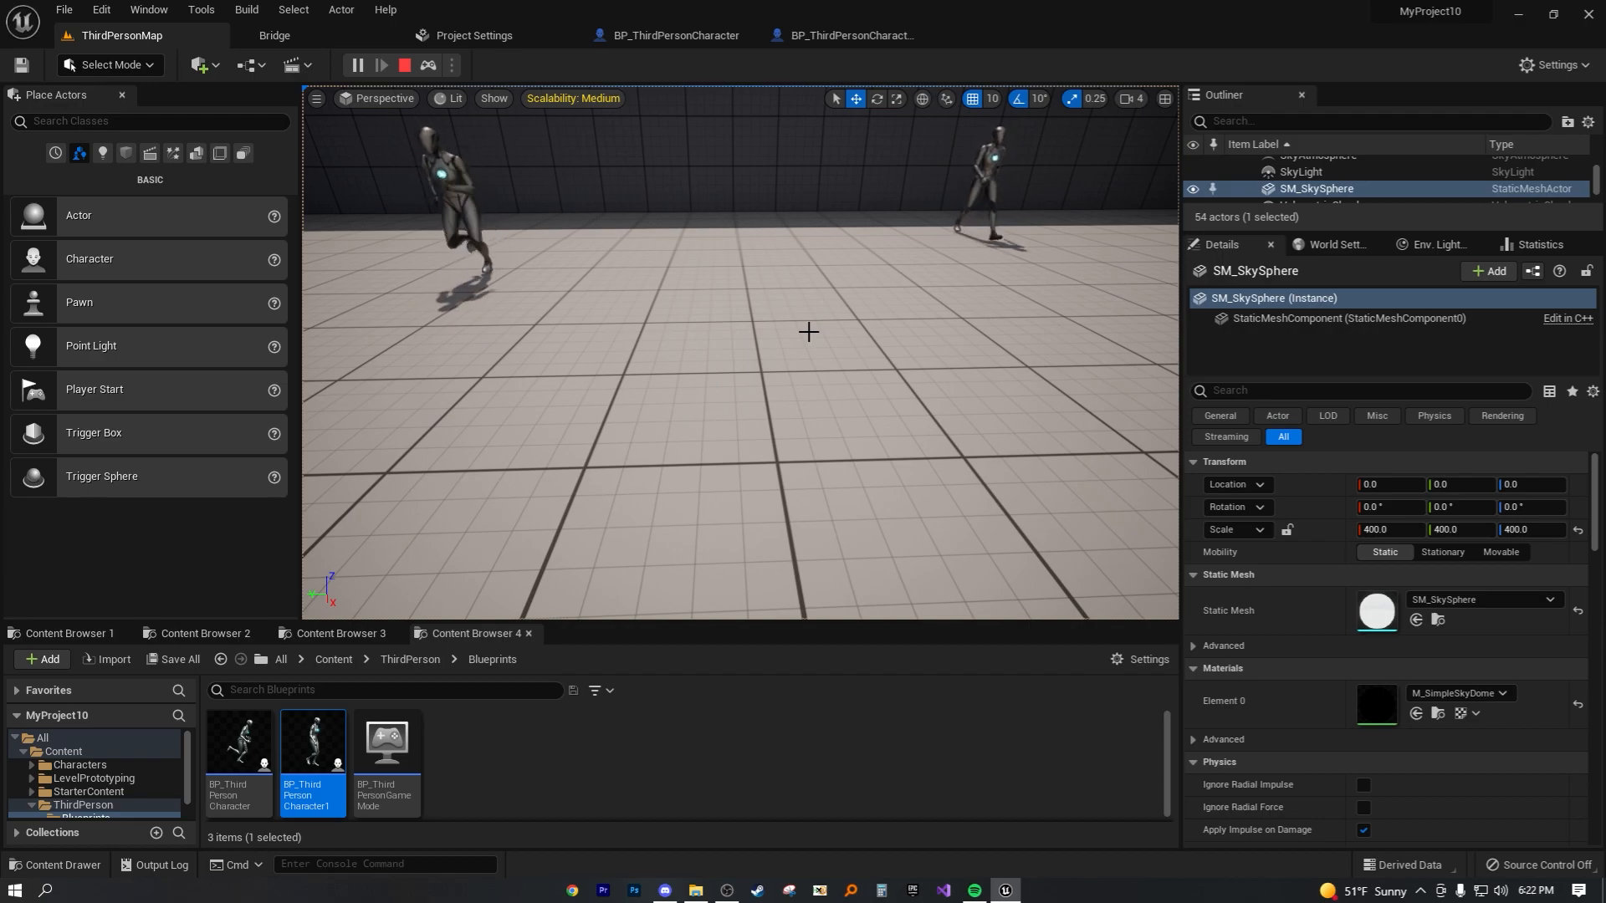
Stop the running simulation to return the level to normal editing.
left_click(353, 65)
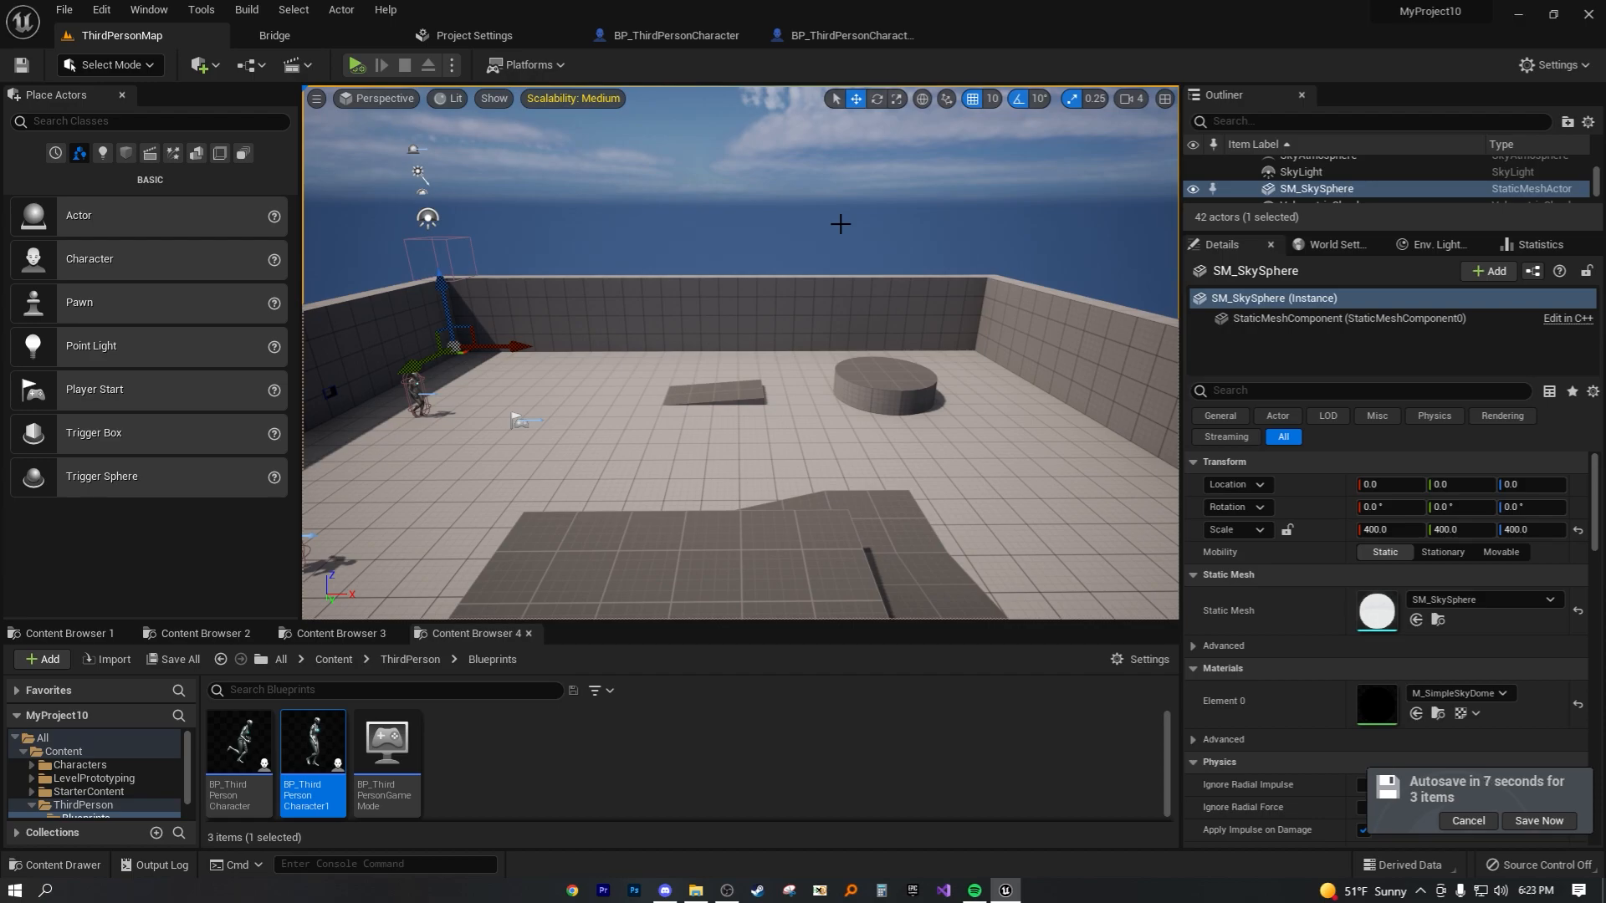
mouse_move(716, 271)
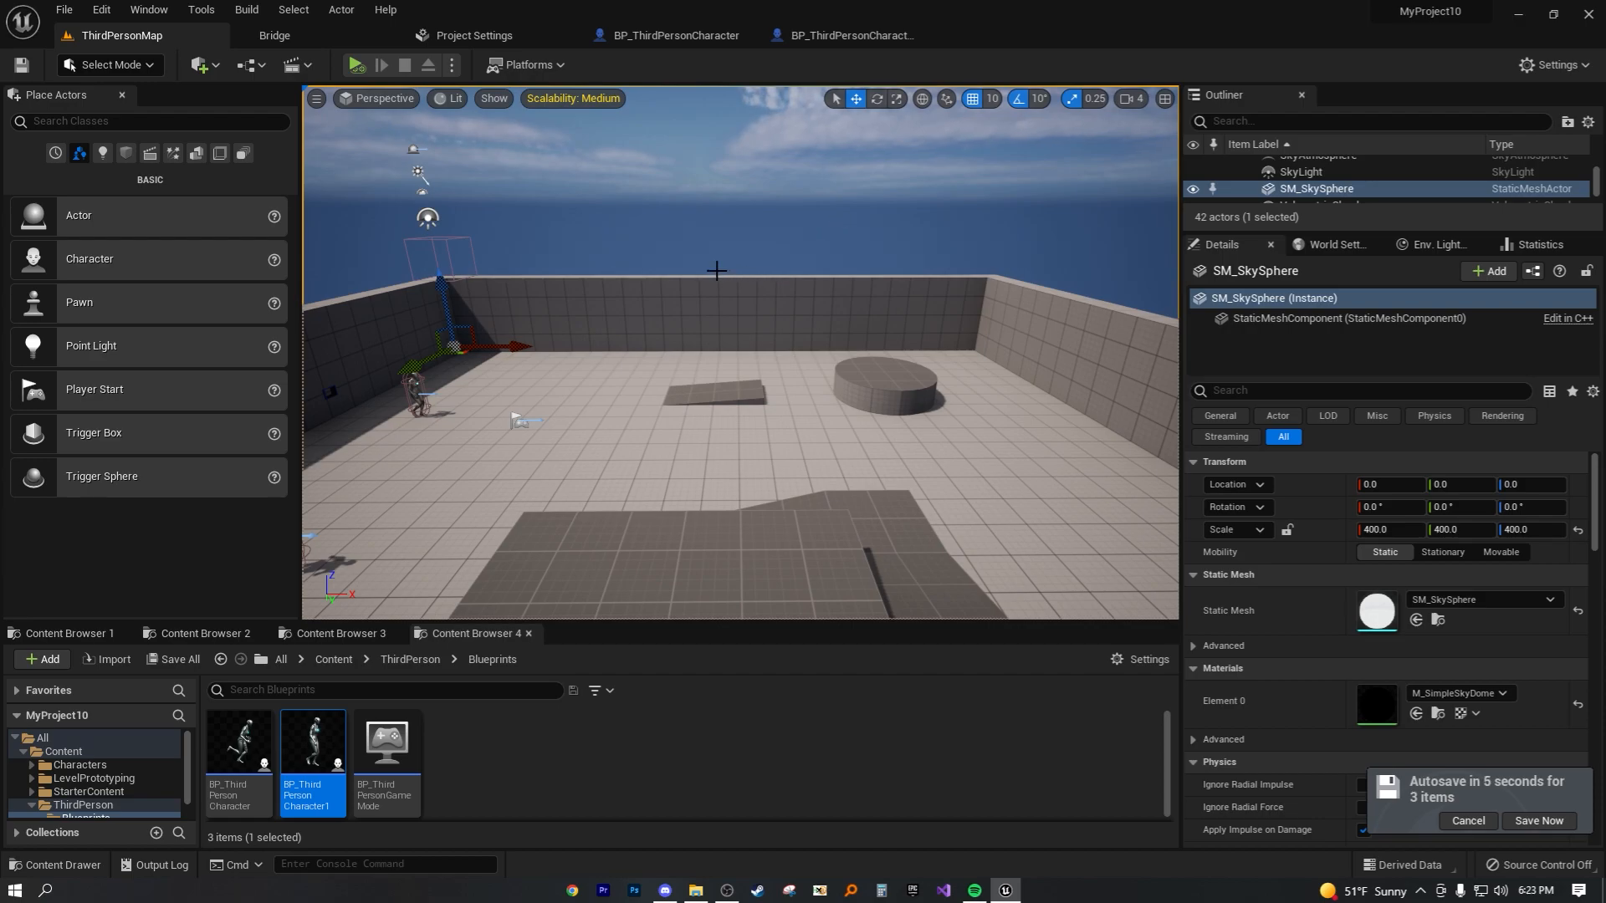